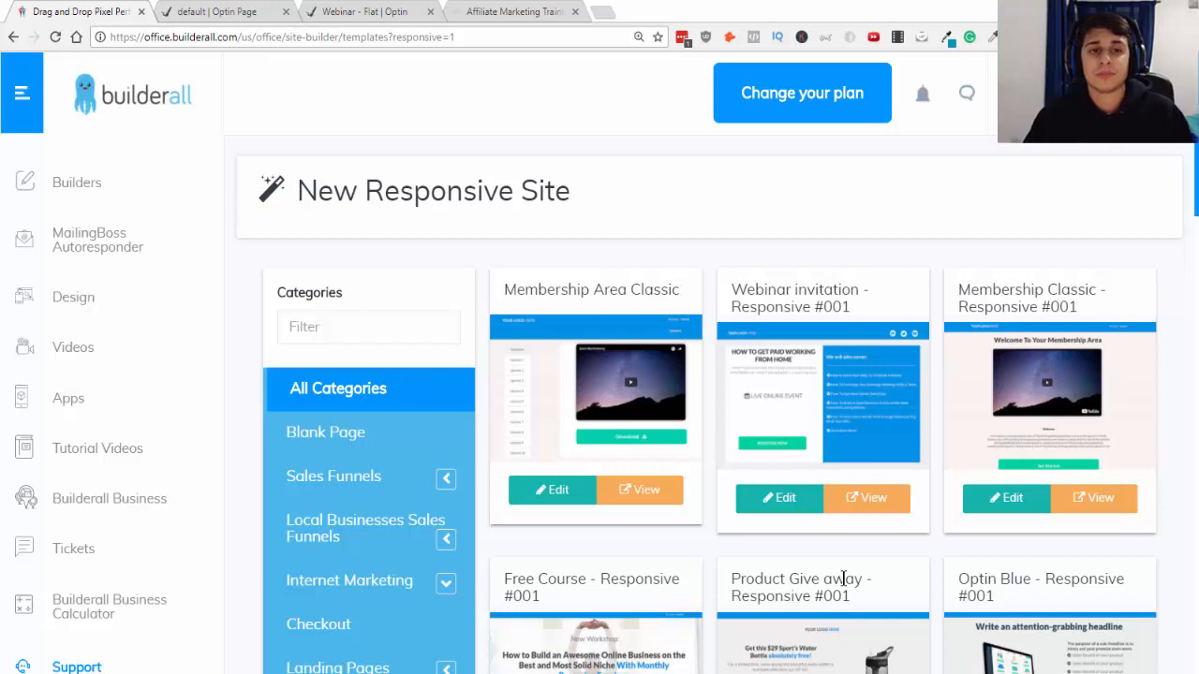
mouse_move(303, 83)
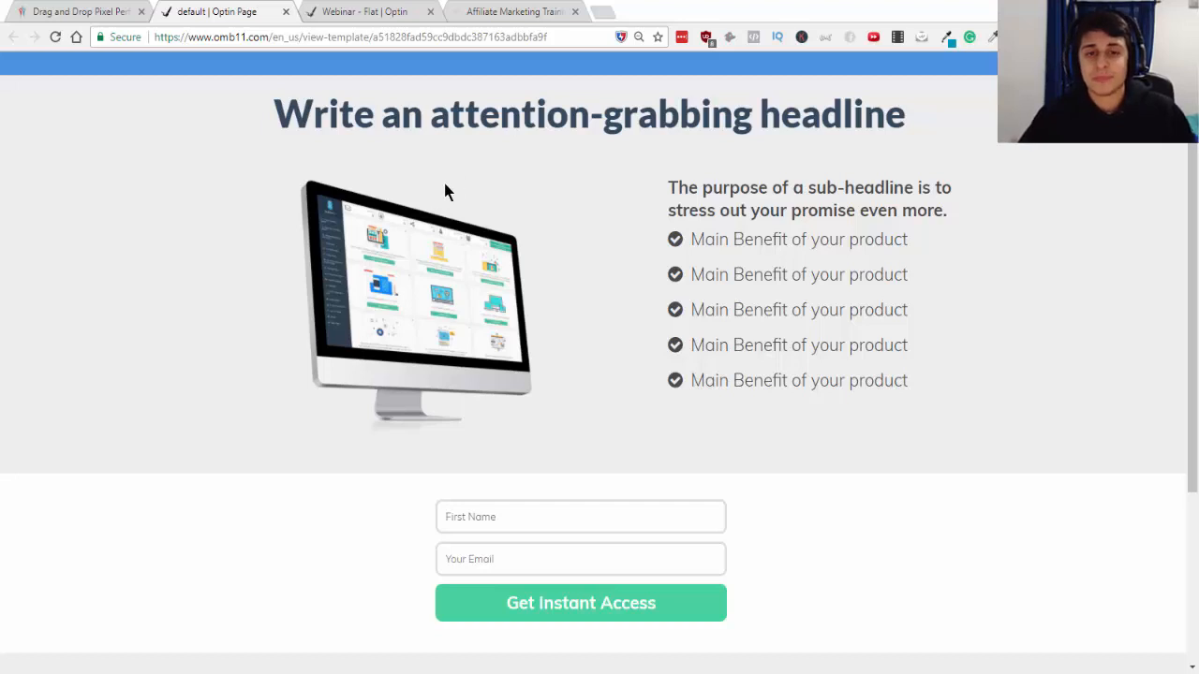
mouse_move(457, 195)
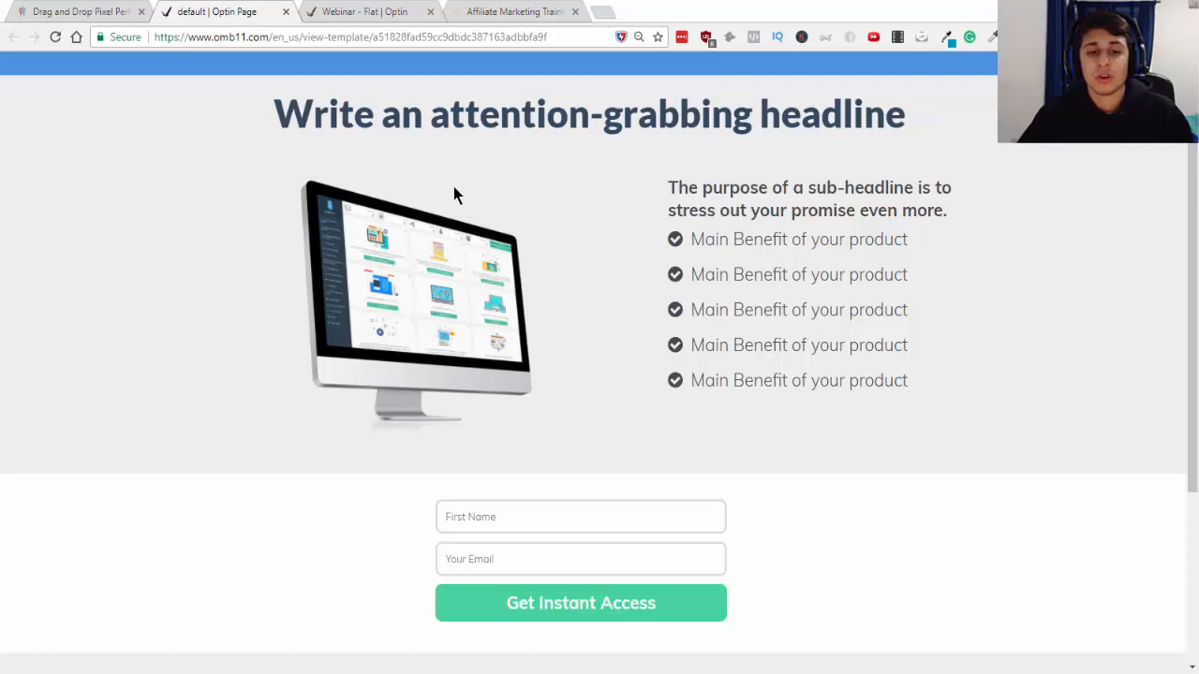
mouse_move(571, 358)
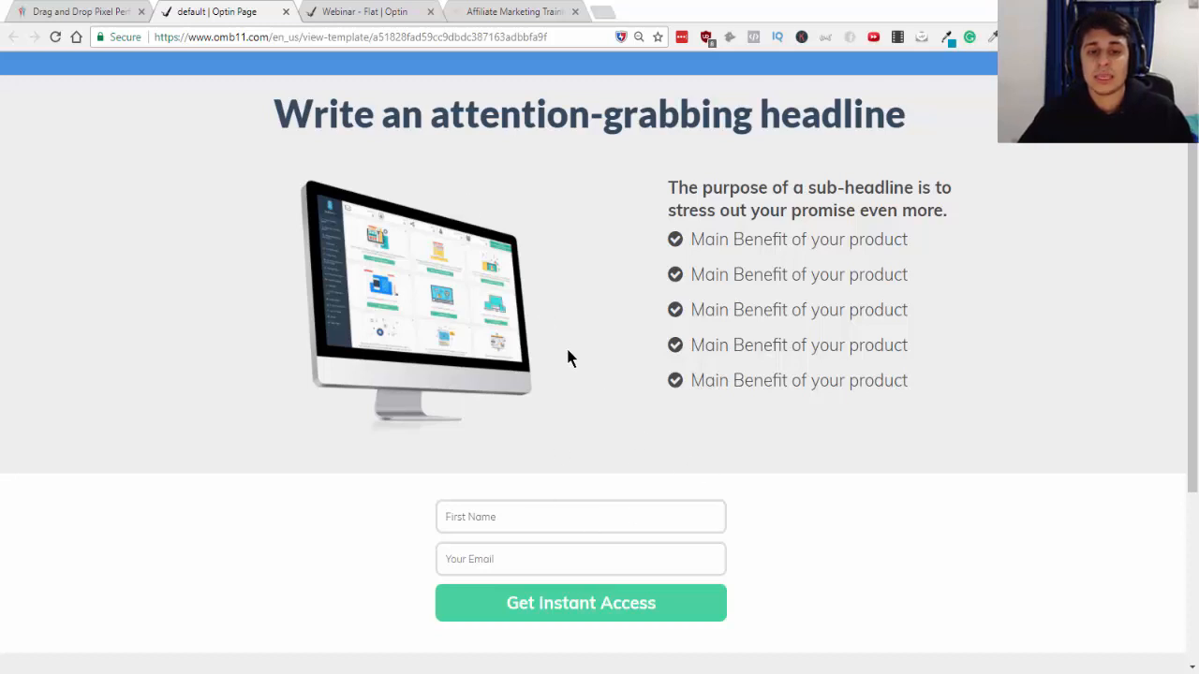
- Scroll through the optin template preview, trying the First Name field, down to the footer
scroll("down", 3)
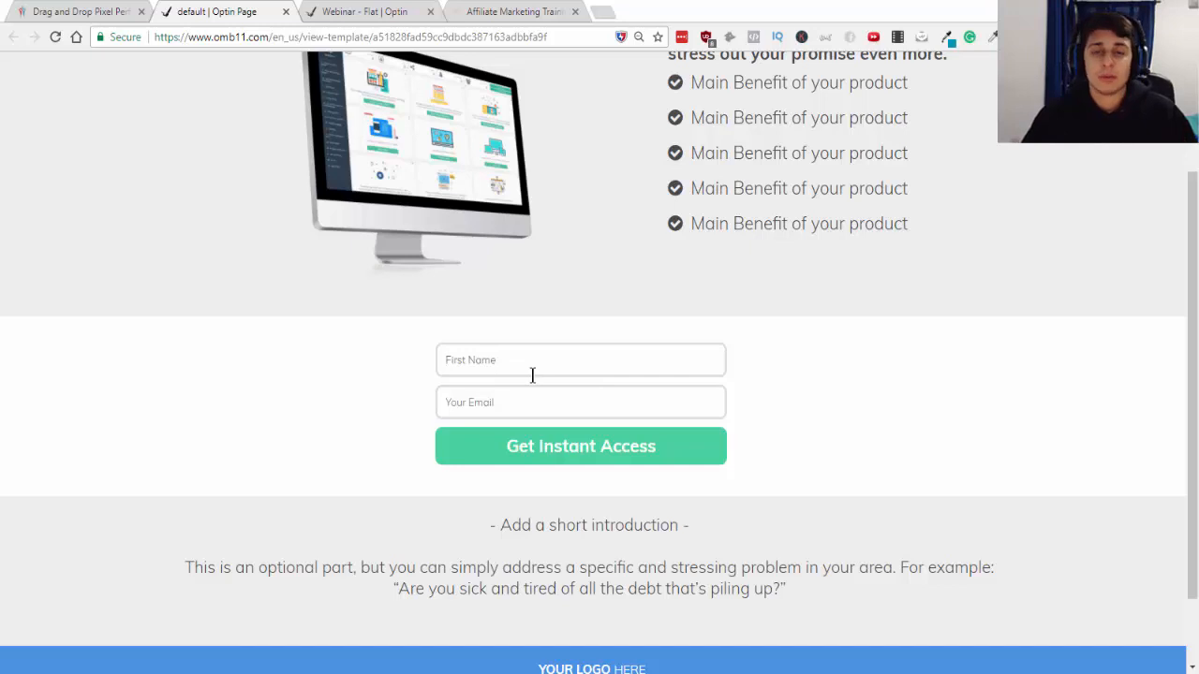
left_click(580, 360)
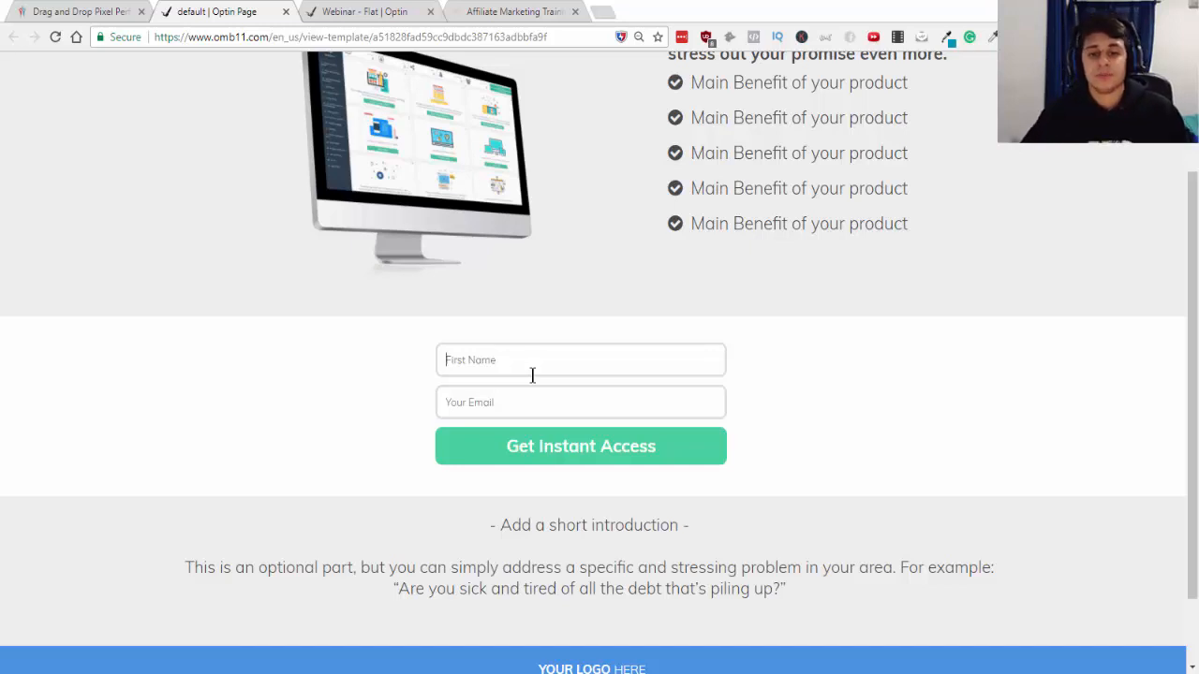
scroll("down", 3)
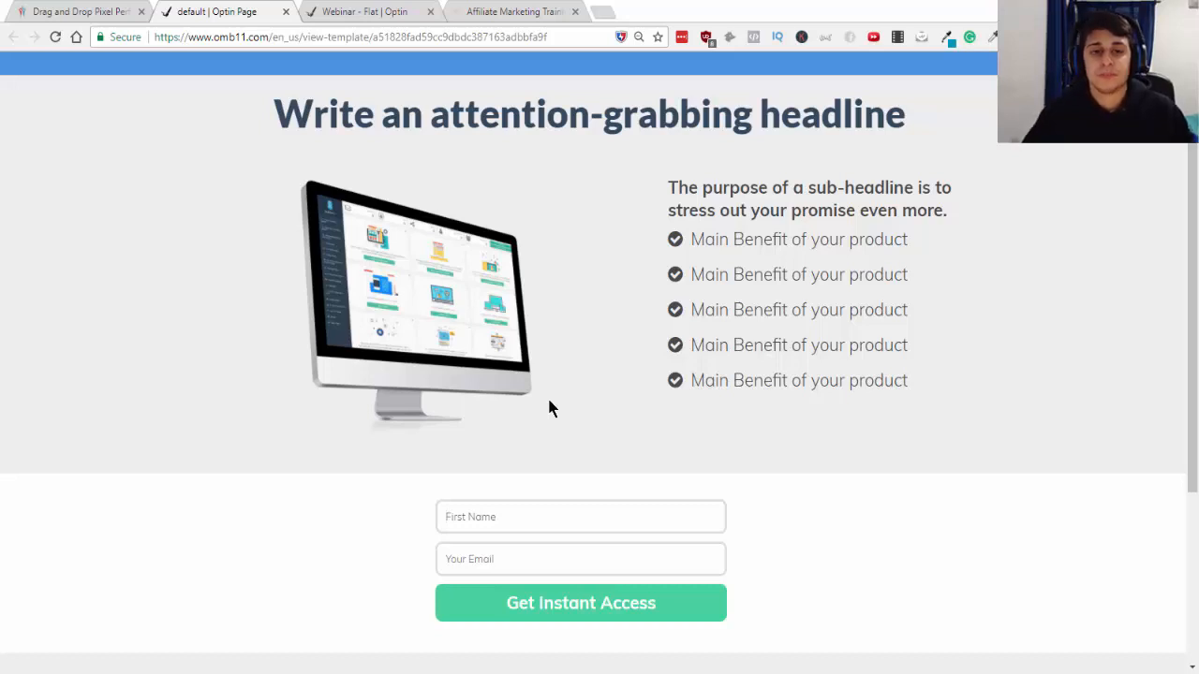
mouse_move(574, 316)
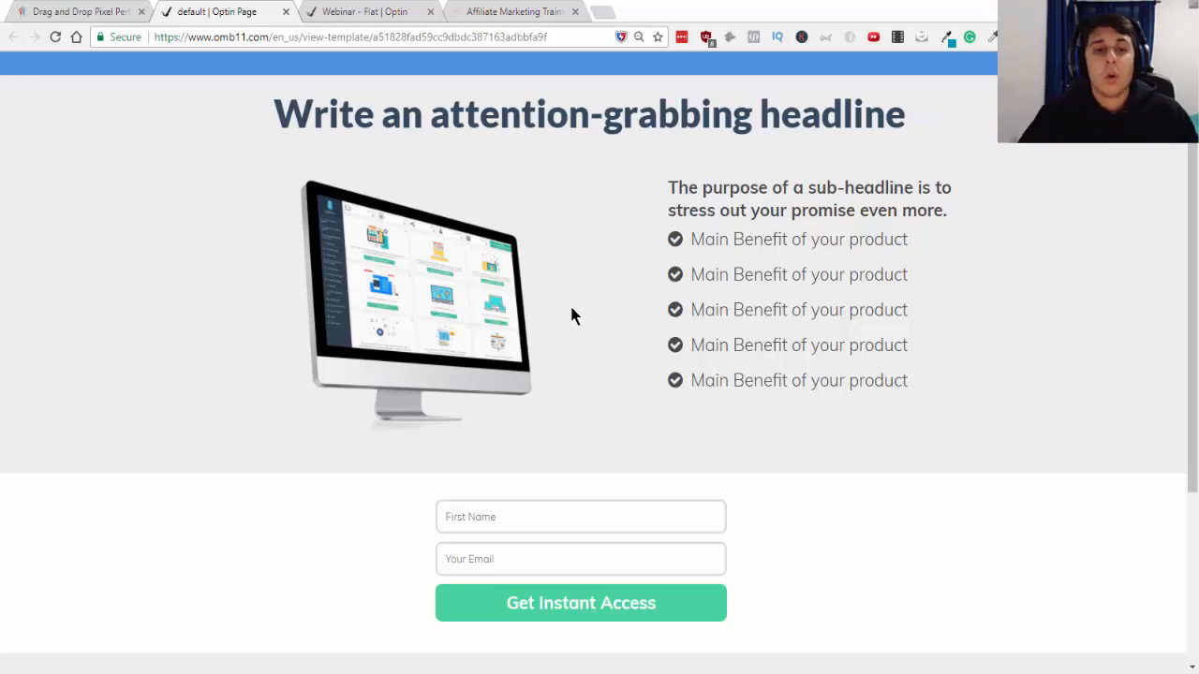
scroll("down", 3)
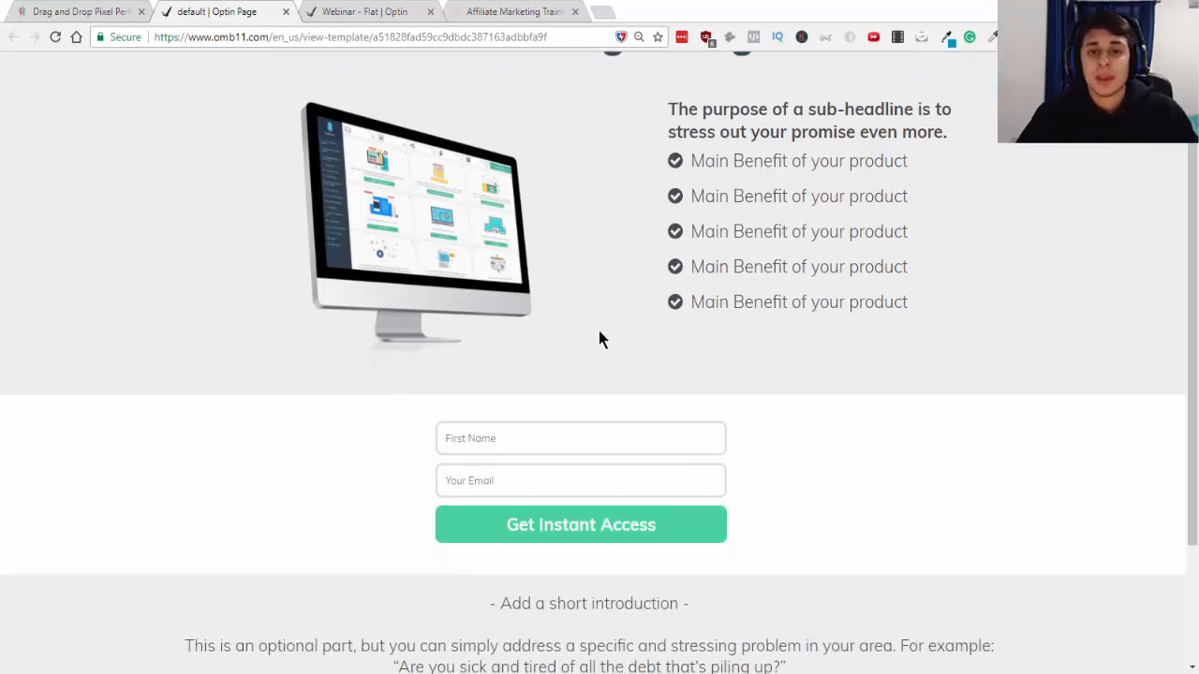
scroll("up", 3)
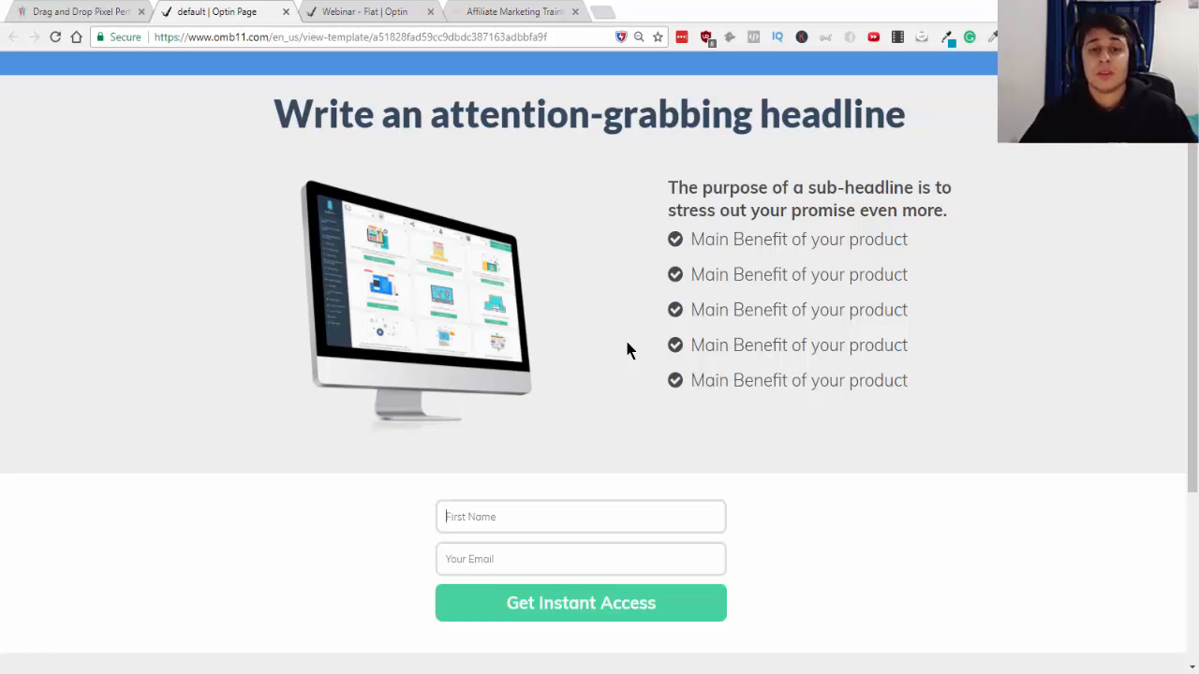
mouse_move(812, 317)
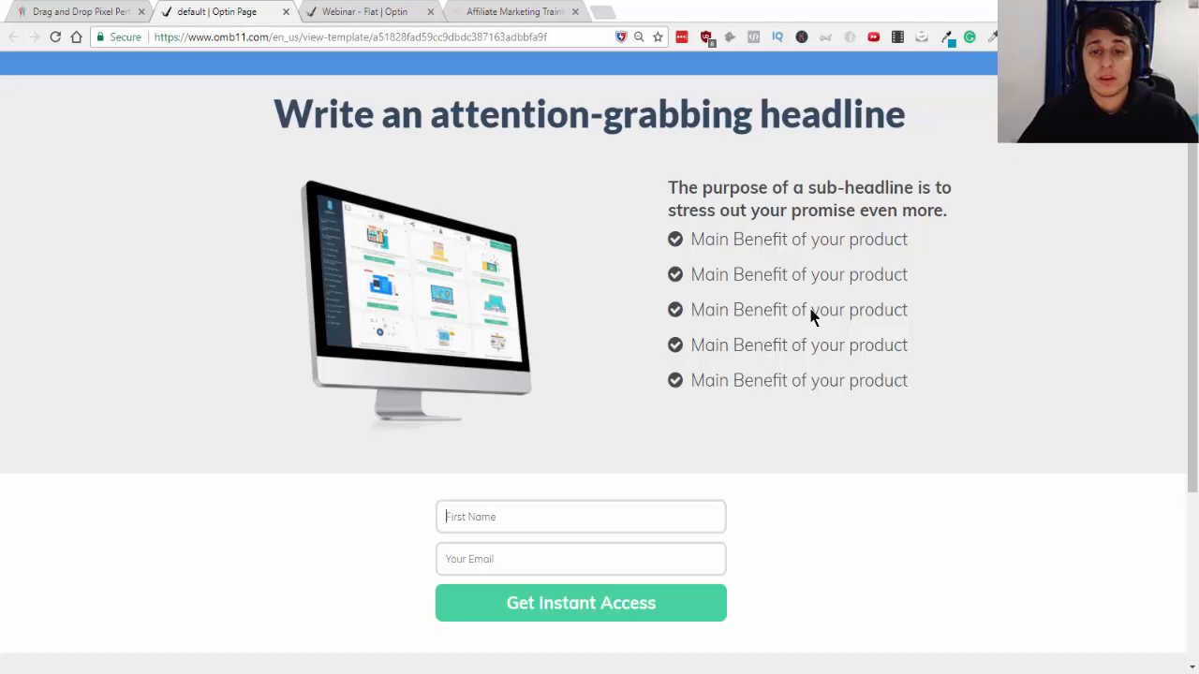
mouse_move(740, 218)
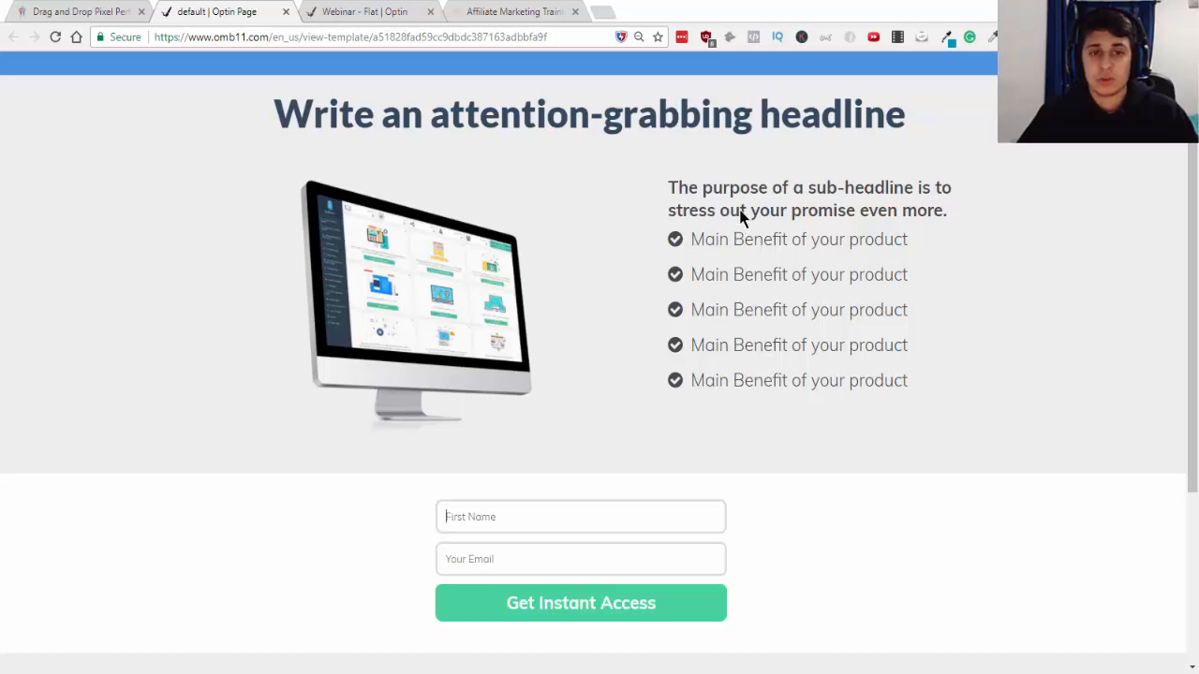
mouse_move(735, 129)
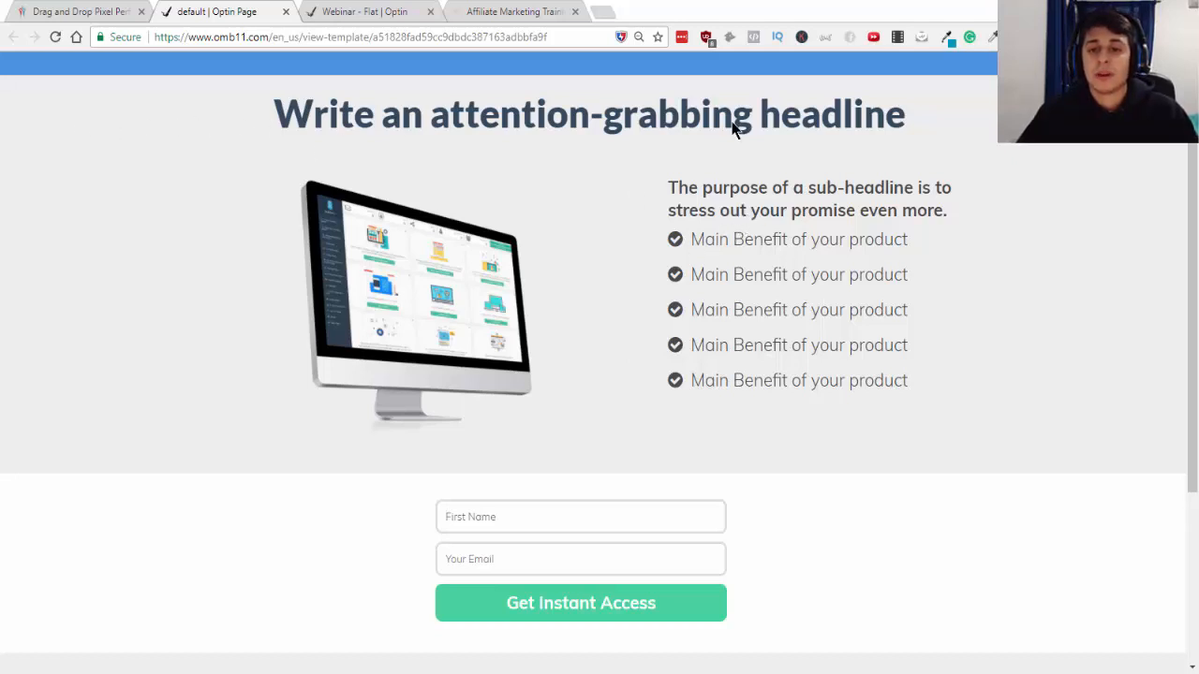
mouse_move(792, 206)
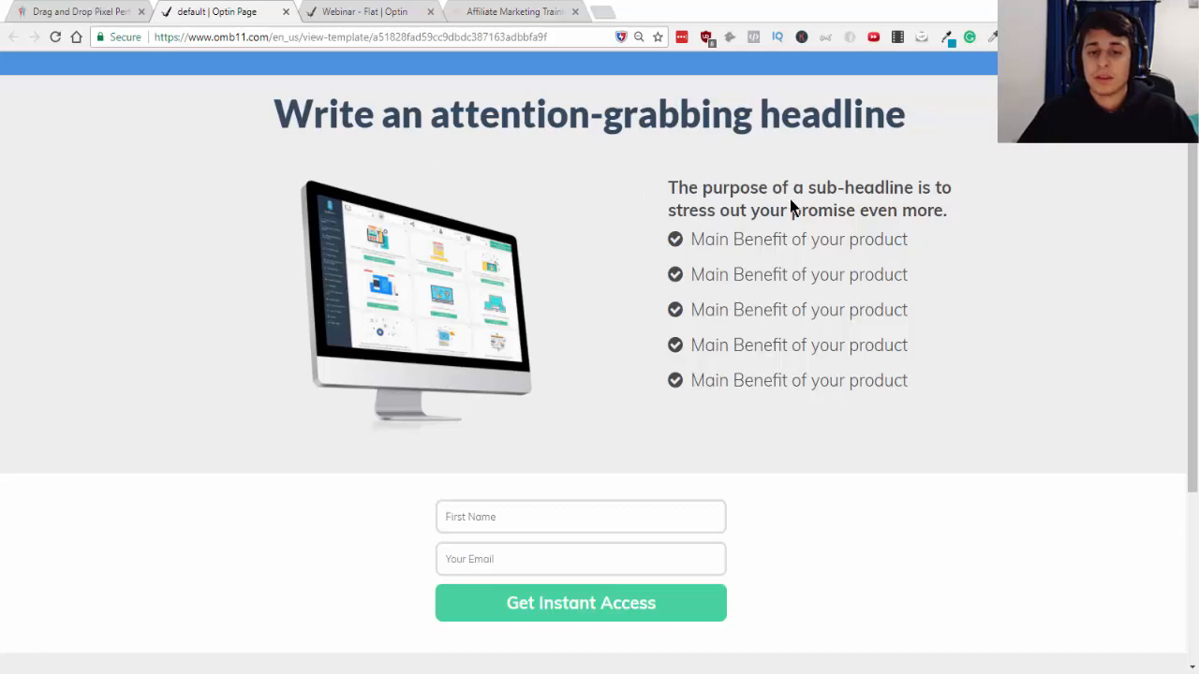
scroll("down", 3)
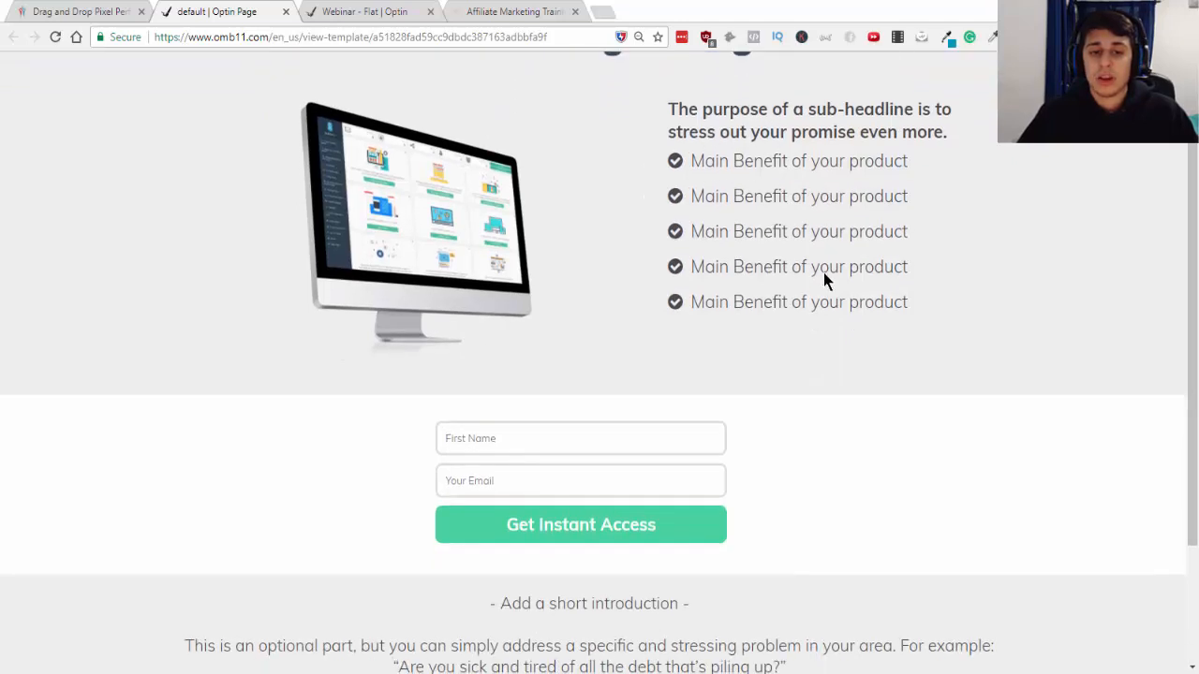
scroll("down", 3)
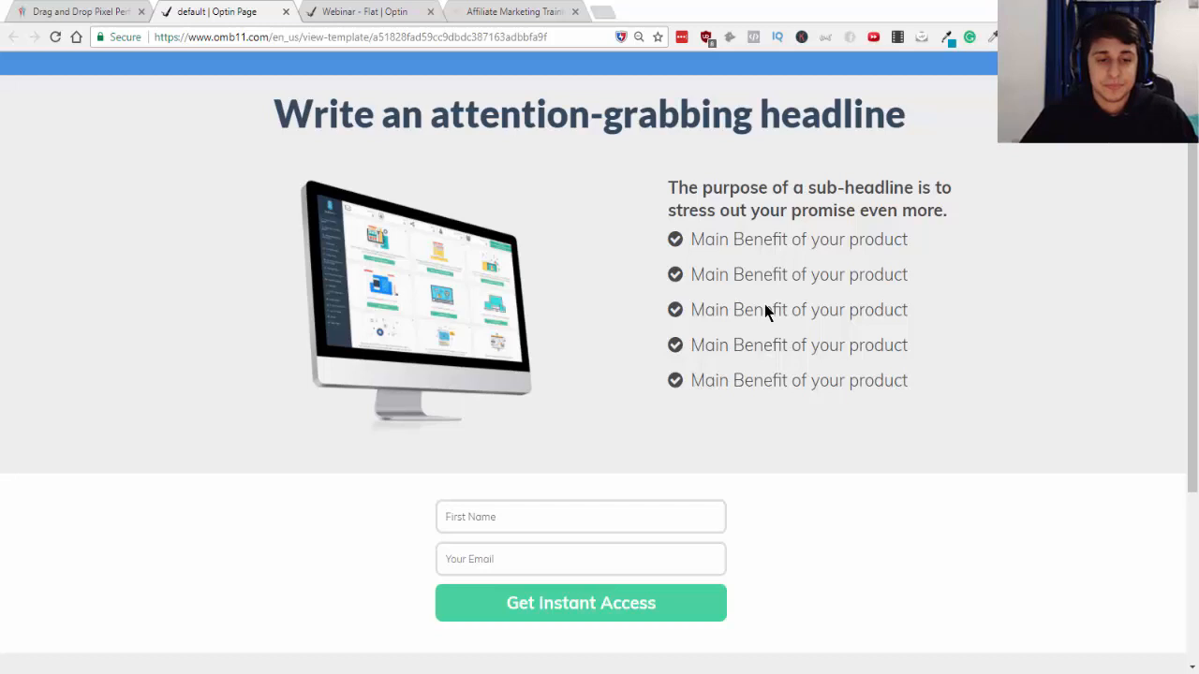
scroll("down", 3)
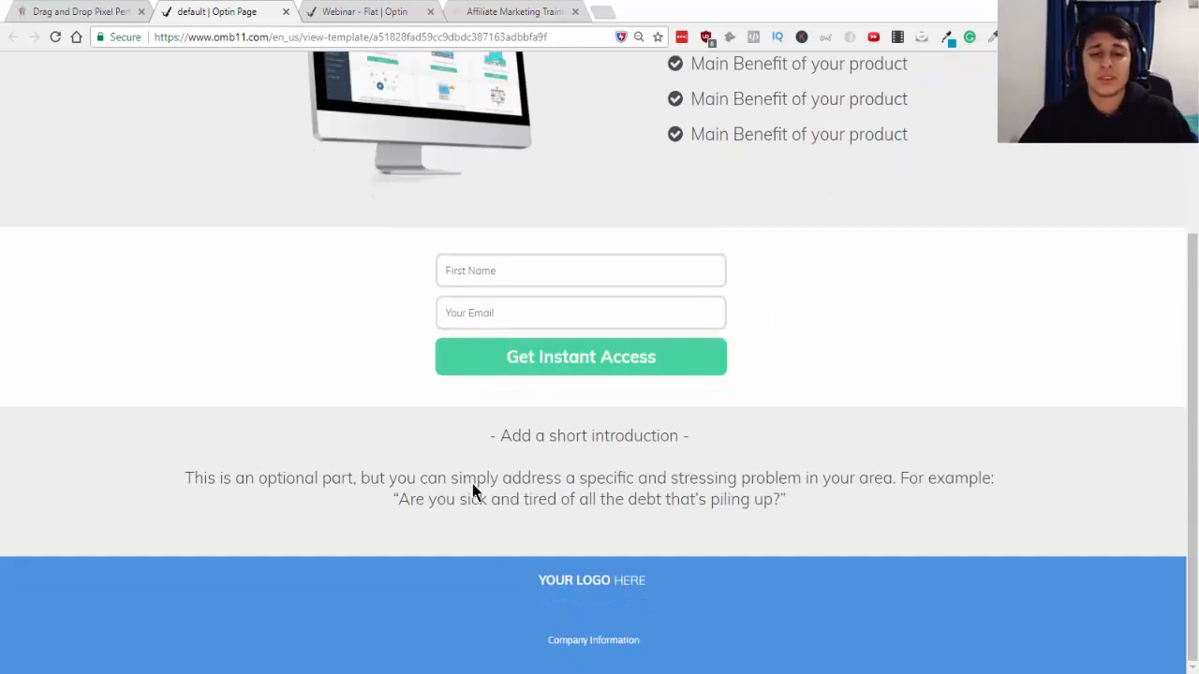
mouse_move(524, 483)
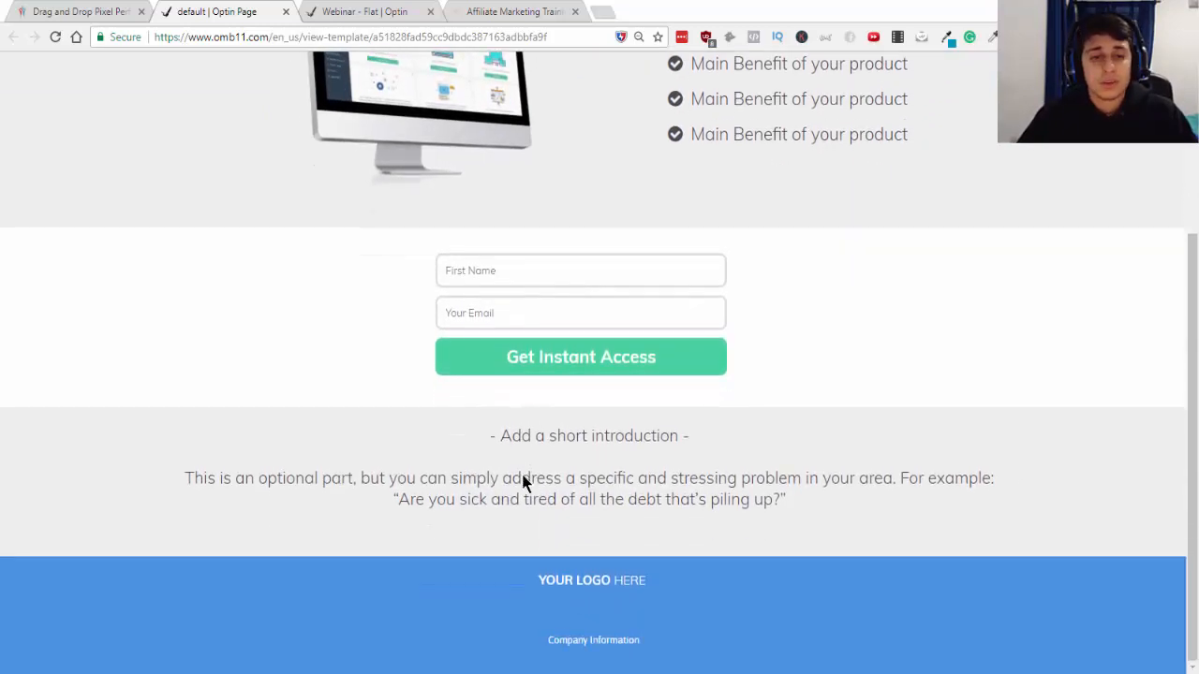
scroll("up", 3)
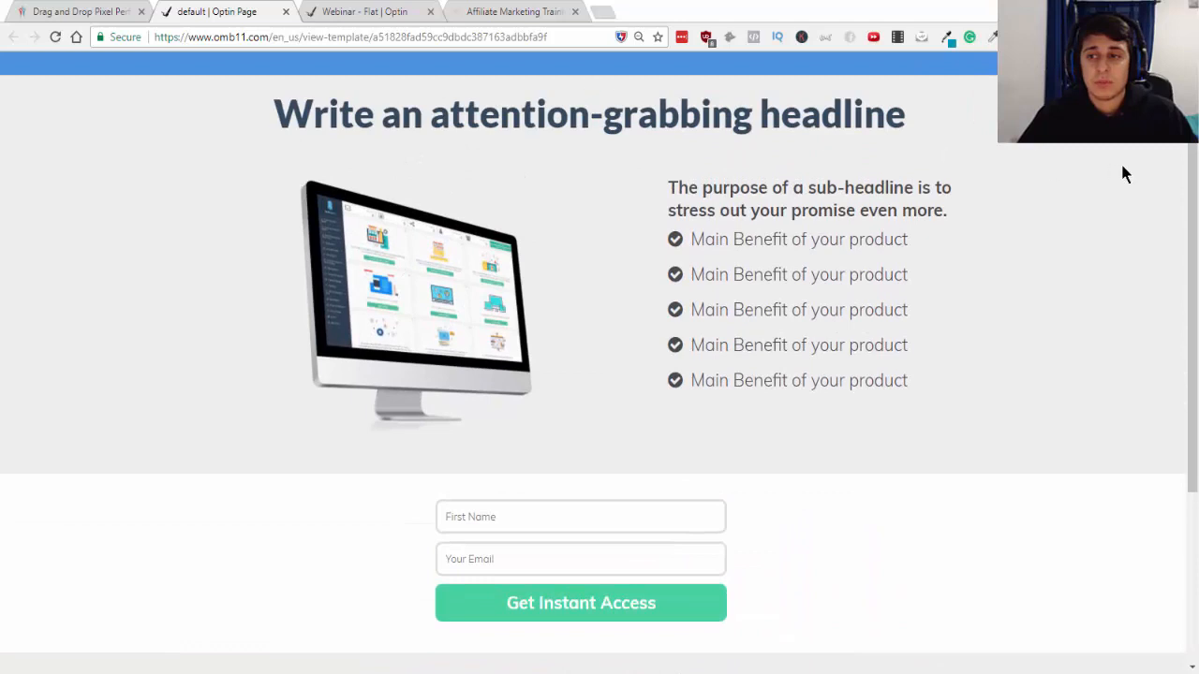
scroll("down", 3)
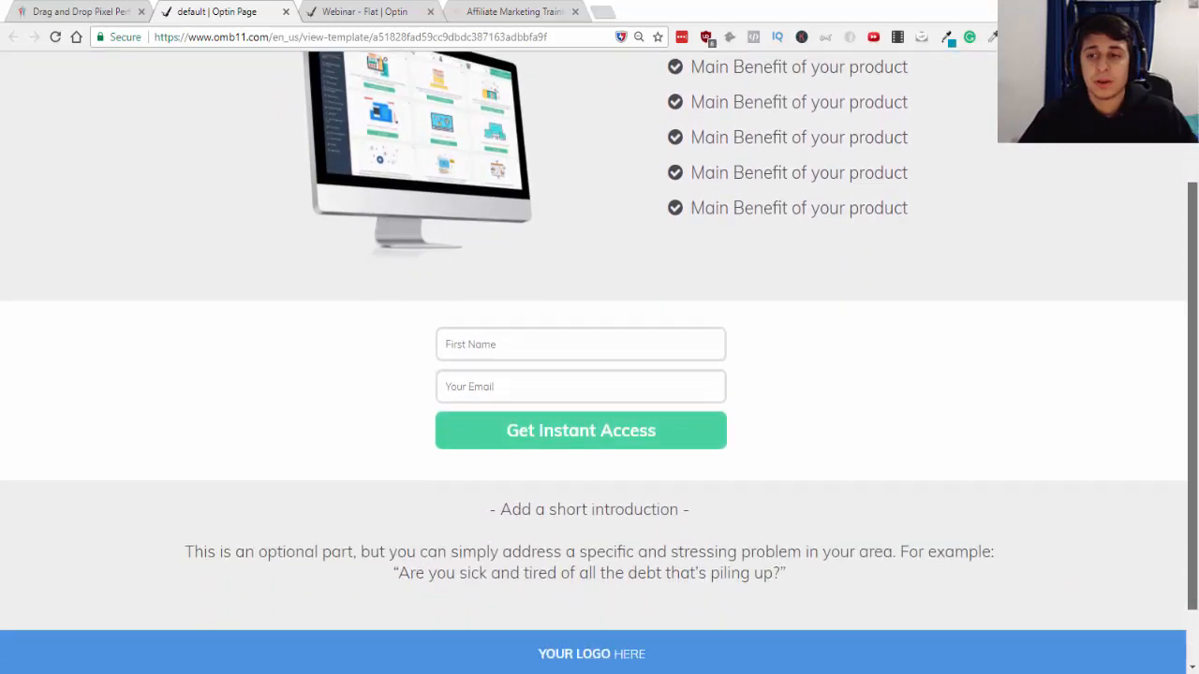
scroll("up", 3)
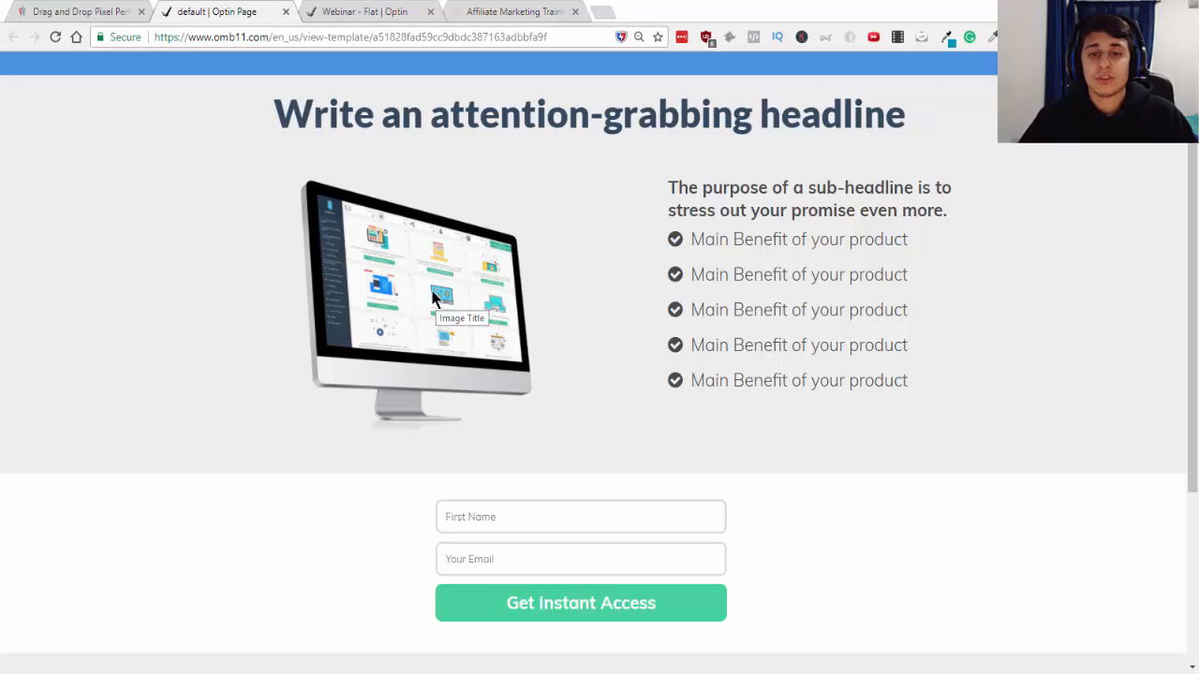
mouse_move(393, 268)
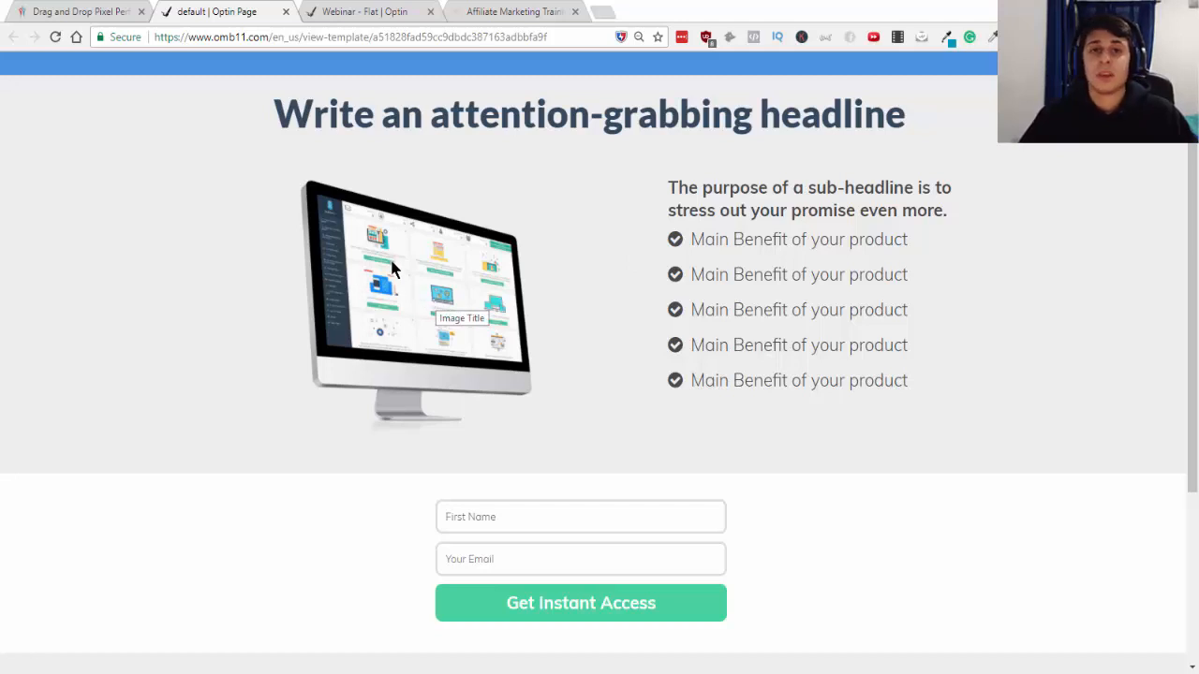
mouse_move(361, 256)
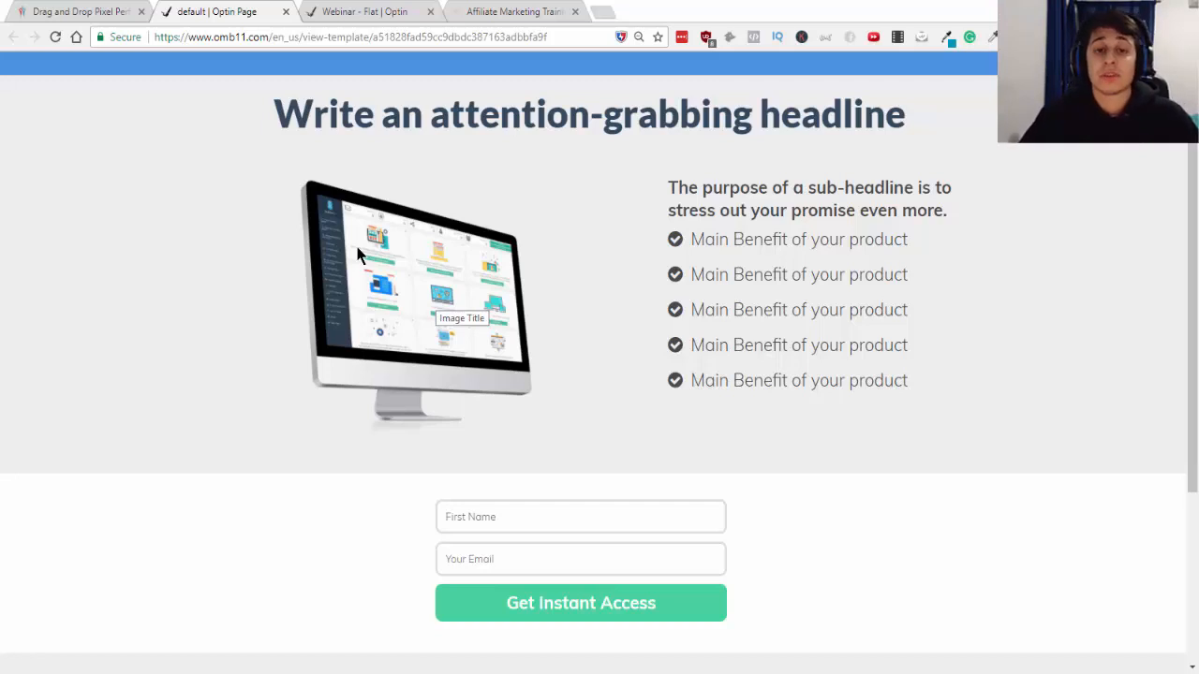
mouse_move(223, 90)
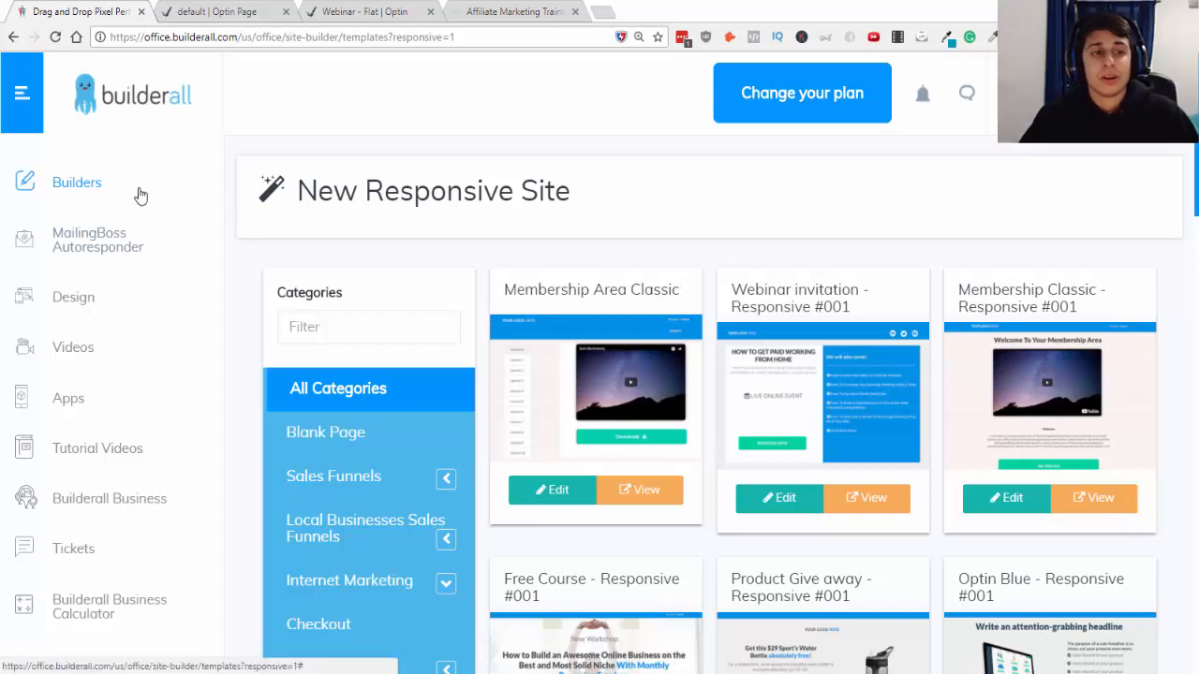
mouse_move(137, 192)
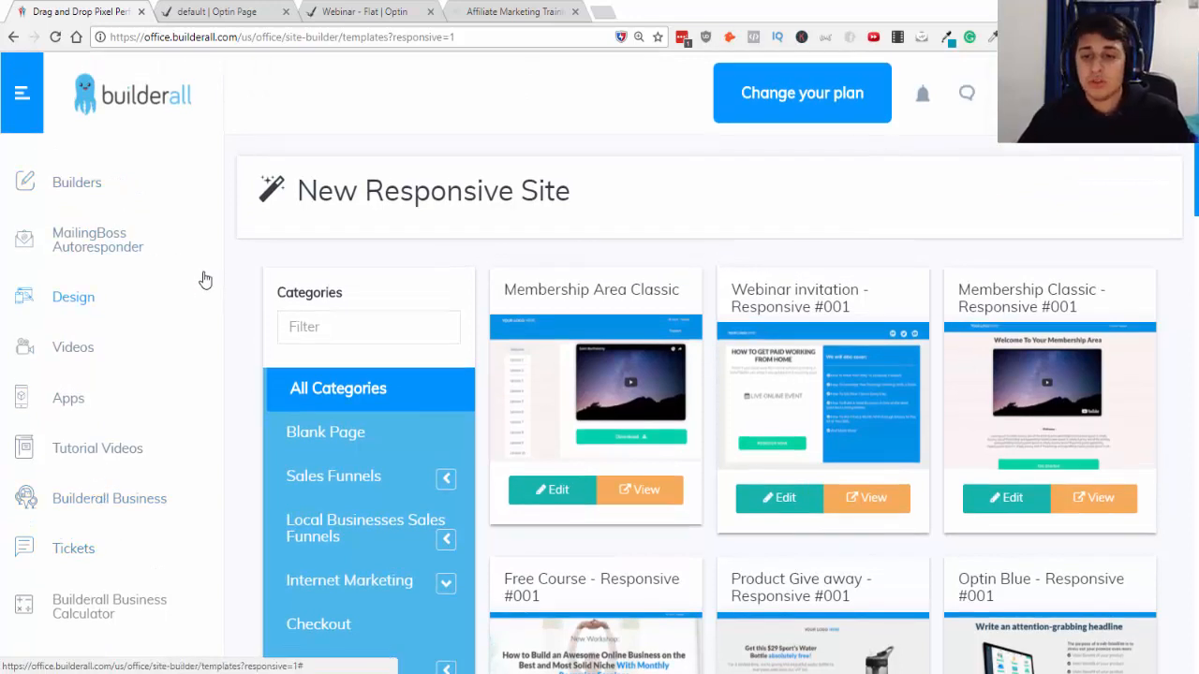
- Scroll through the New Responsive Site template gallery
scroll("down", 3)
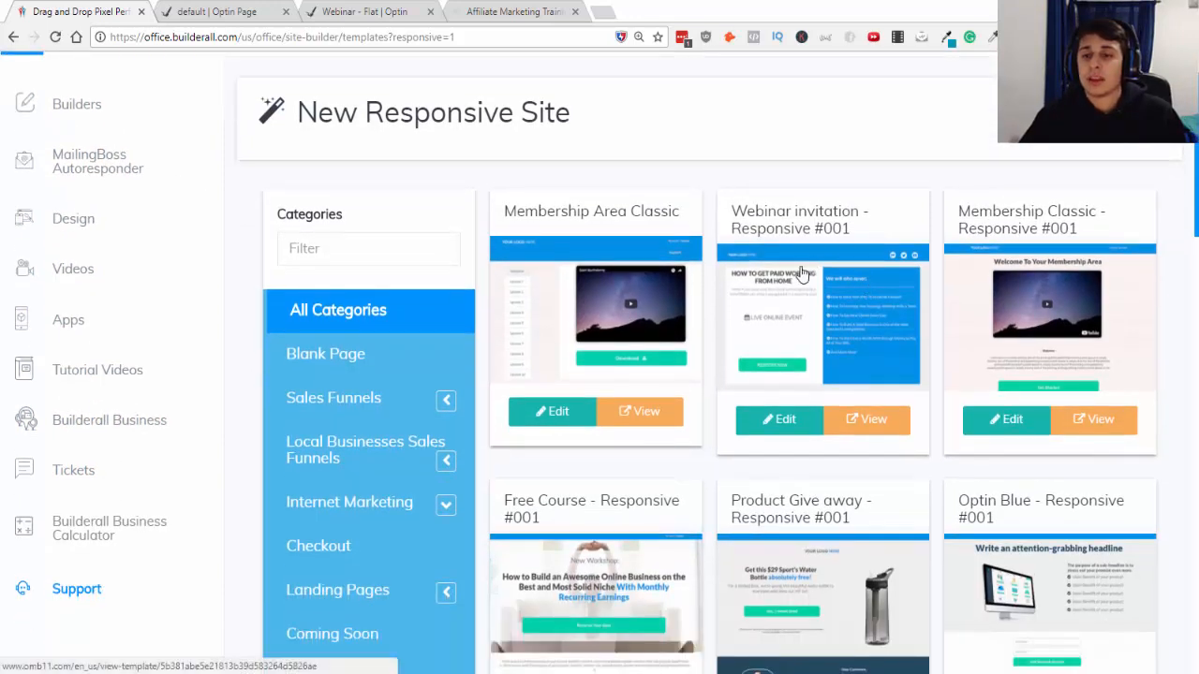
scroll("down", 3)
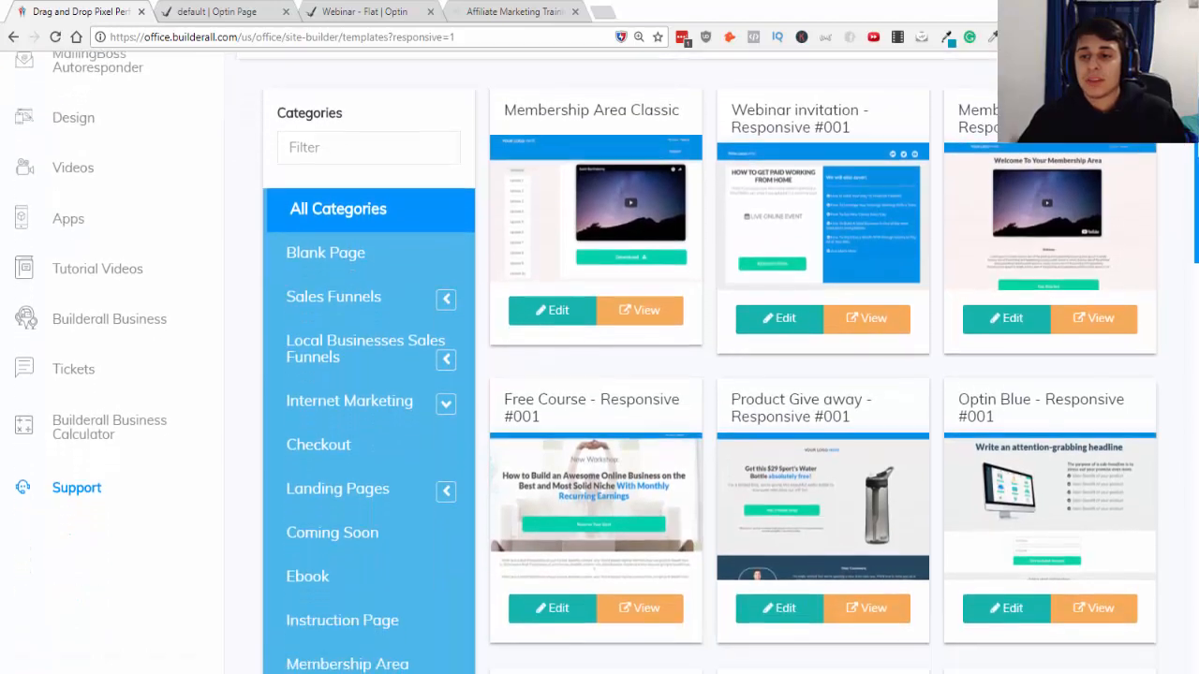
scroll("down", 3)
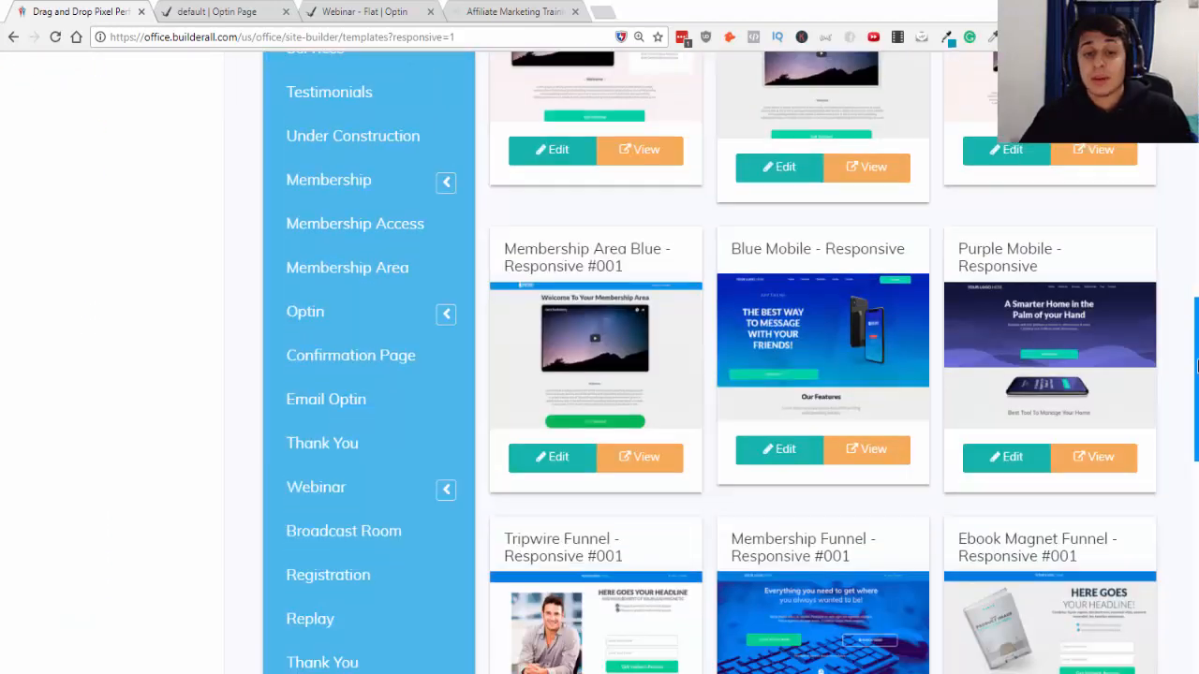
scroll("down", 3)
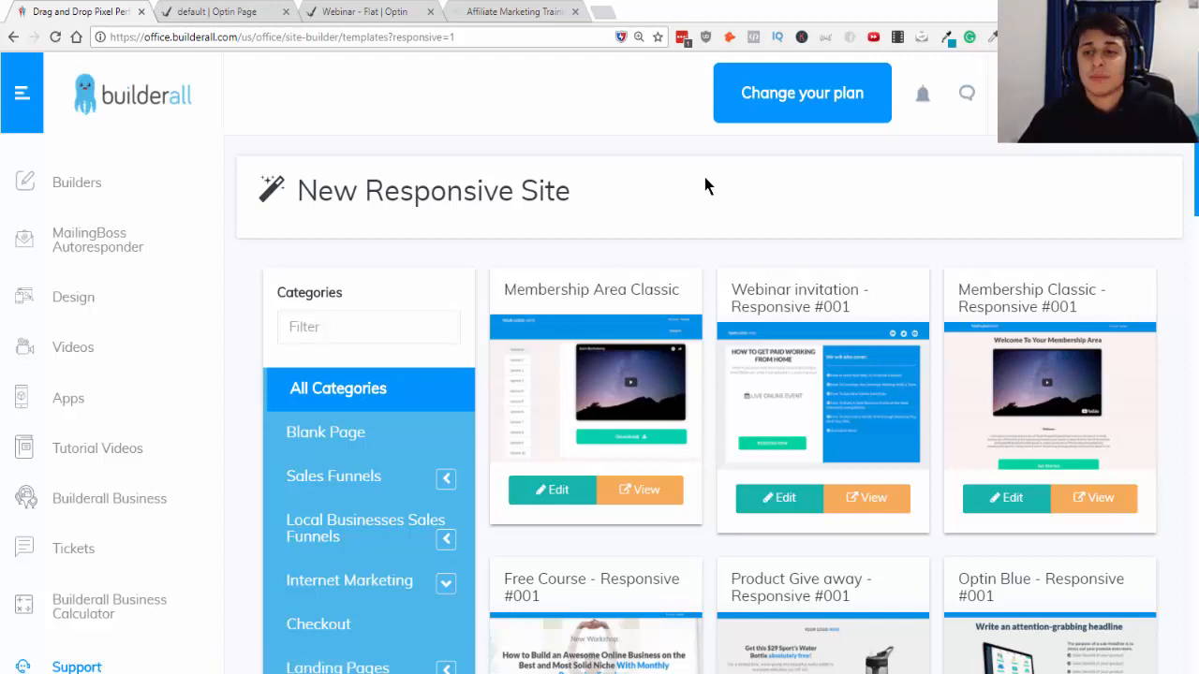
mouse_move(721, 216)
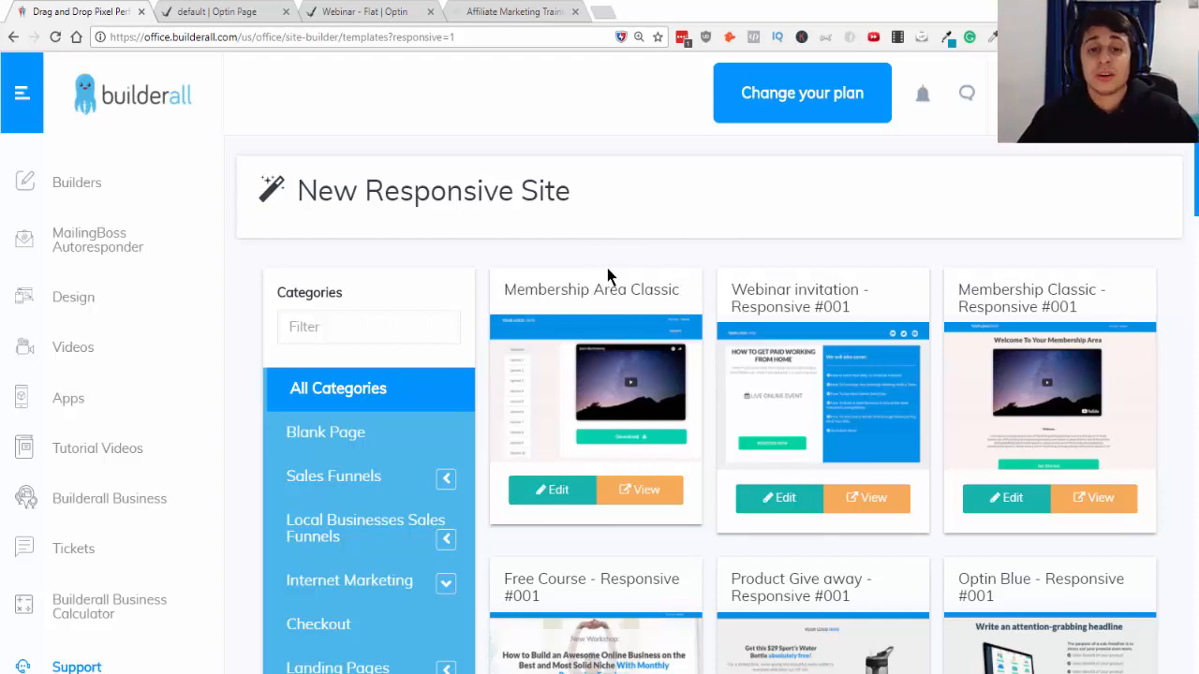
scroll("down", 3)
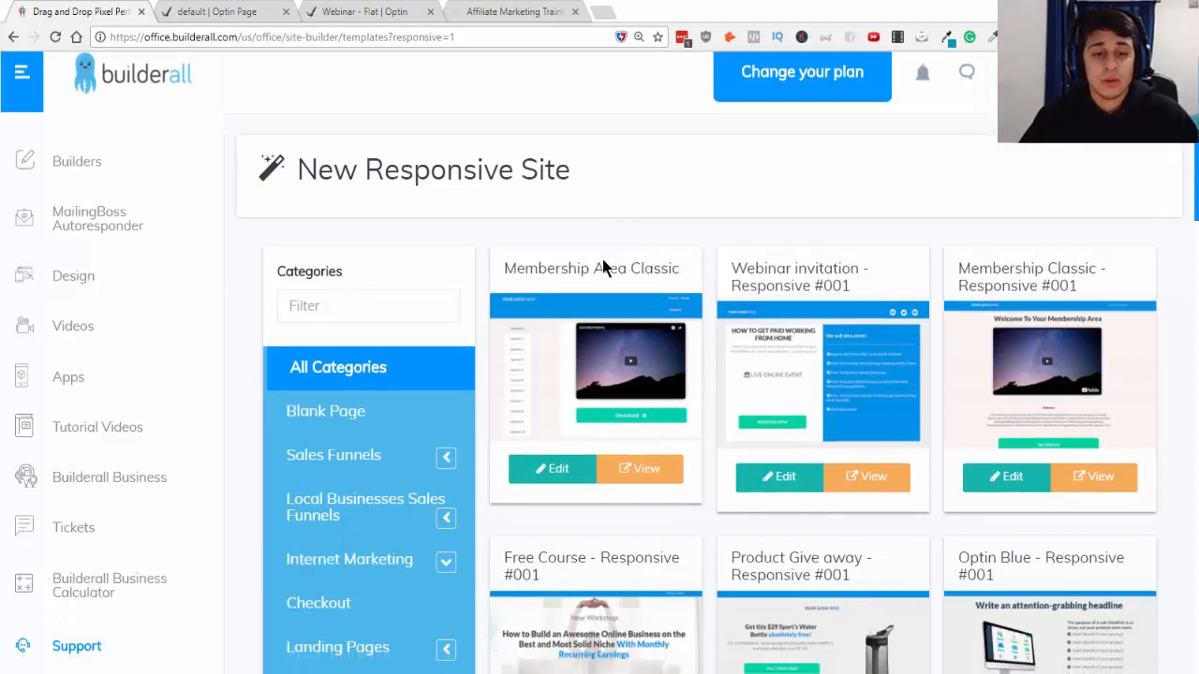
scroll("down", 3)
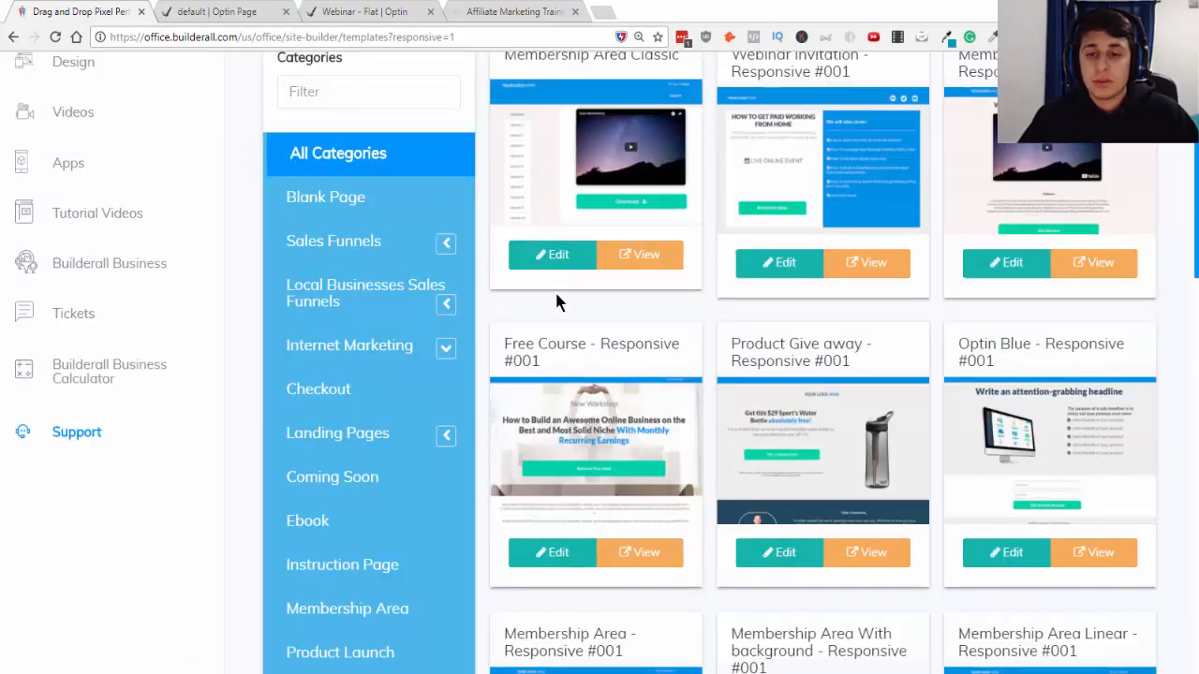
scroll("down", 3)
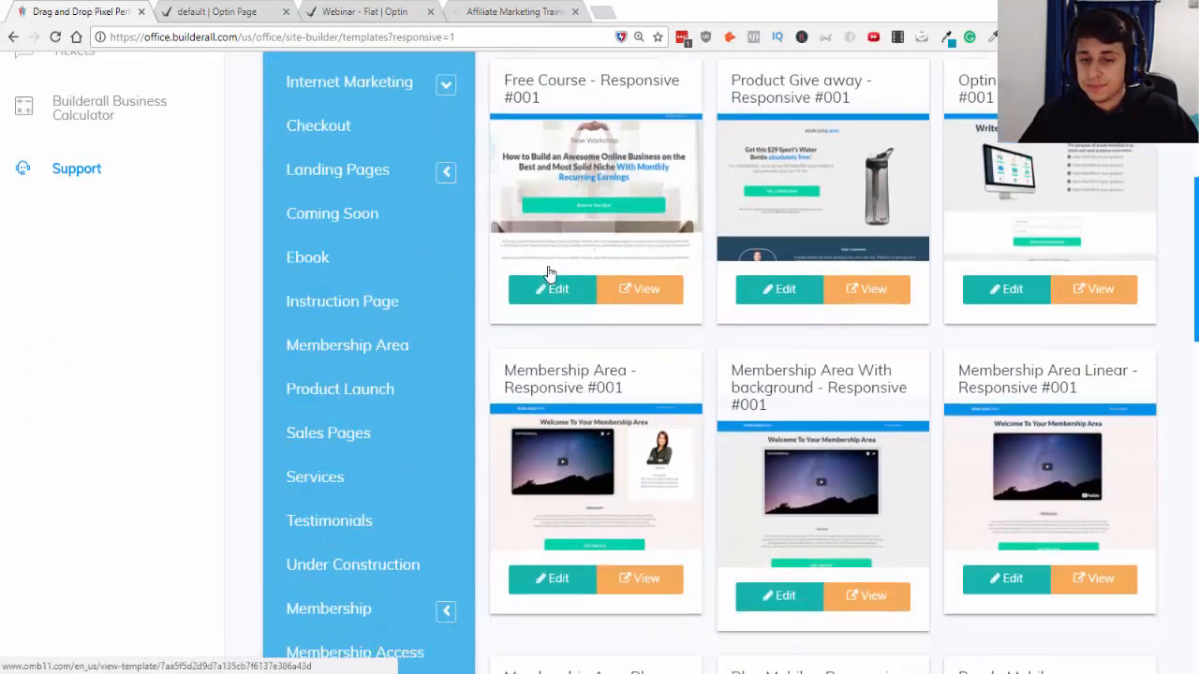
scroll("down", 3)
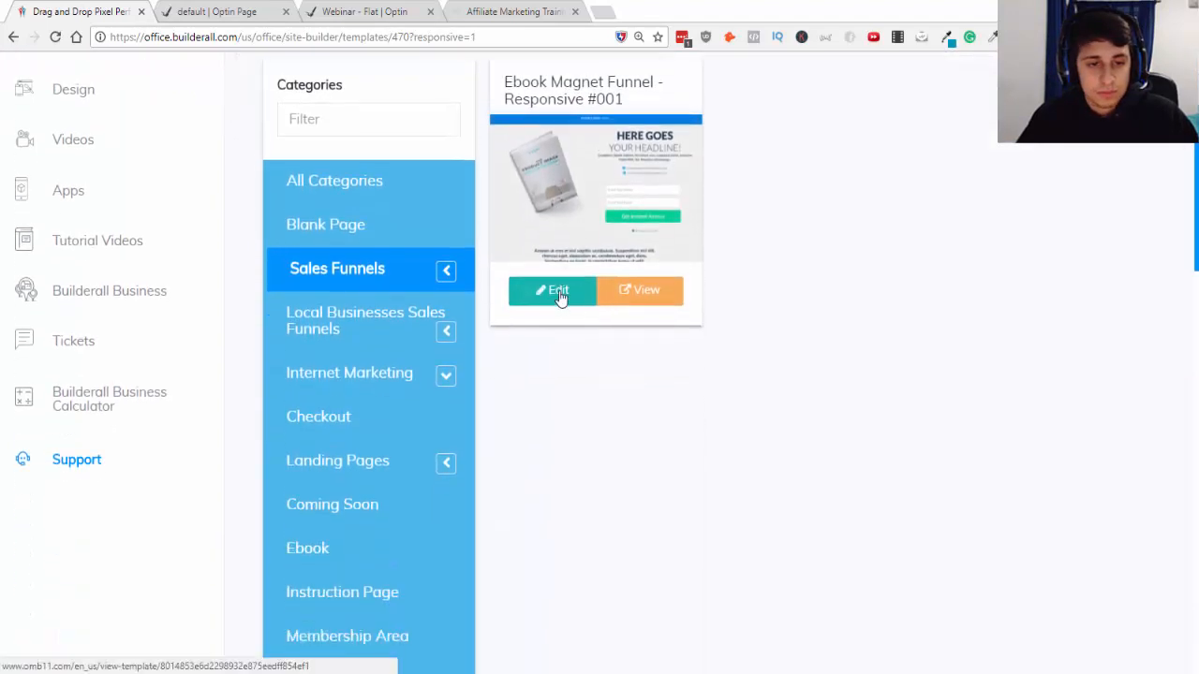
- Browse the Internet Marketing templates and start editing Optin Blue - Responsive #001
left_click(552, 290)
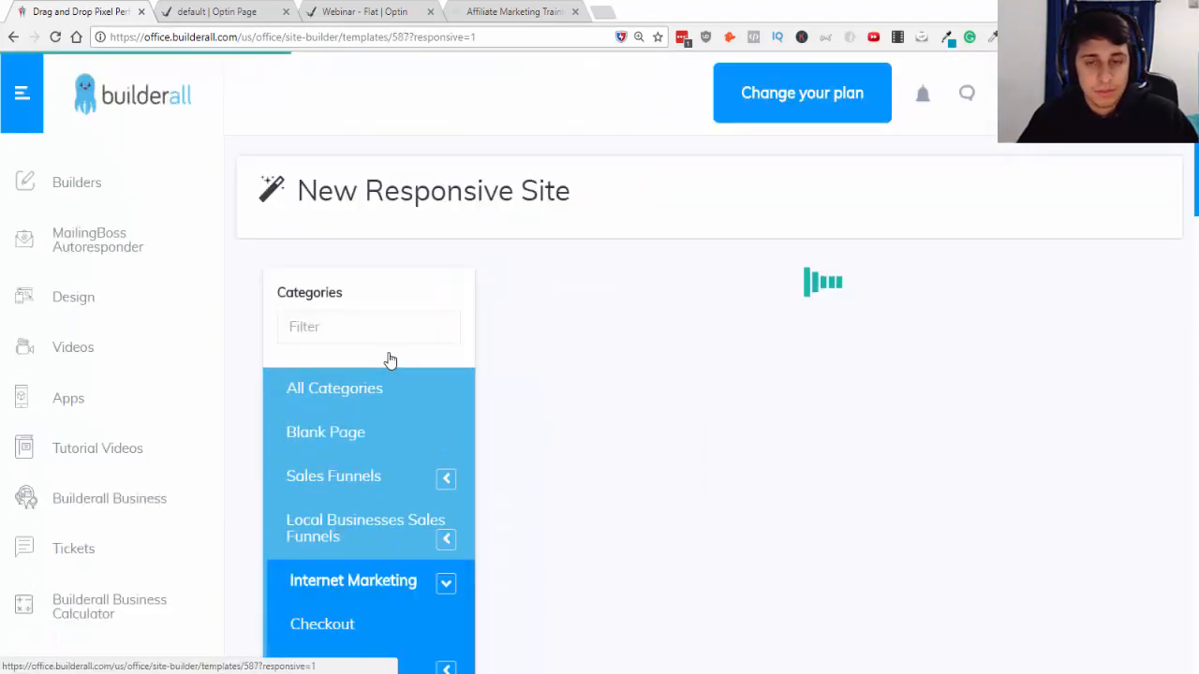
scroll("down", 3)
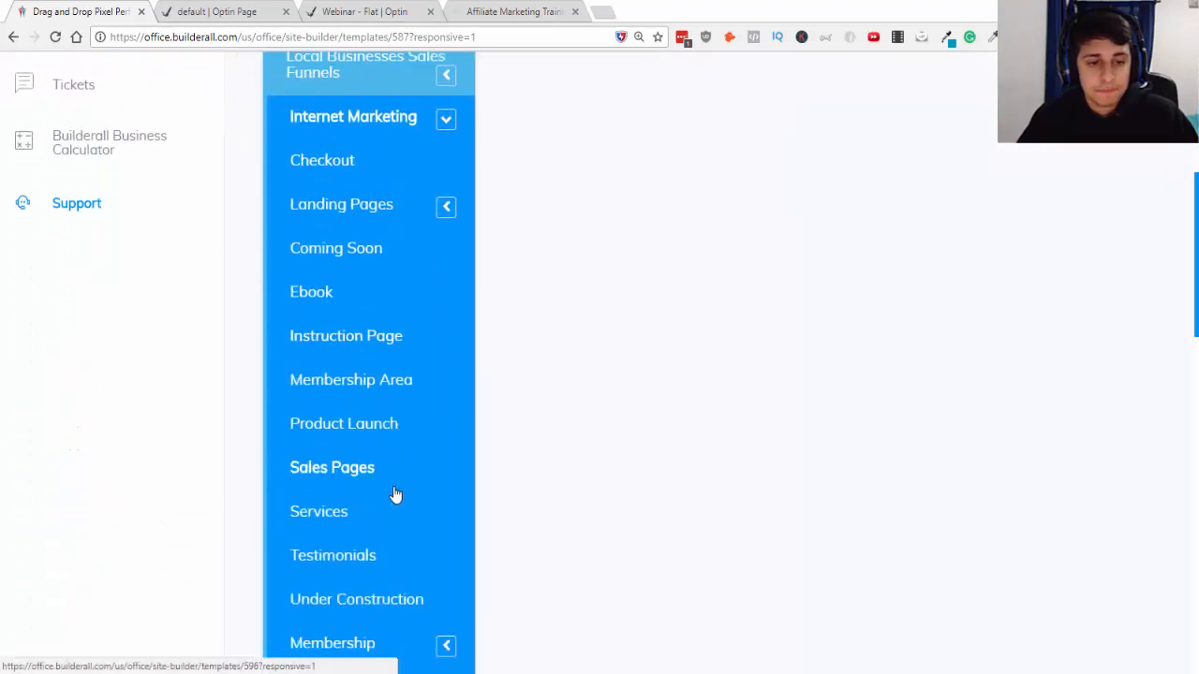
scroll("down", 3)
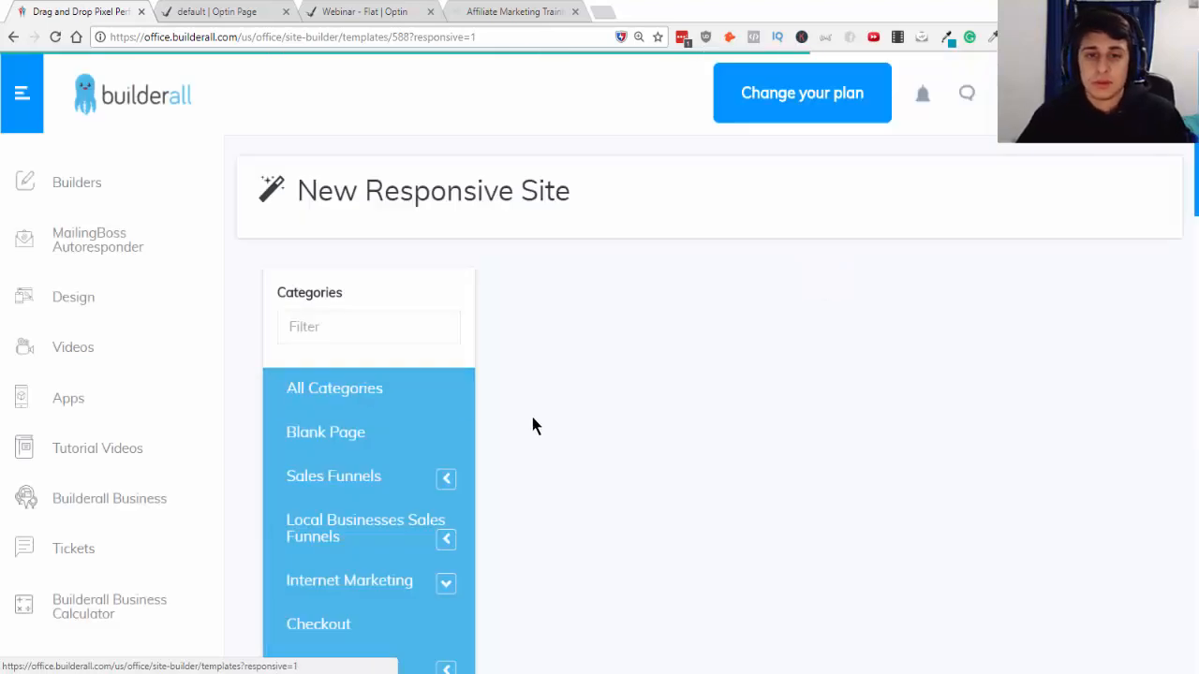
scroll("down", 3)
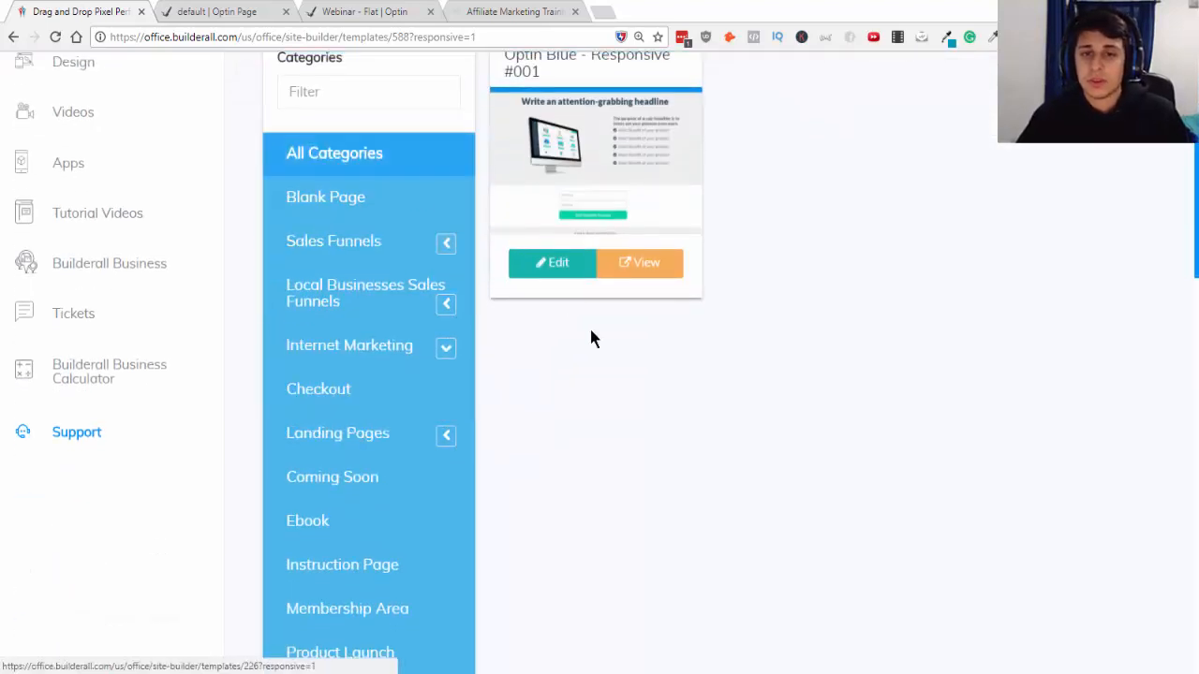
left_click(551, 263)
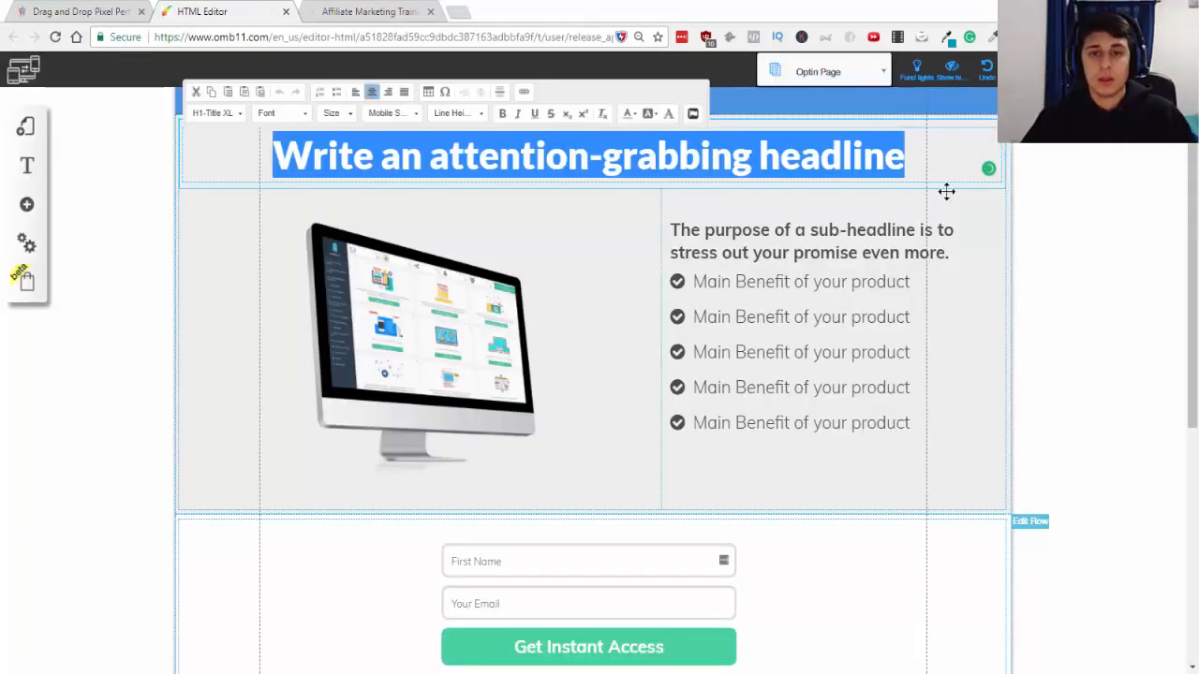
- Select the placeholder headline text for replacement
left_click(721, 155)
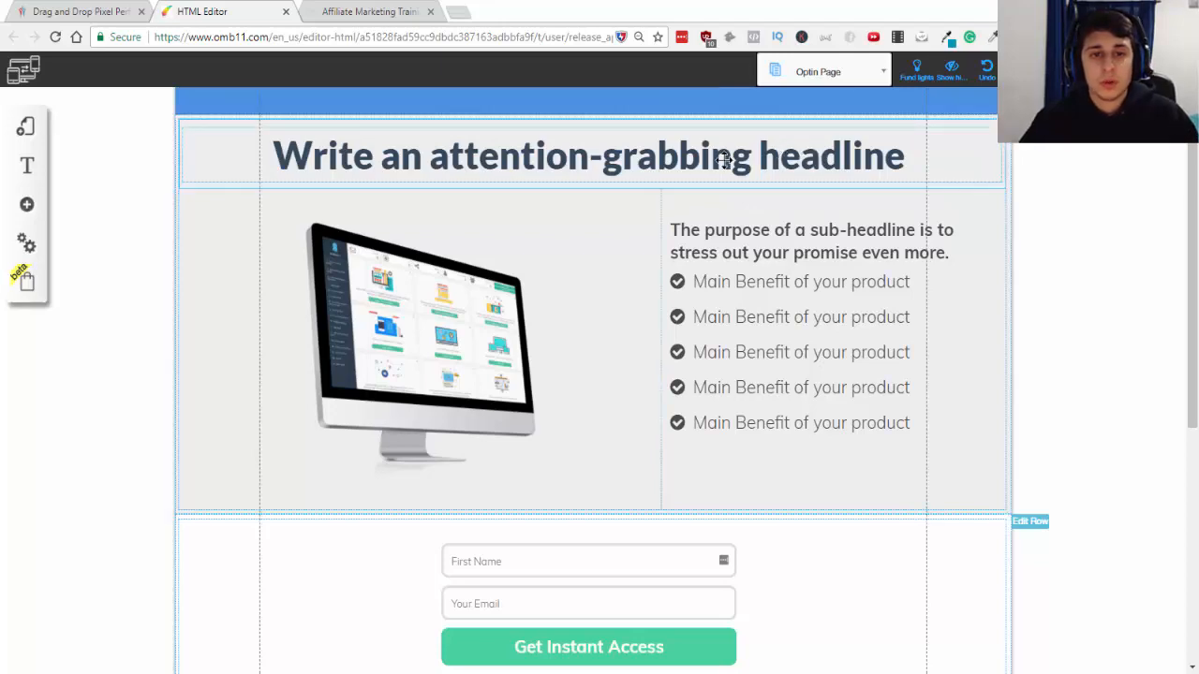
scroll("down", 3)
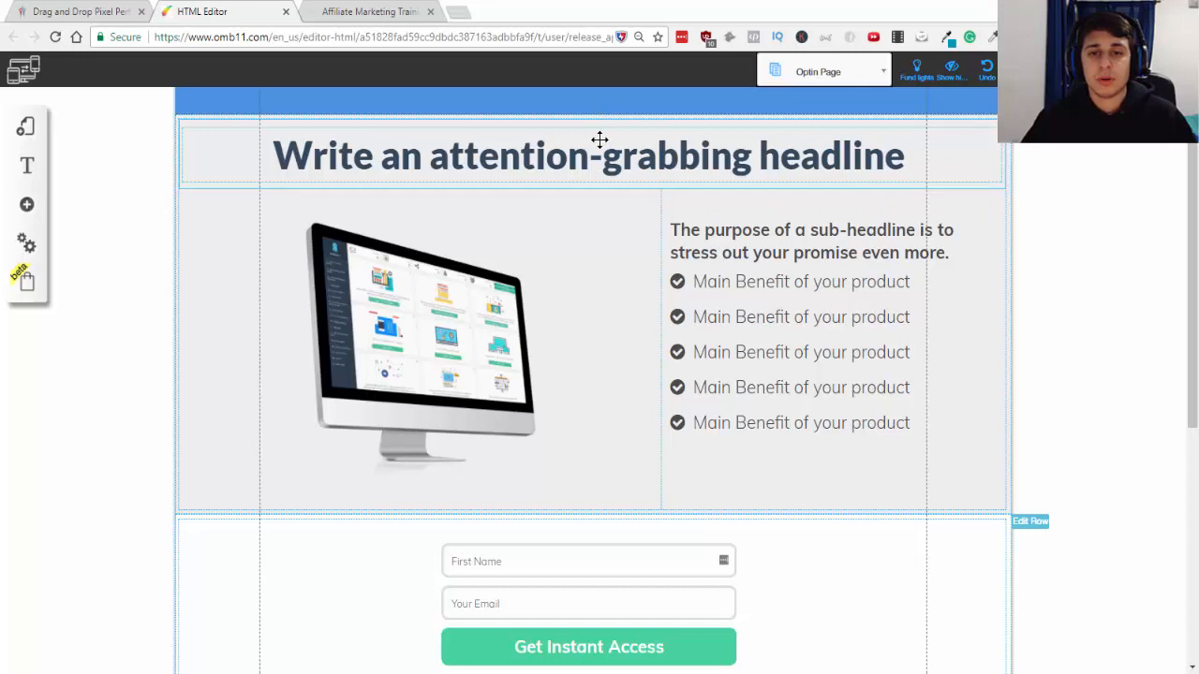
left_click(587, 154)
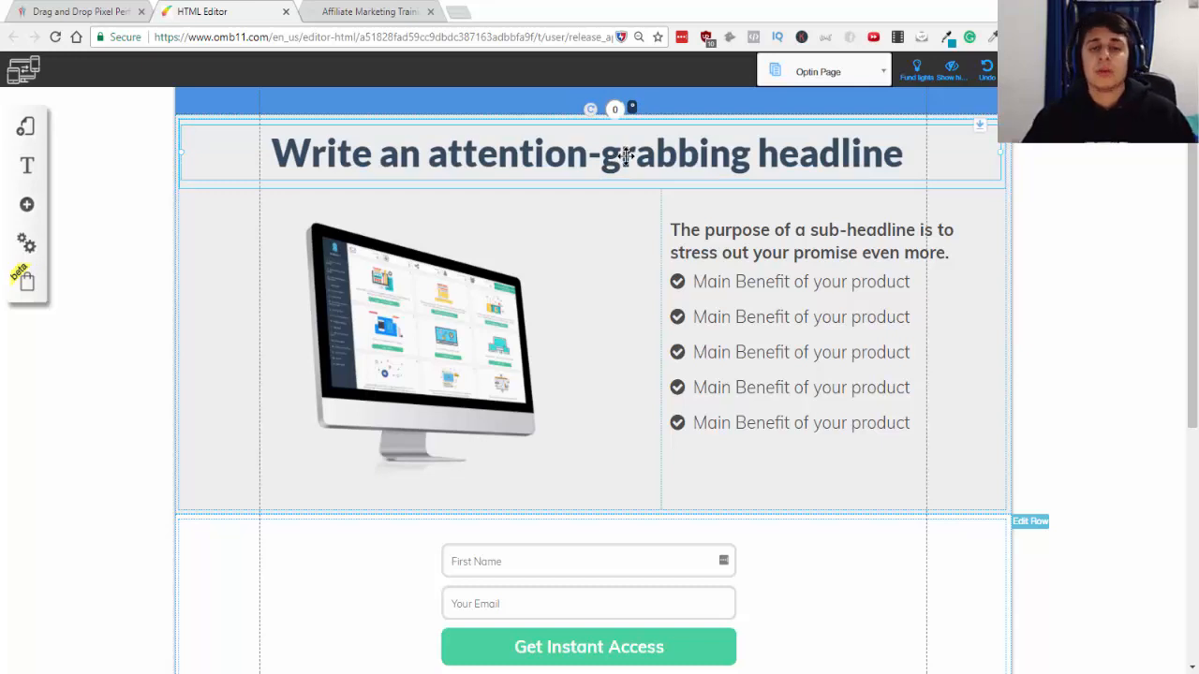
left_click(587, 153)
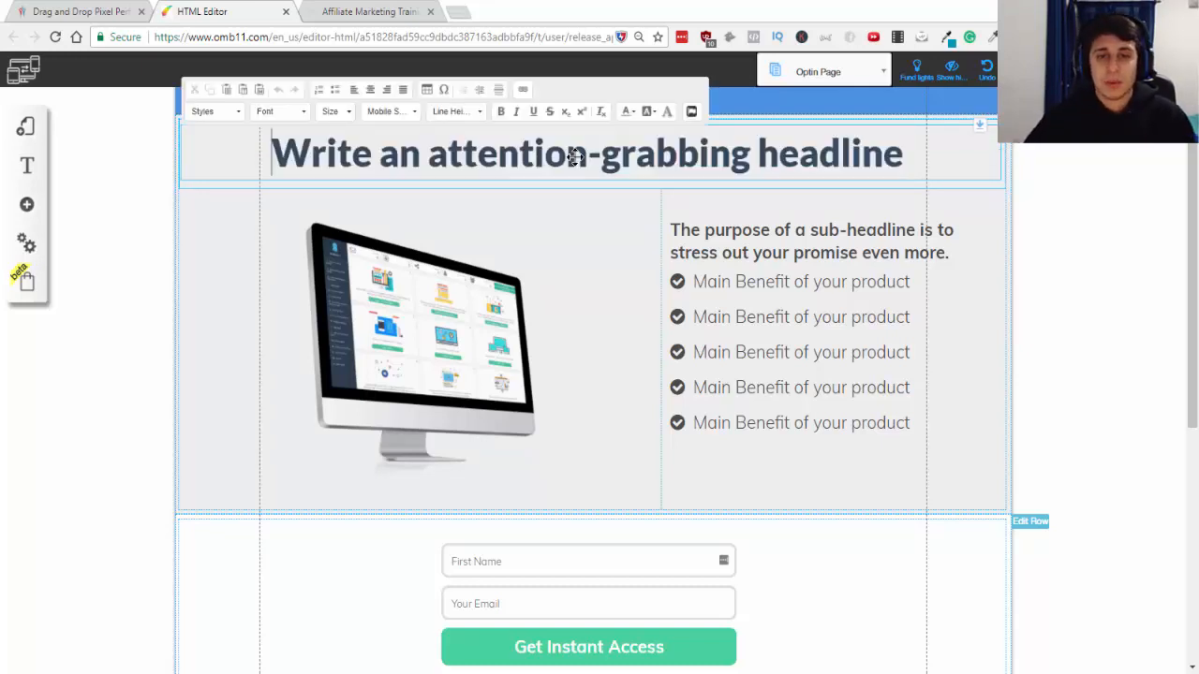
left_click(566, 152)
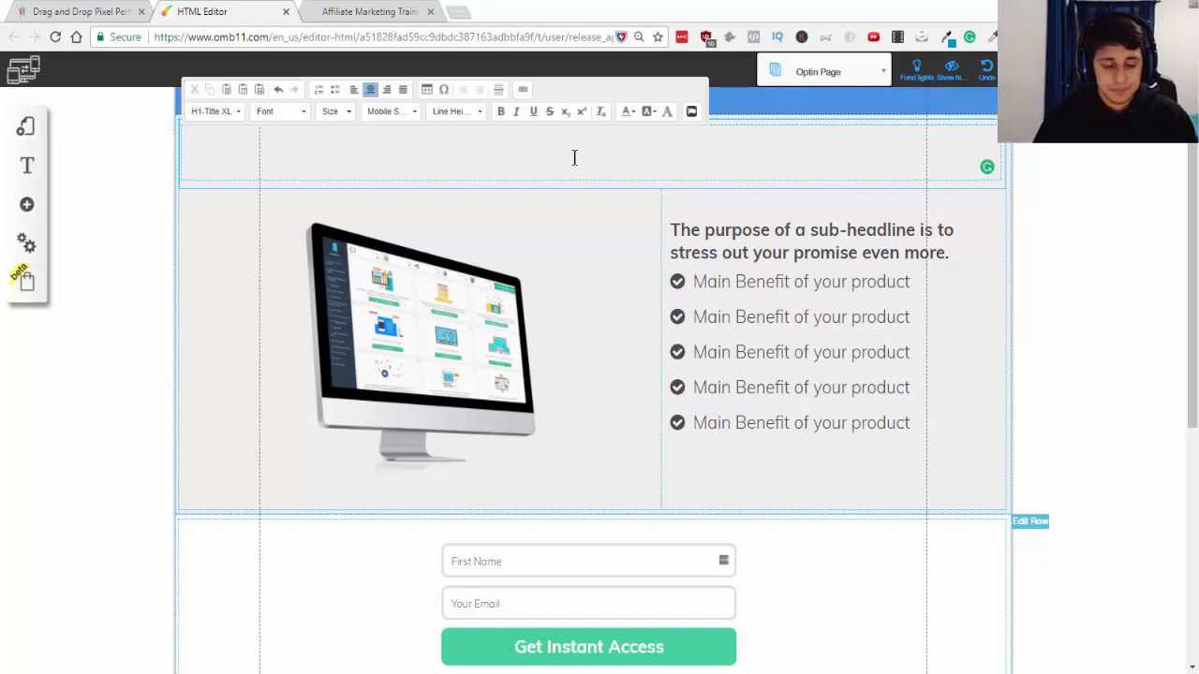
- Type the headline 'How to Make $1000-$5000 a Week Online'
type("H")
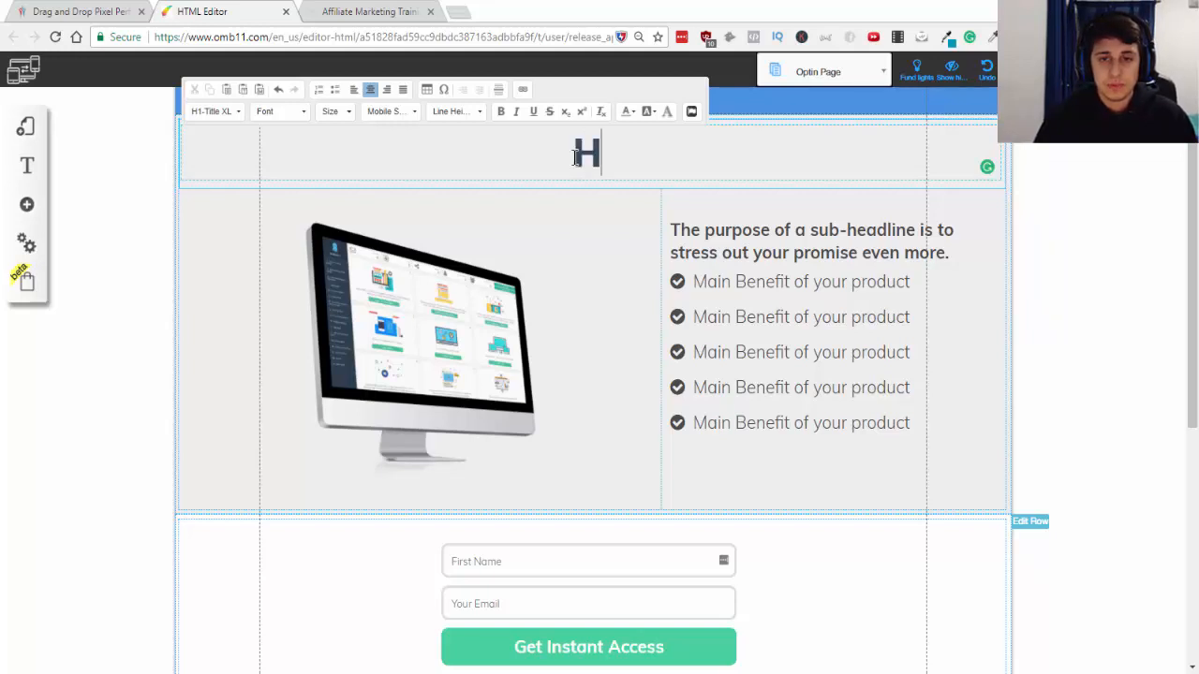
type("ow to Make")
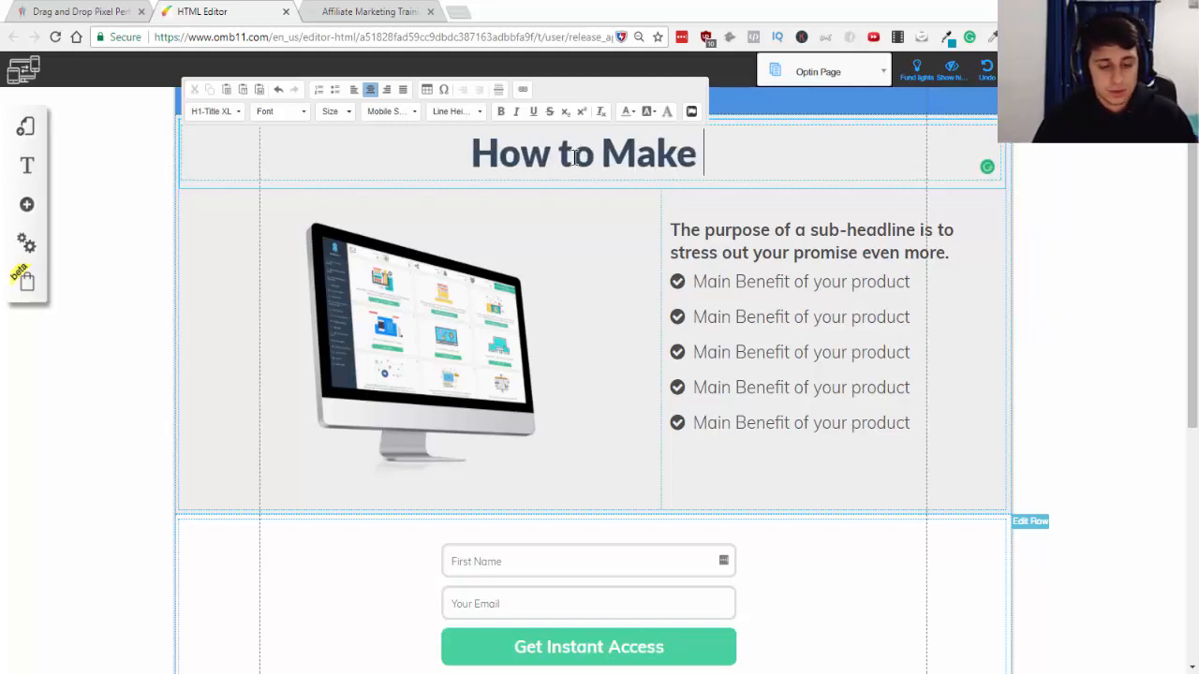
type("$1000-$")
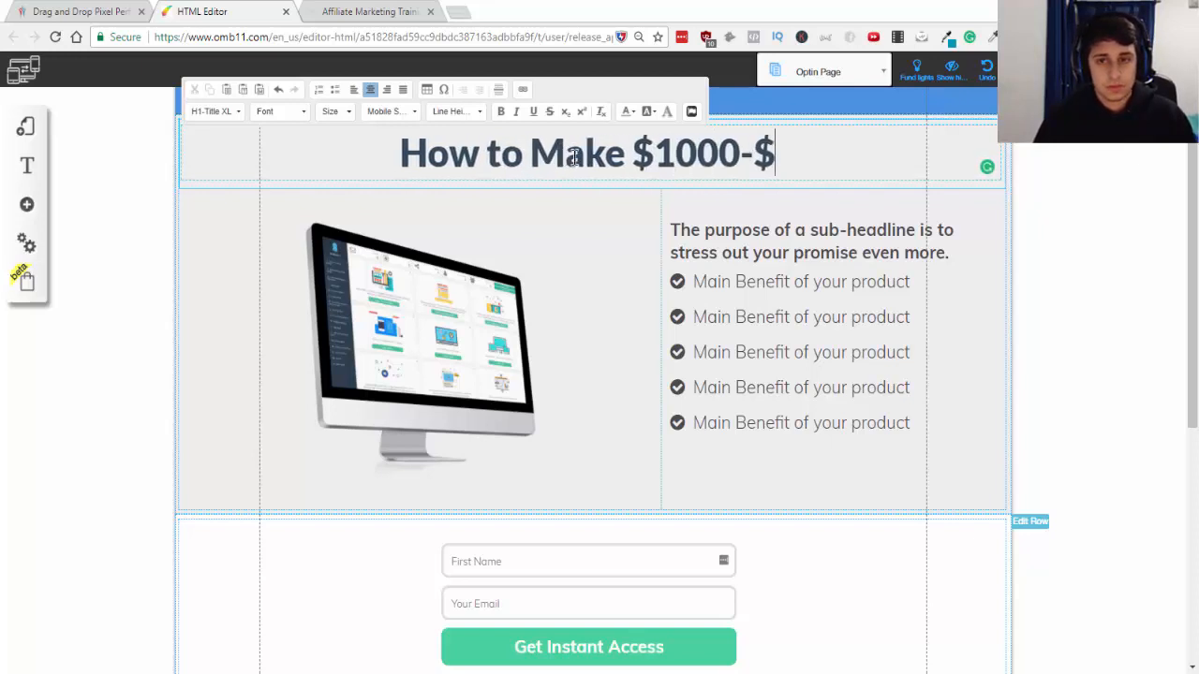
type("5000 in")
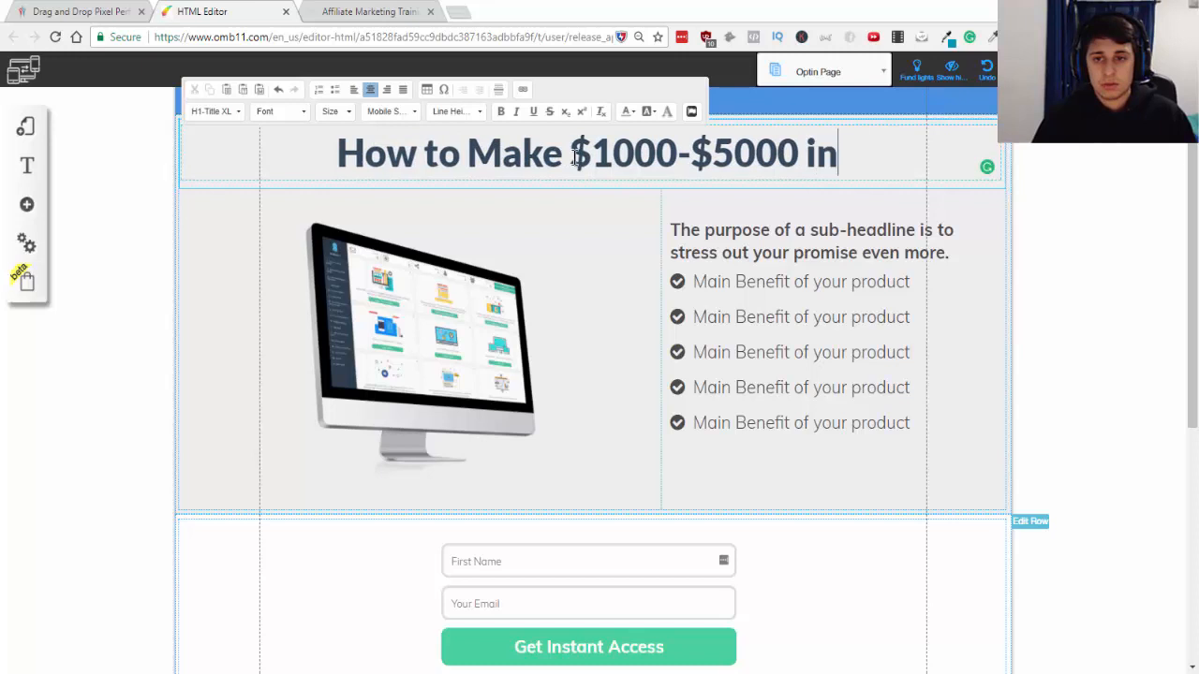
key("BackSpace")
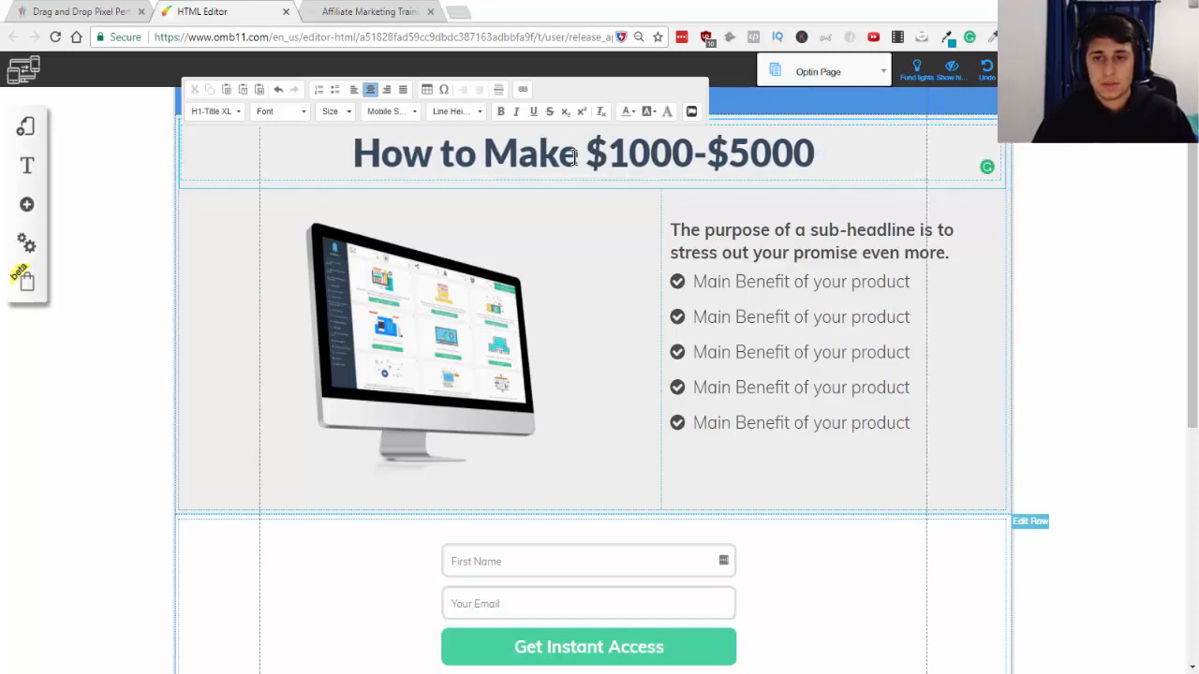
type("a Week")
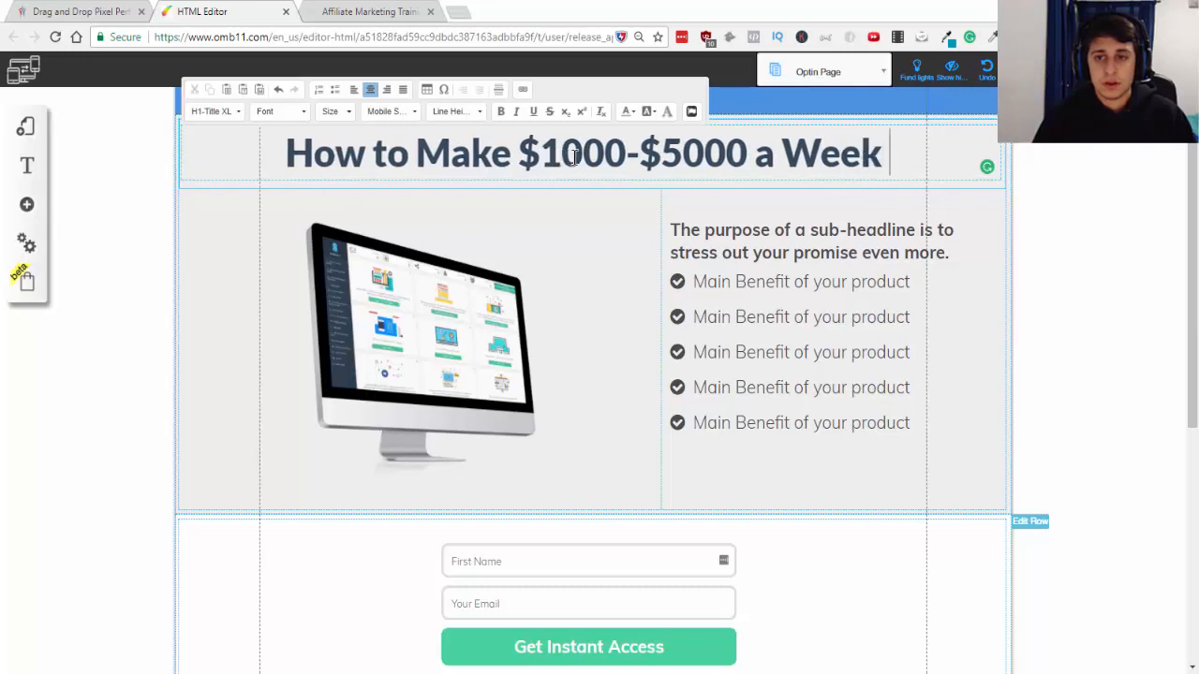
type("Online")
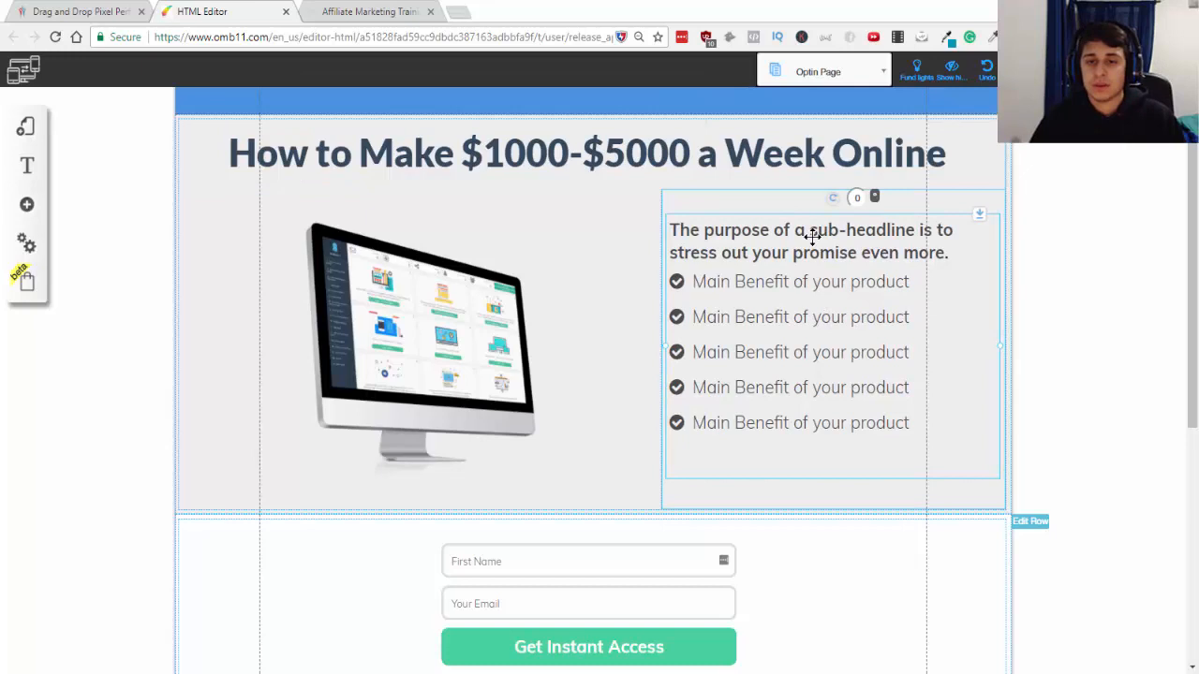
- Replace the sub-headline with 'Even If you never made money on the internet'
double_click(810, 241)
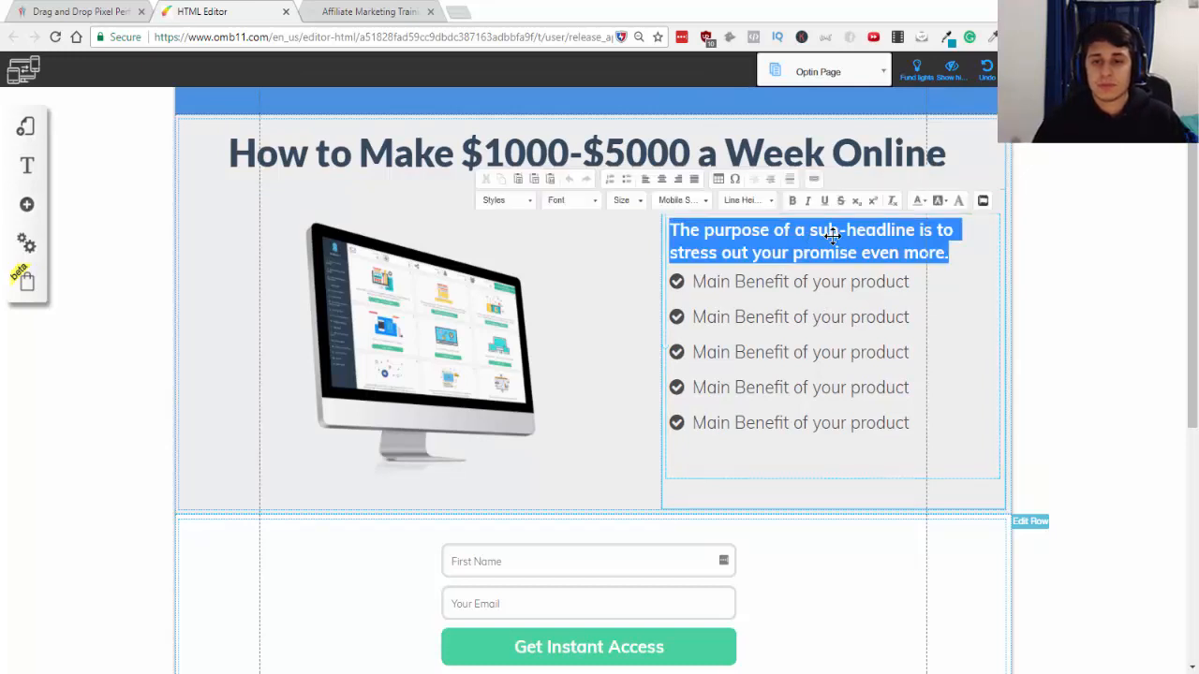
type("Even If you never made money on")
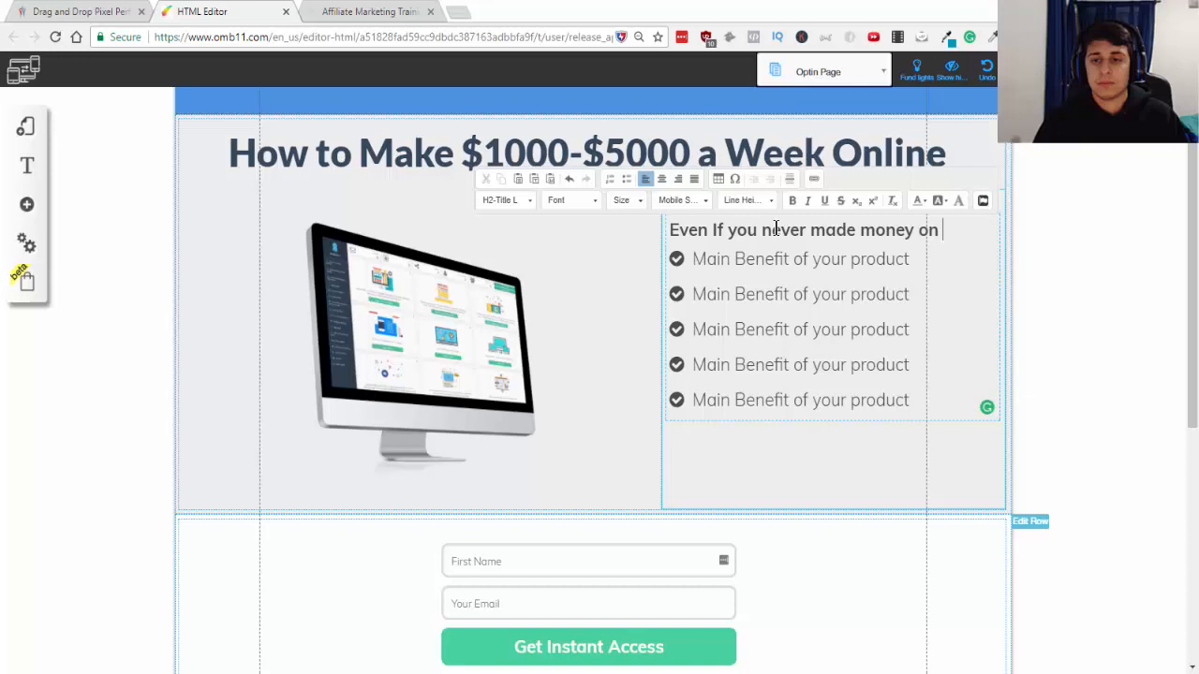
type("the internet")
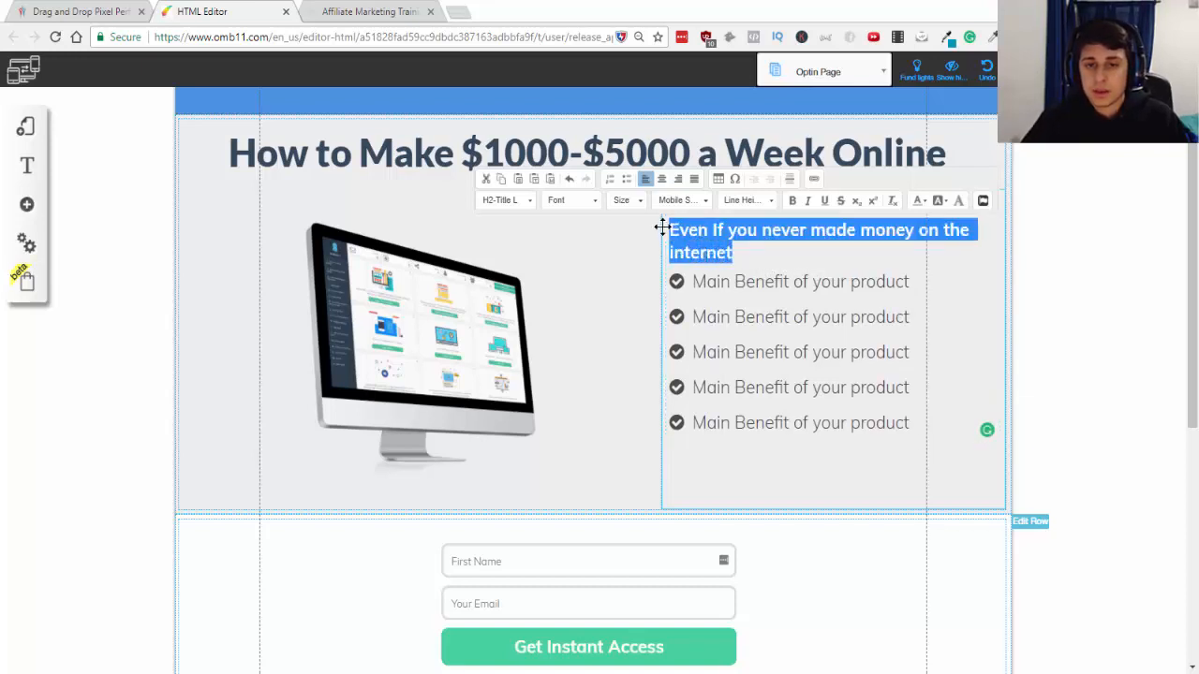
- Set the sub-headline font size to 22
left_click(625, 199)
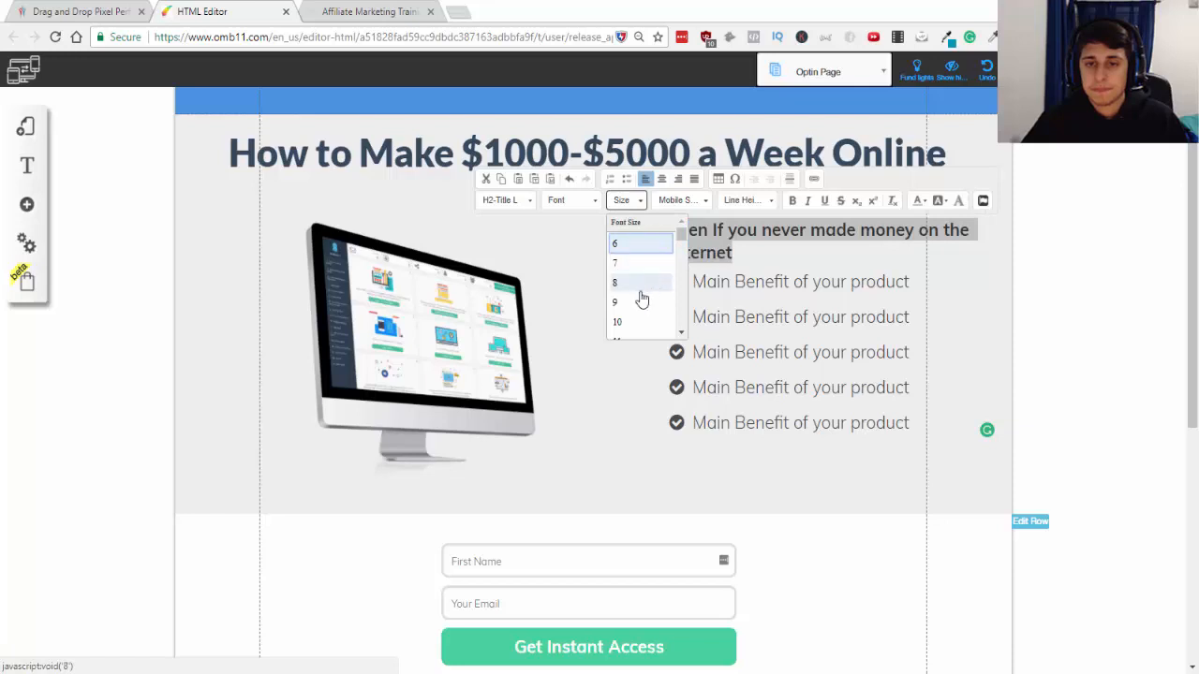
left_click(615, 301)
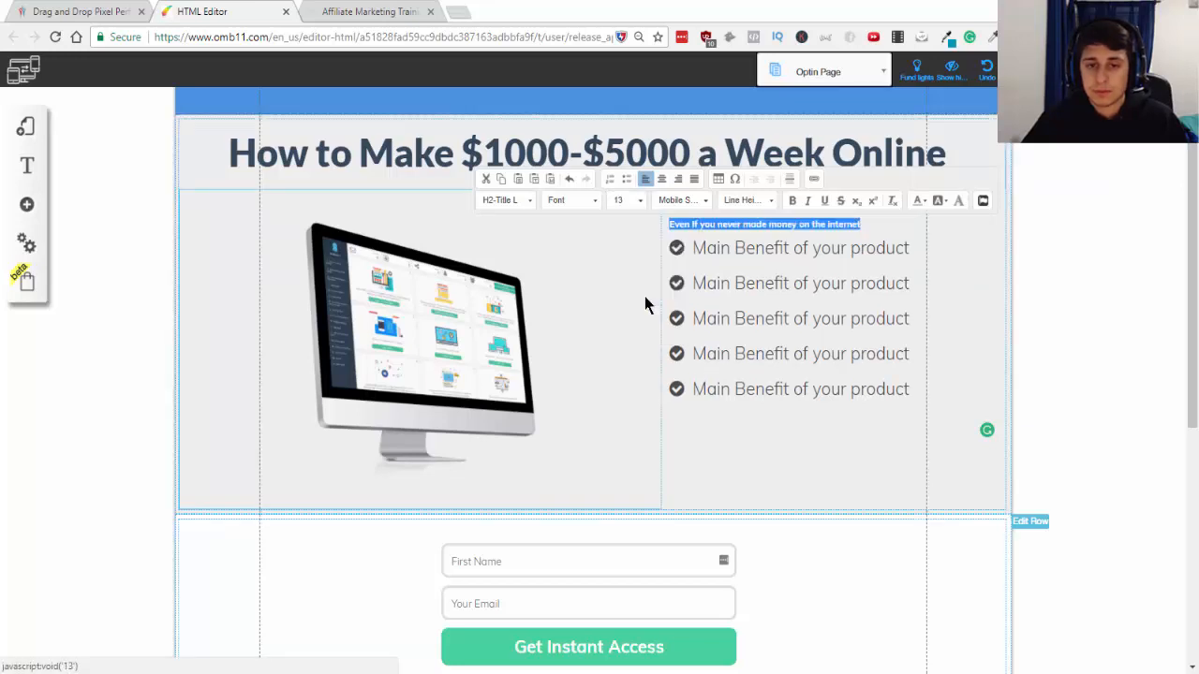
left_click(625, 200)
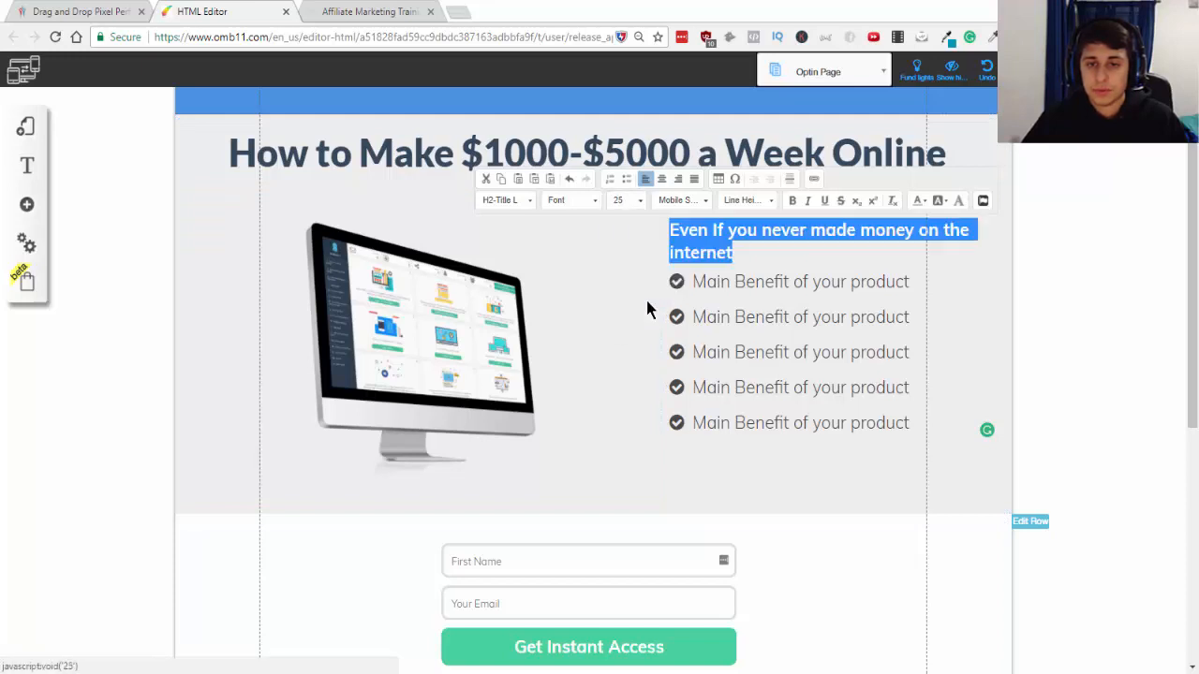
left_click(624, 200)
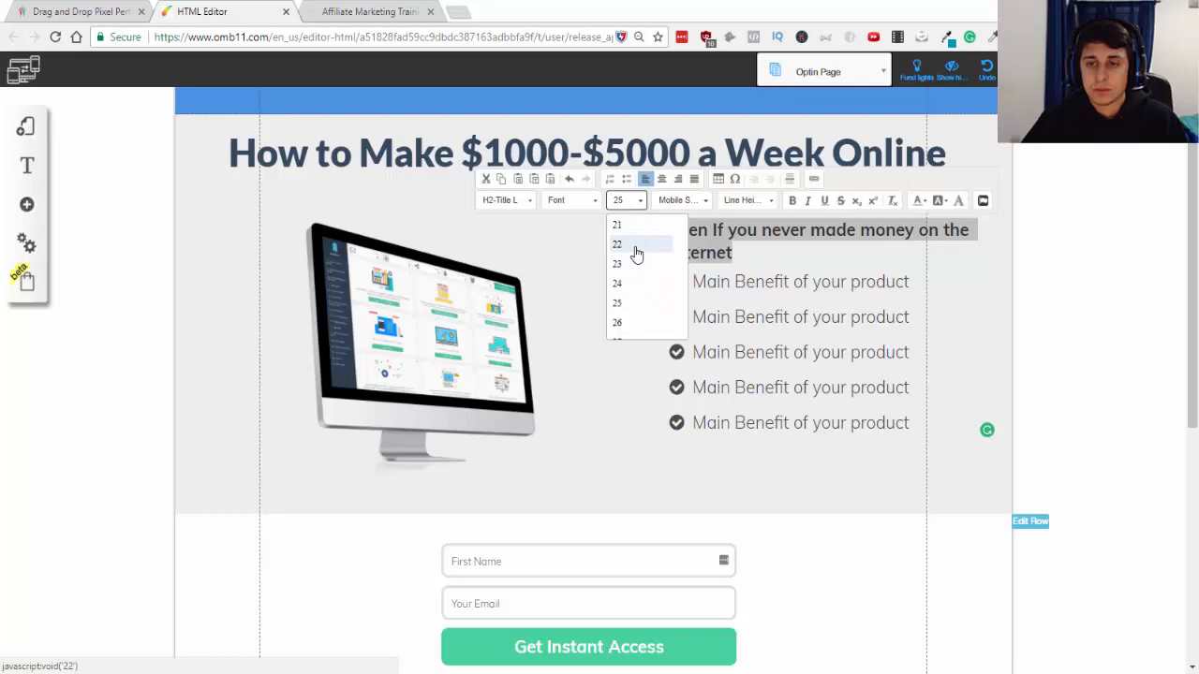
left_click(616, 244)
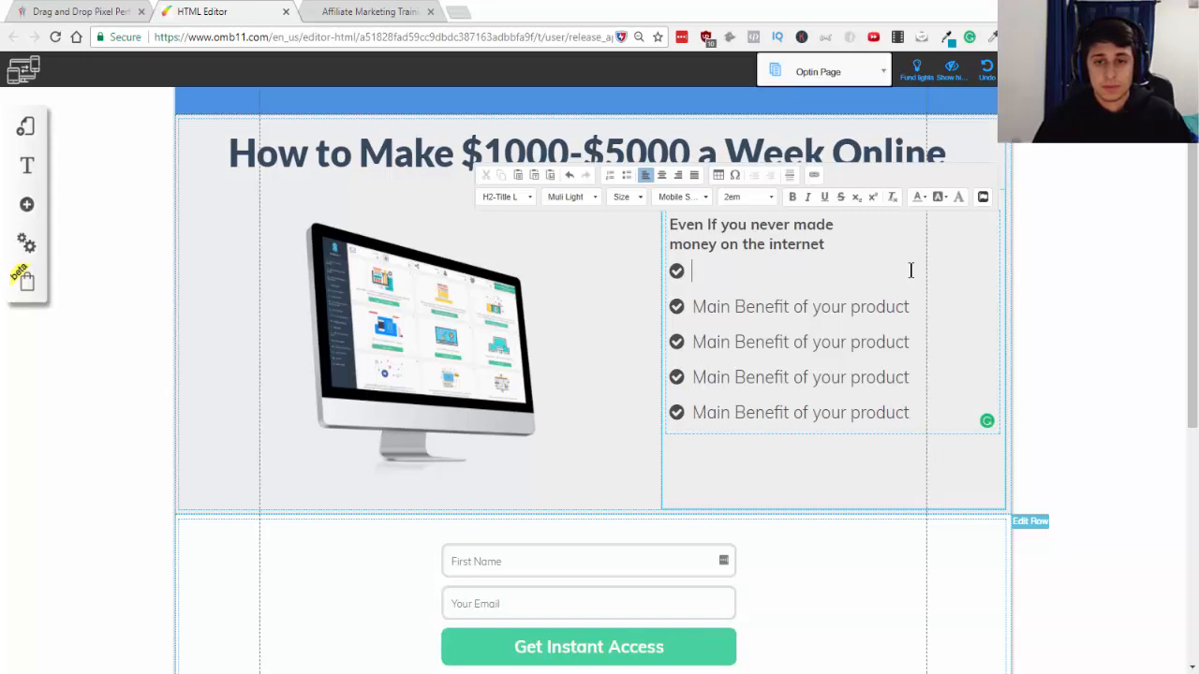
- Enter 'Make Money From Home' as the first benefit point
type("Make M")
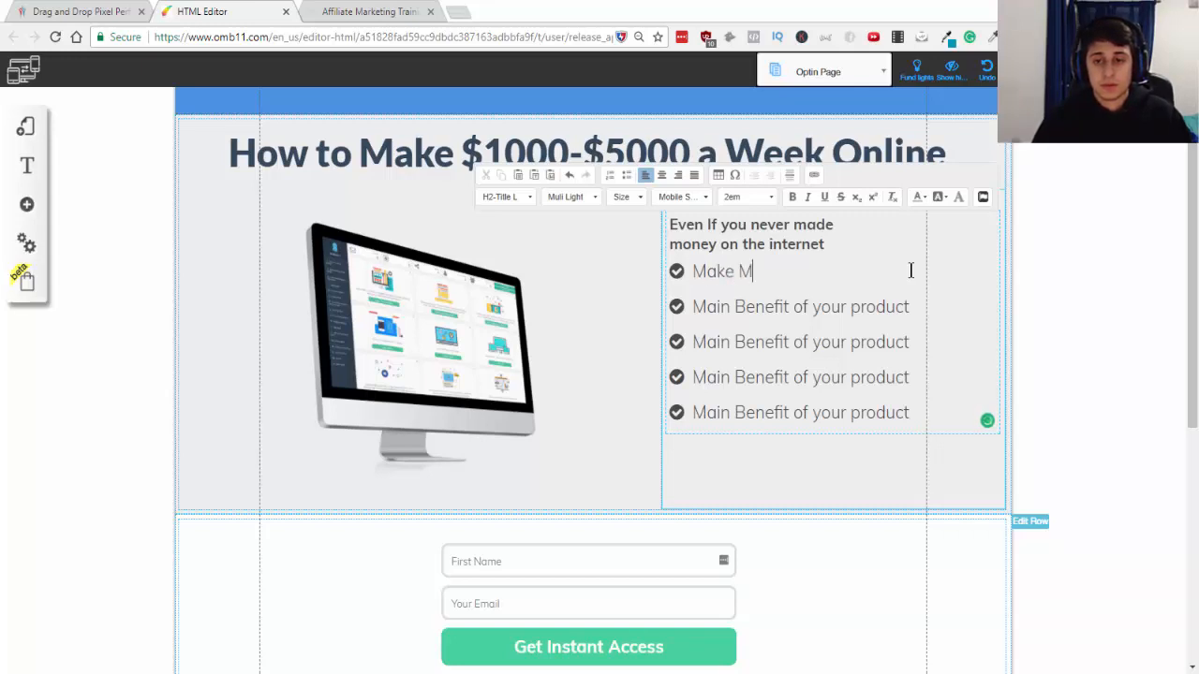
type("oney From Home")
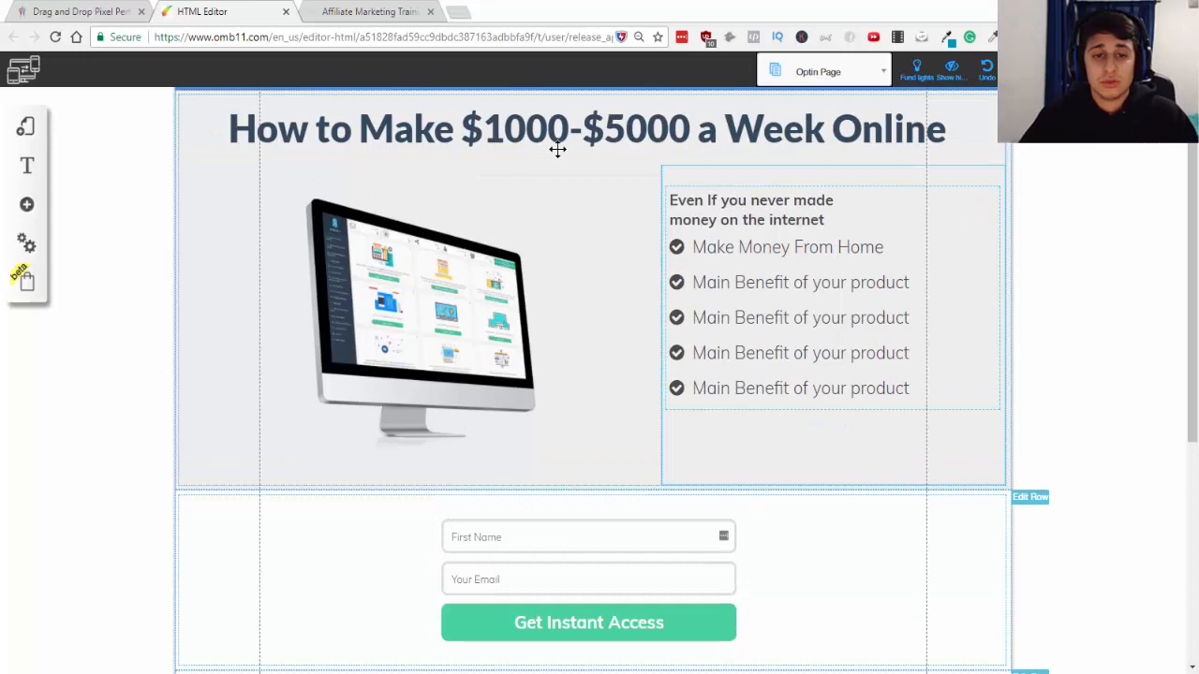
scroll("down", 3)
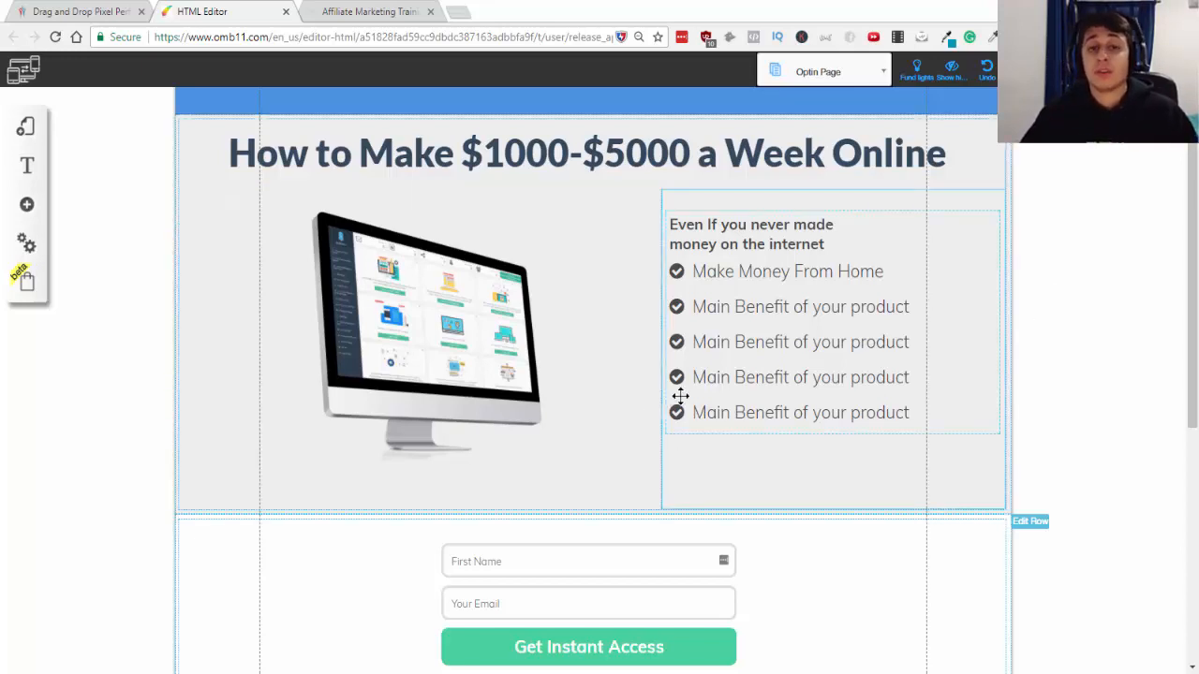
- Scroll down the page to the opt-in form with name and email fields
scroll("down", 3)
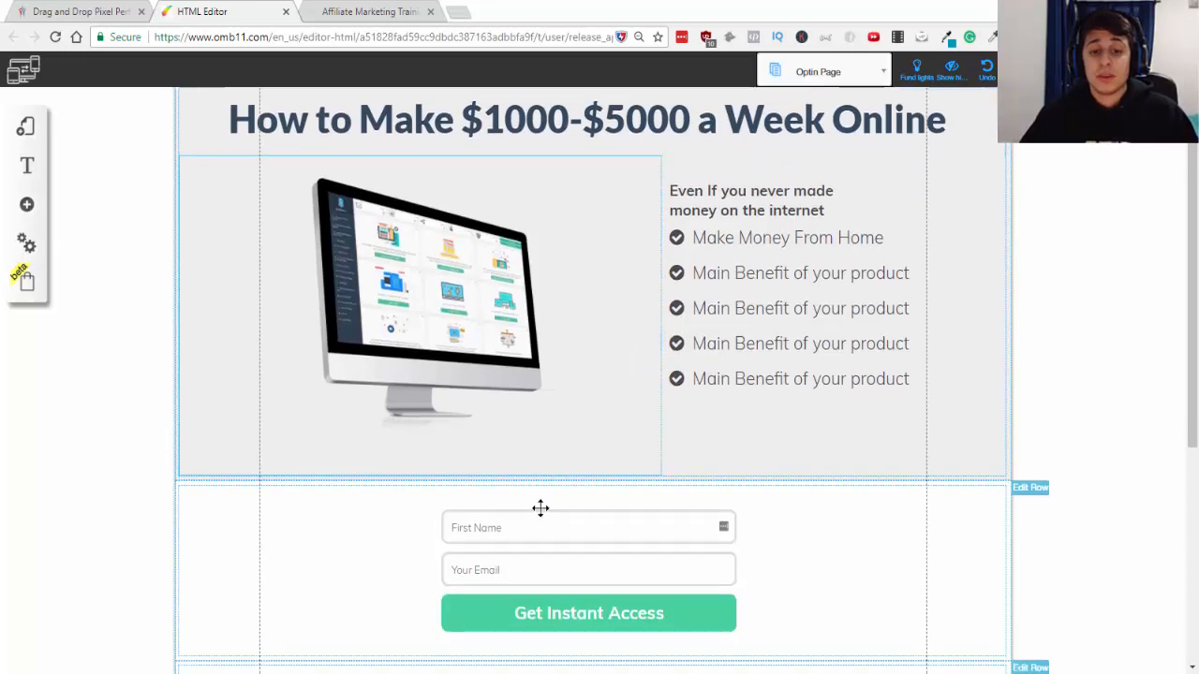
scroll("down", 3)
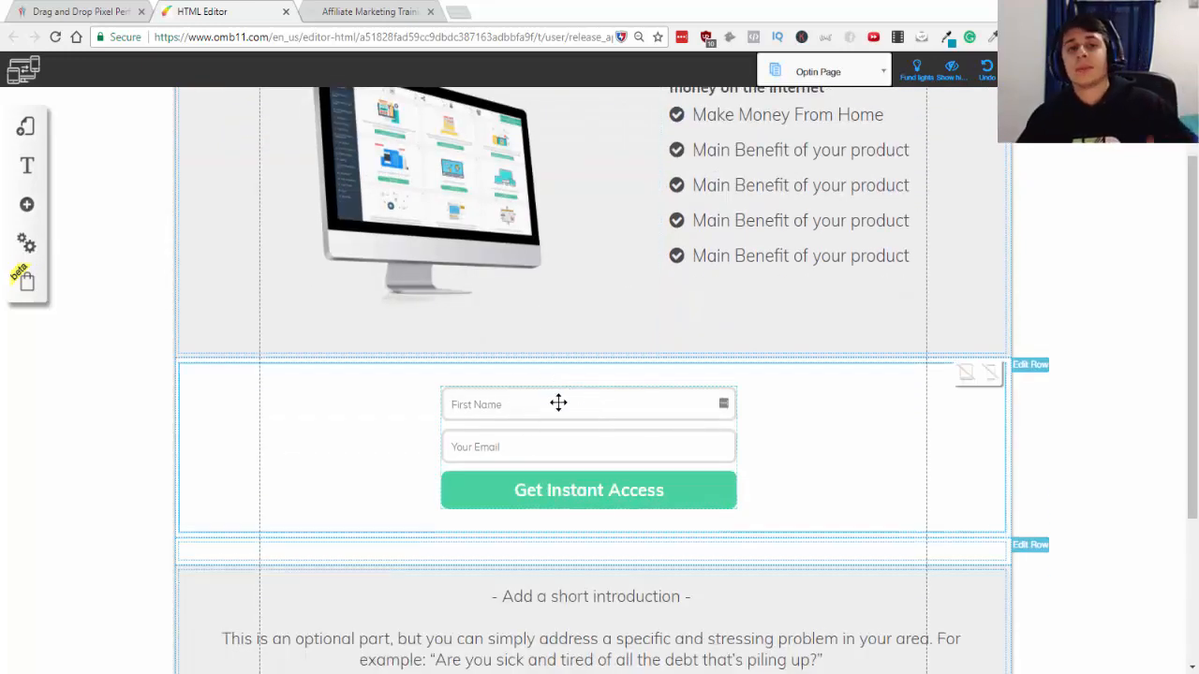
mouse_move(585, 391)
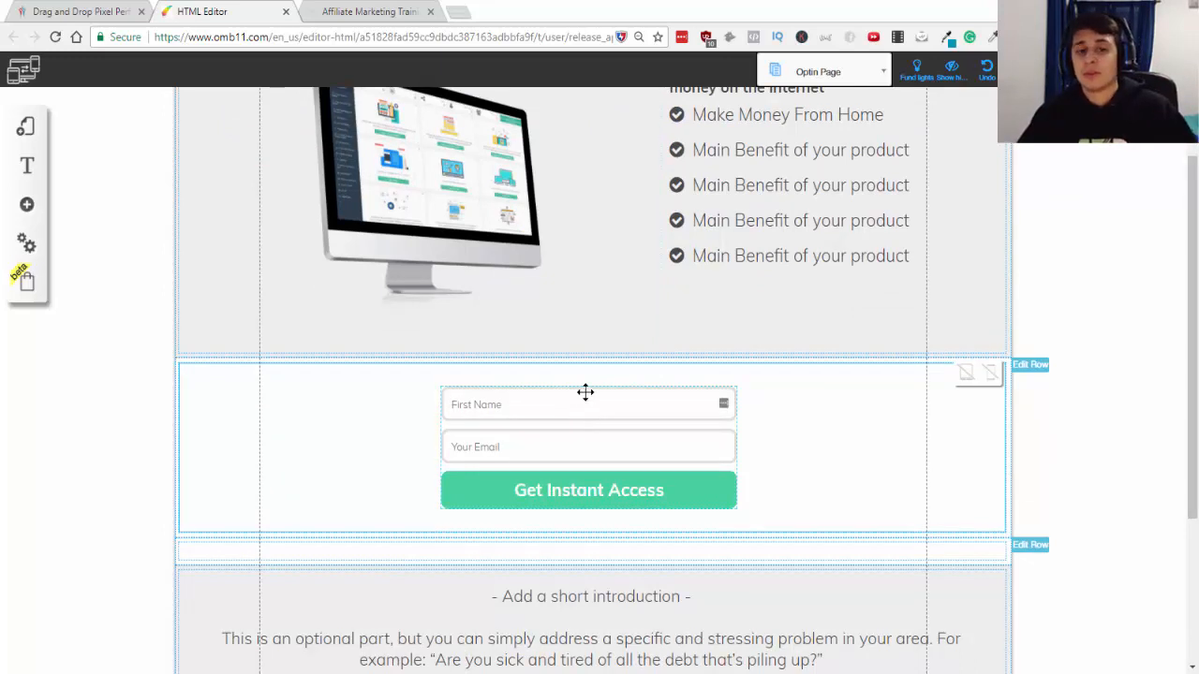
mouse_move(590, 413)
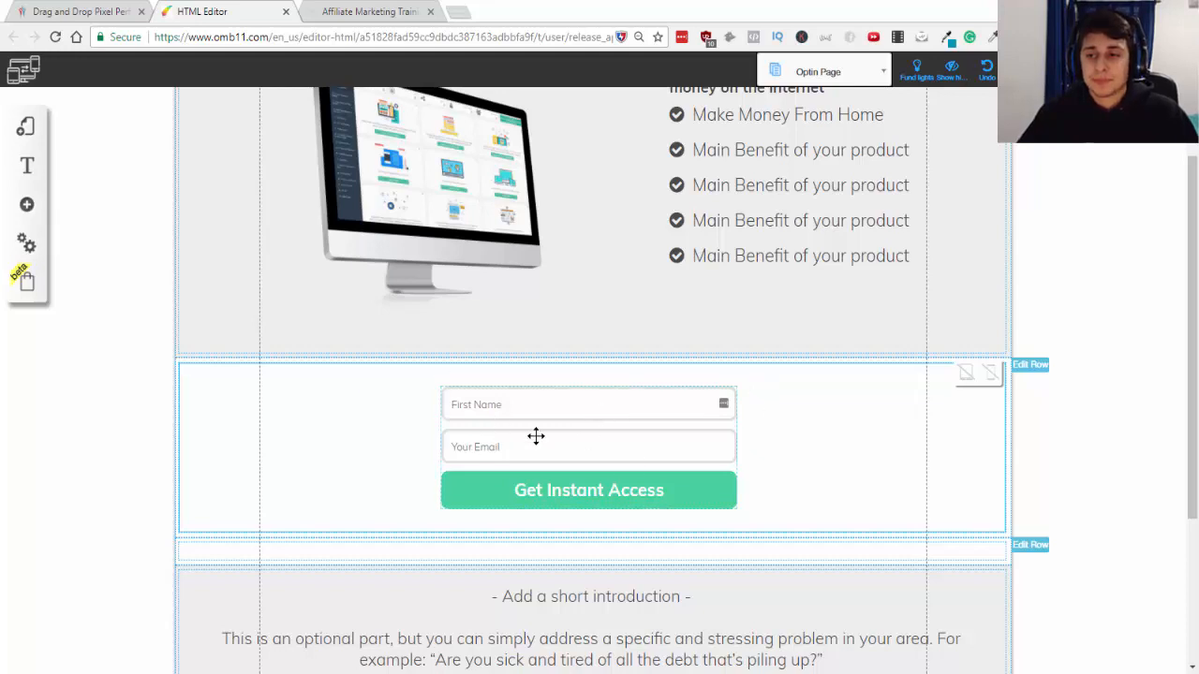
scroll("down", 3)
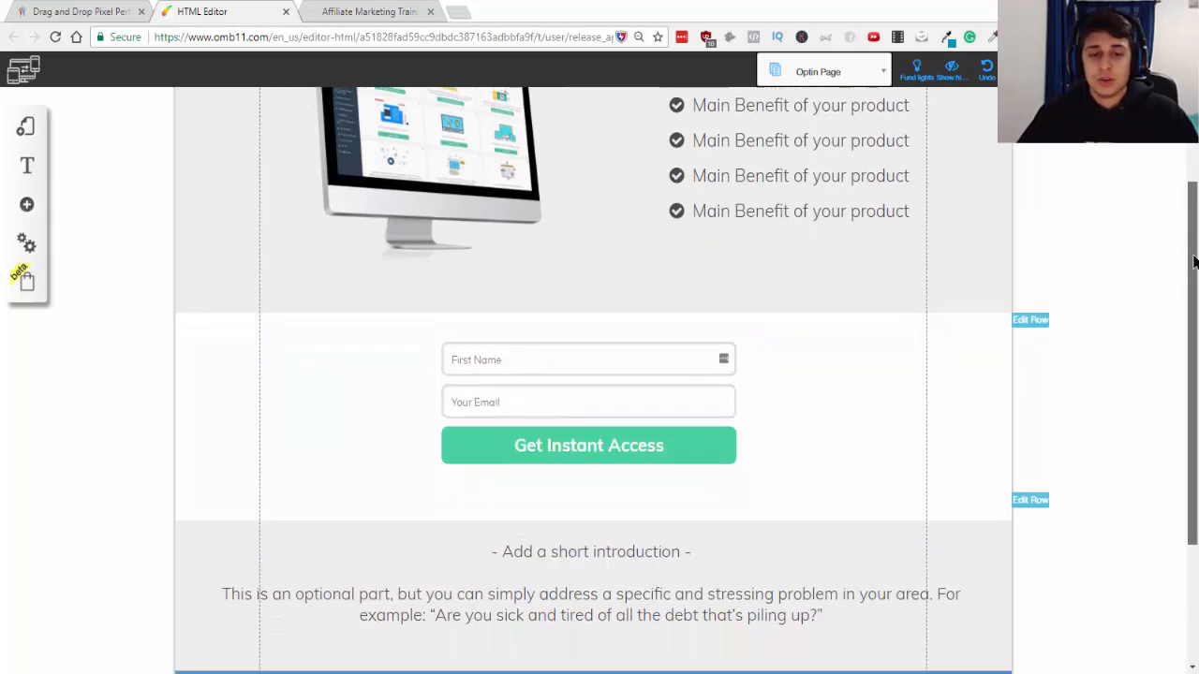
scroll("down", 3)
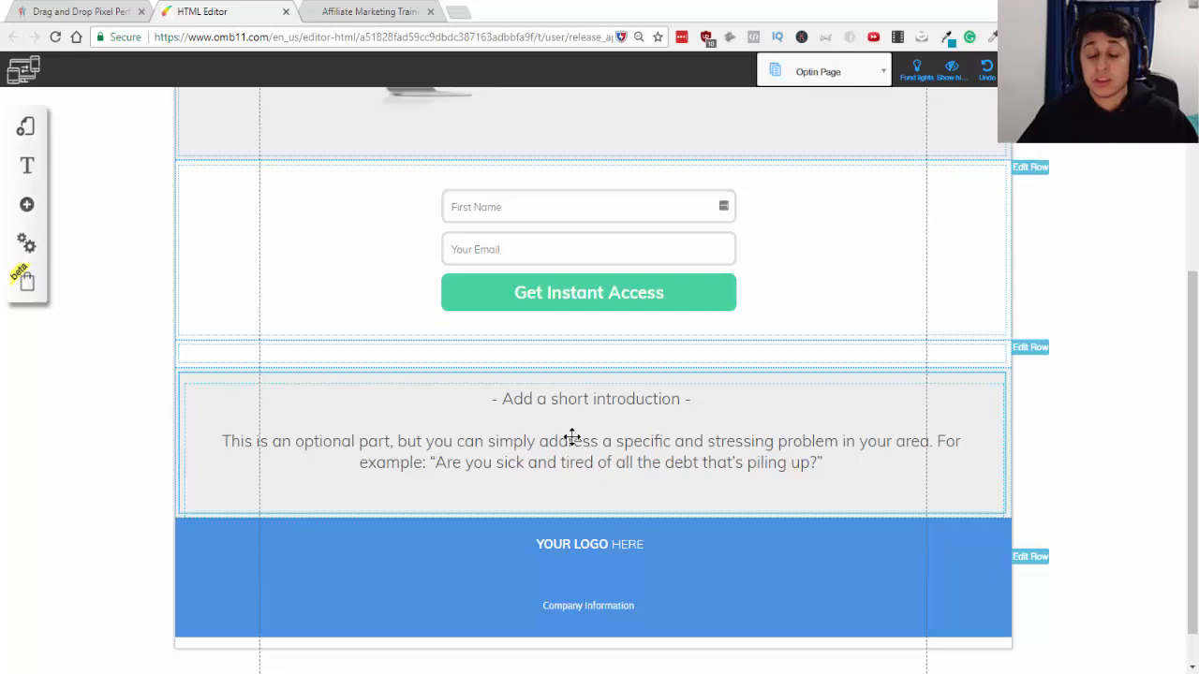
mouse_move(581, 435)
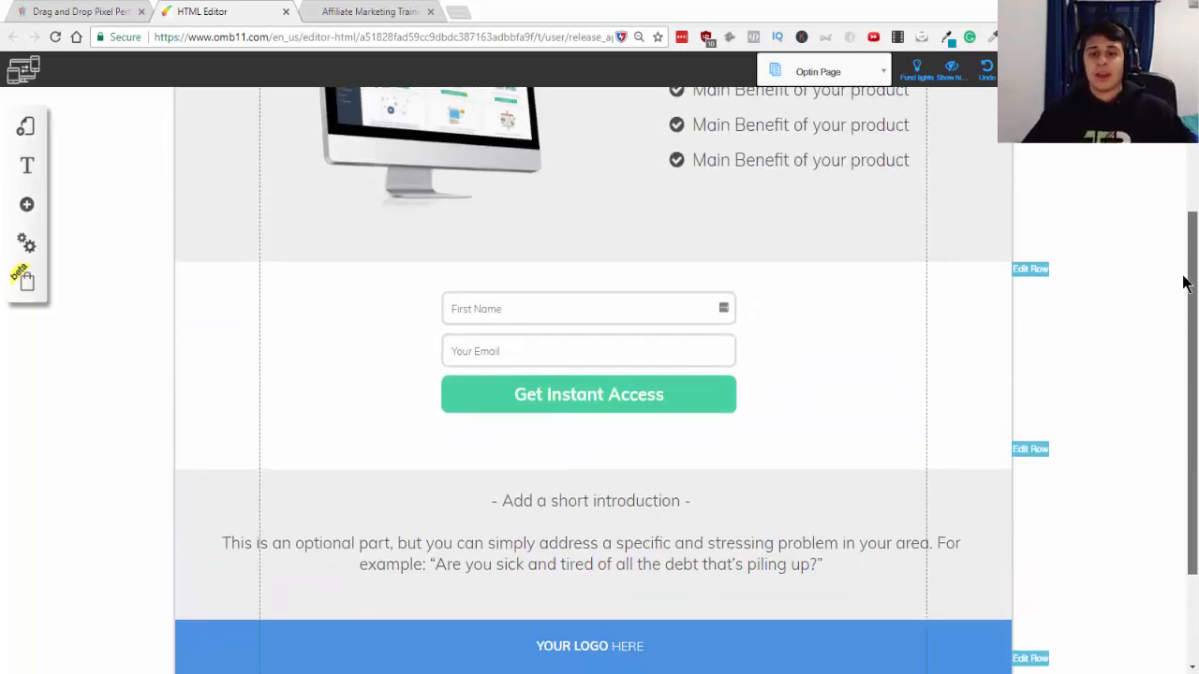
scroll("up", 3)
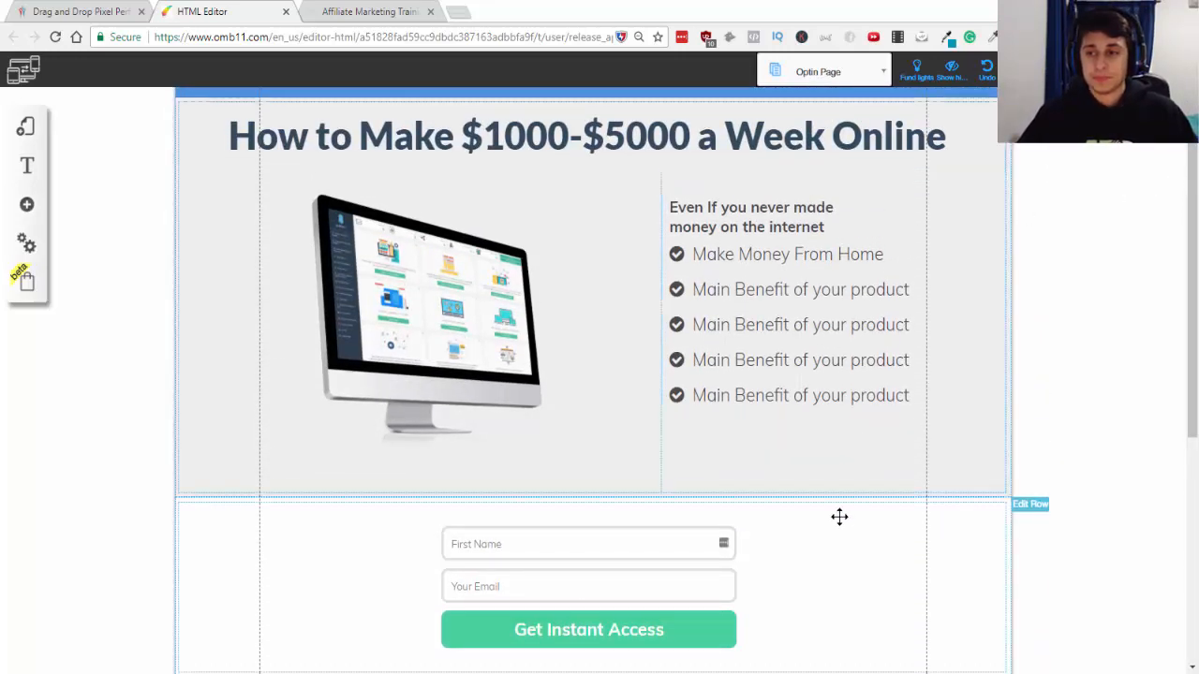
scroll("down", 3)
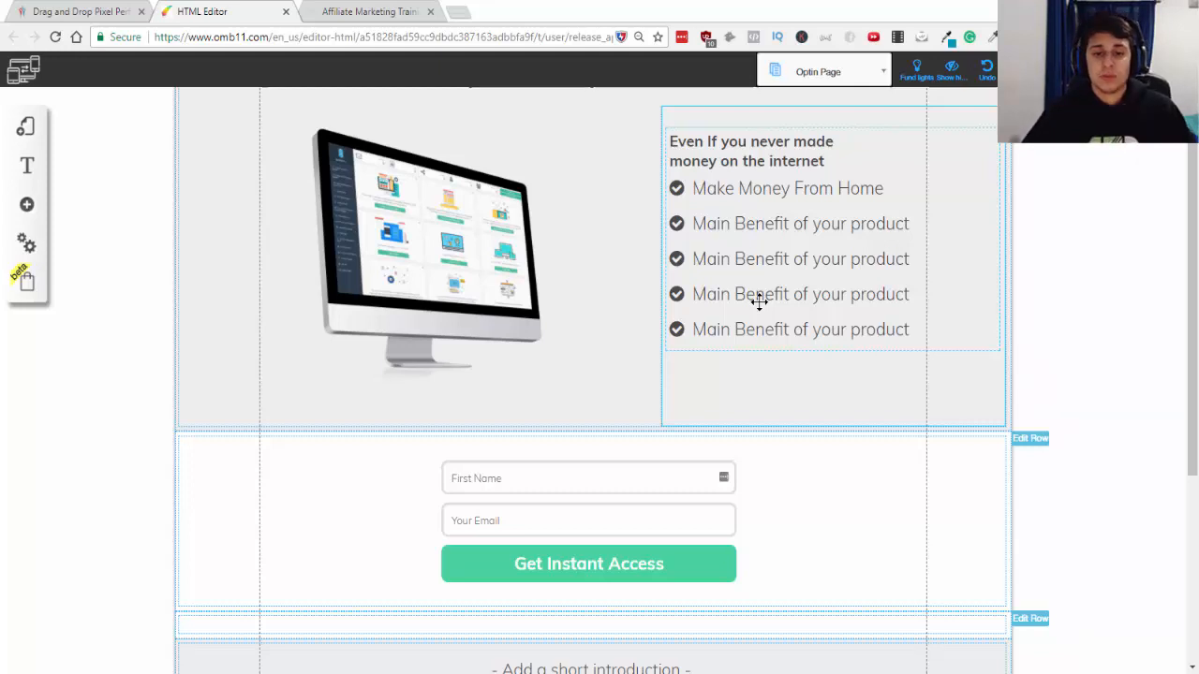
scroll("down", 3)
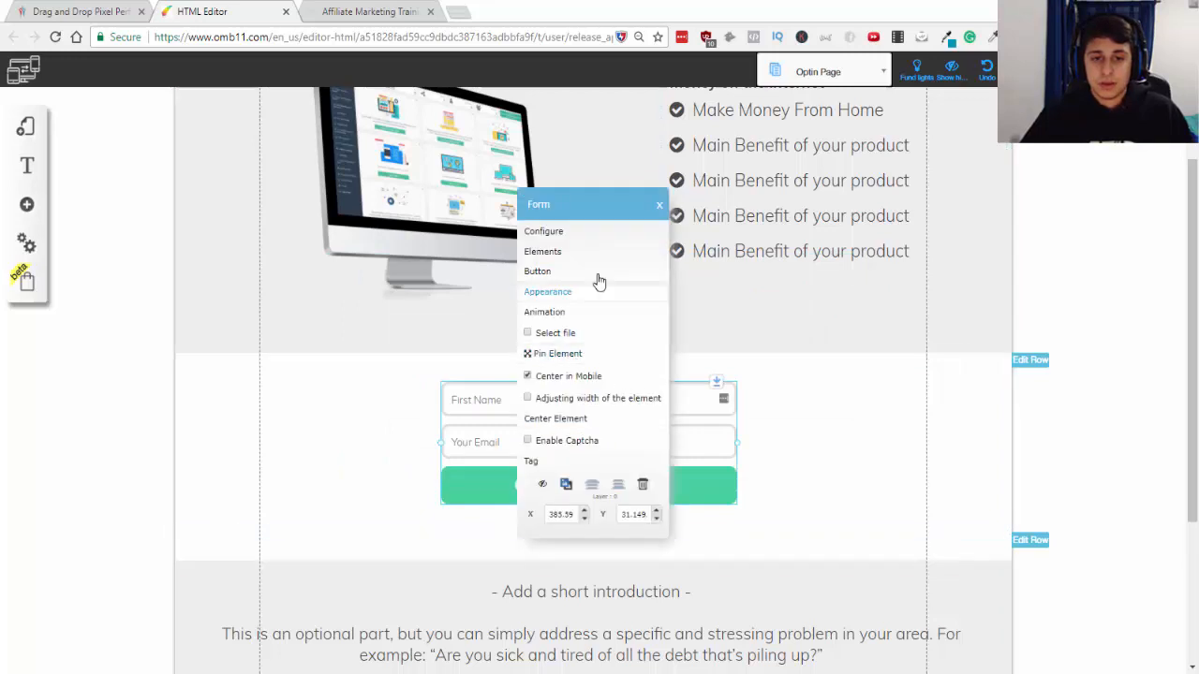
- Review the form's email Configure dialog, close it unchanged, and scroll the page
left_click(543, 231)
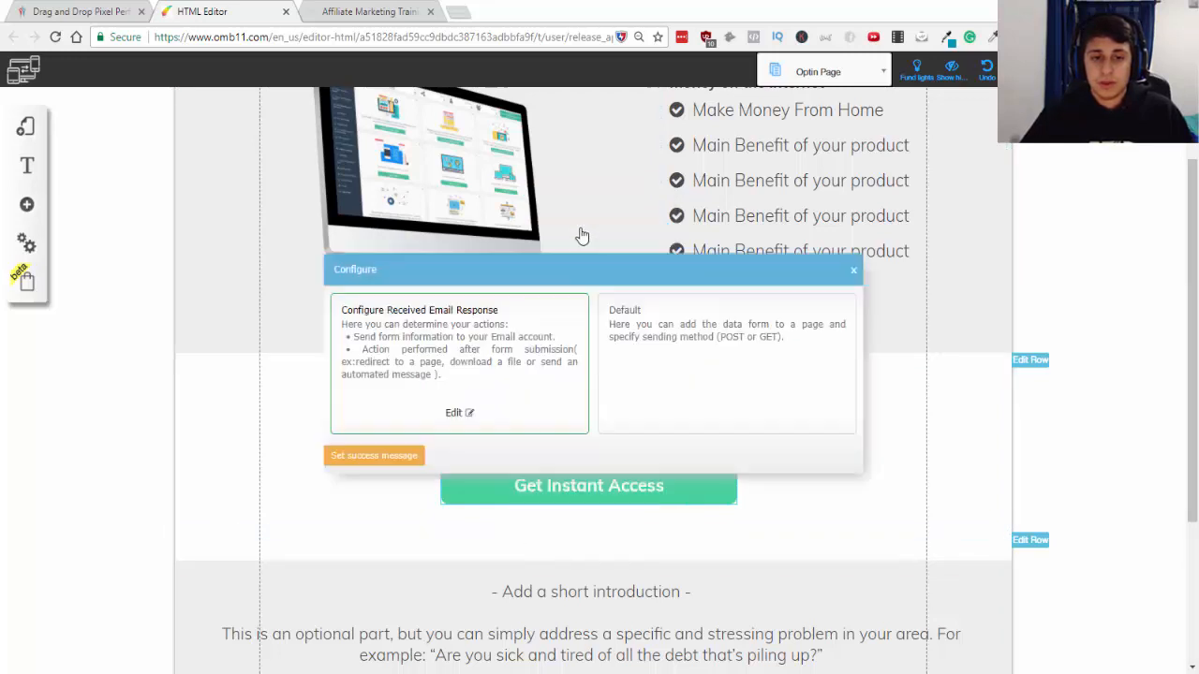
left_click(459, 413)
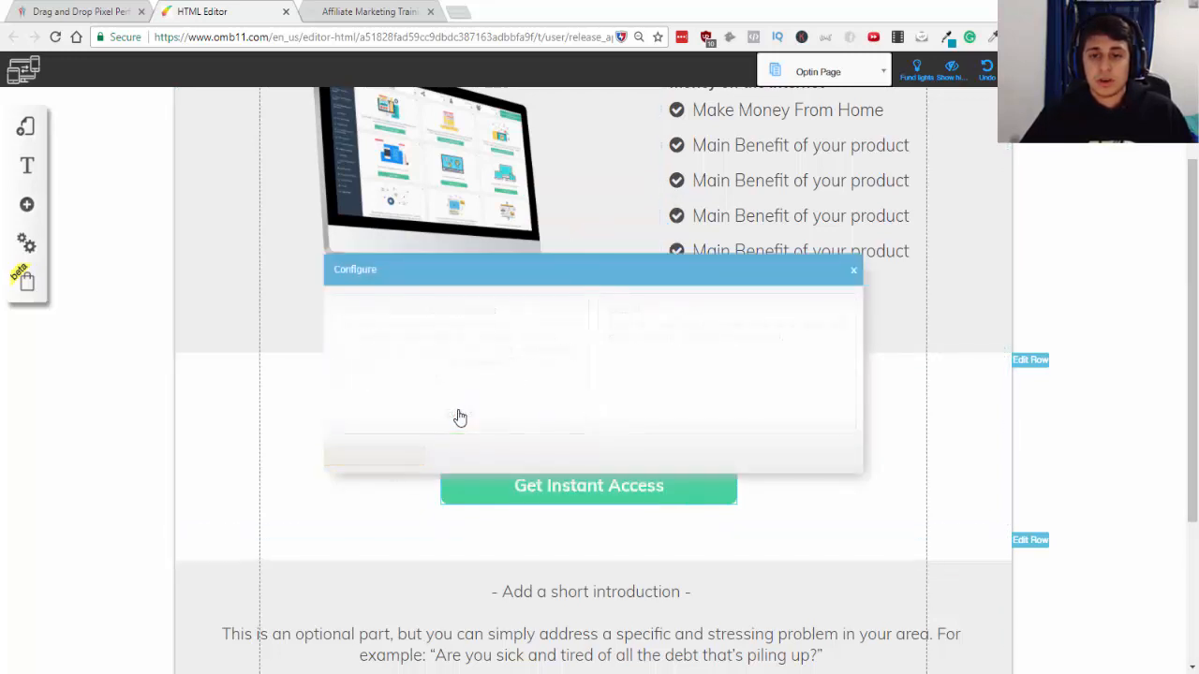
left_click(853, 270)
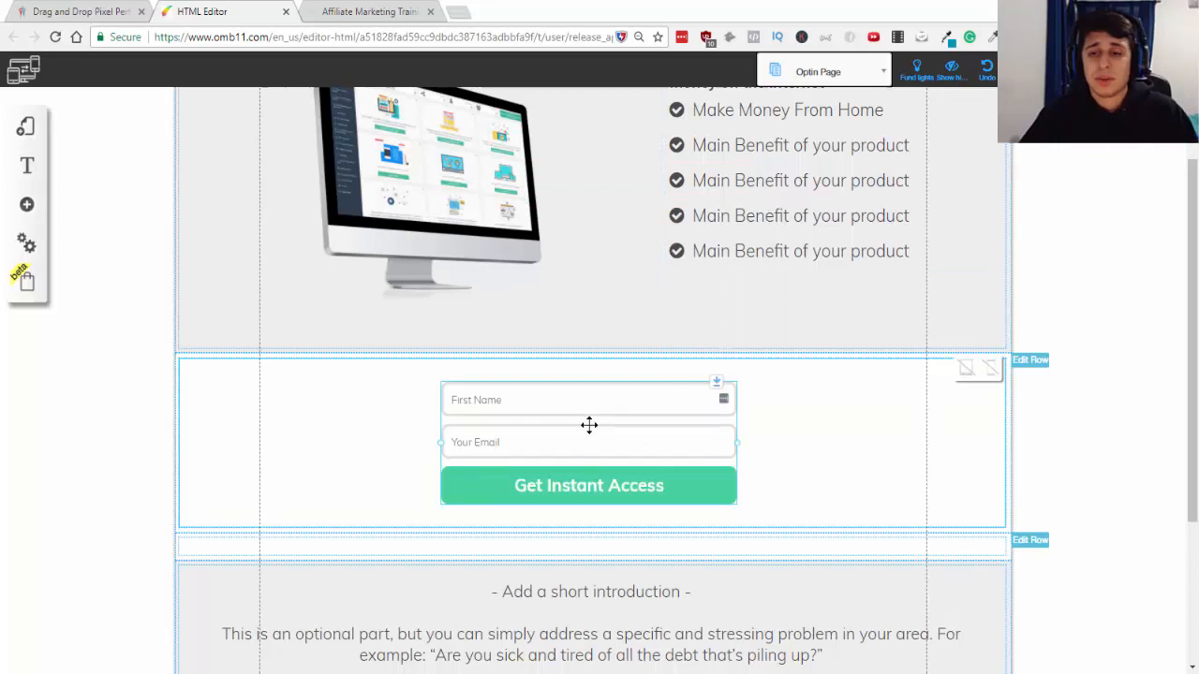
mouse_move(617, 425)
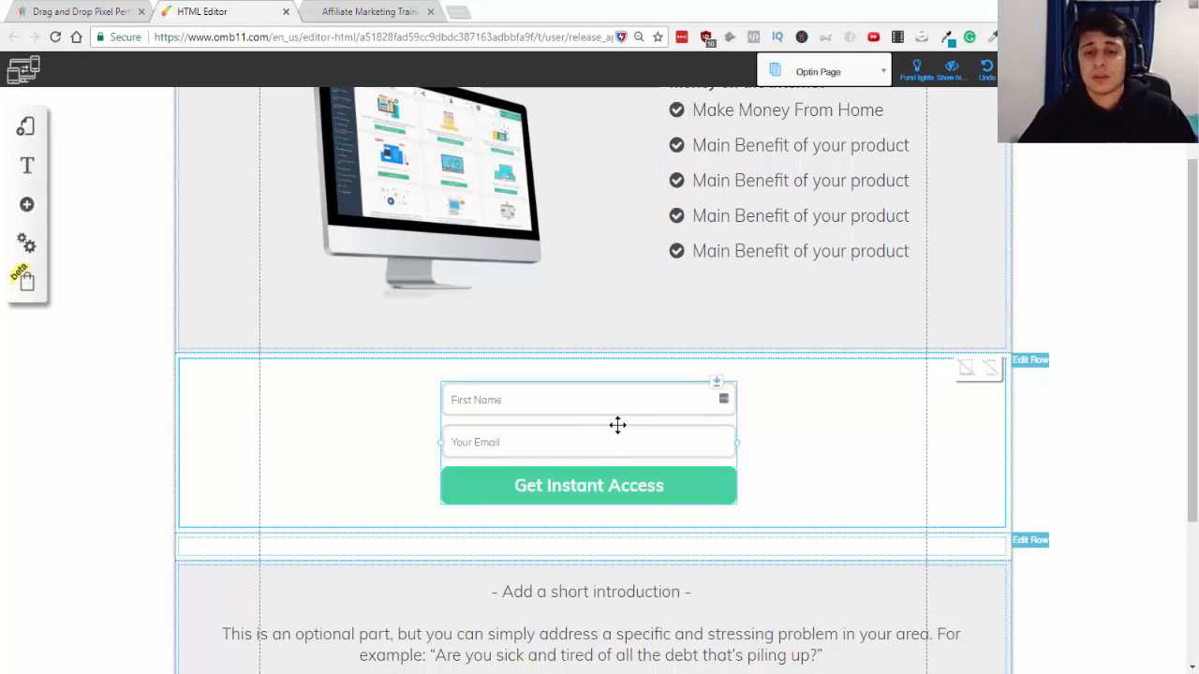
scroll("down", 3)
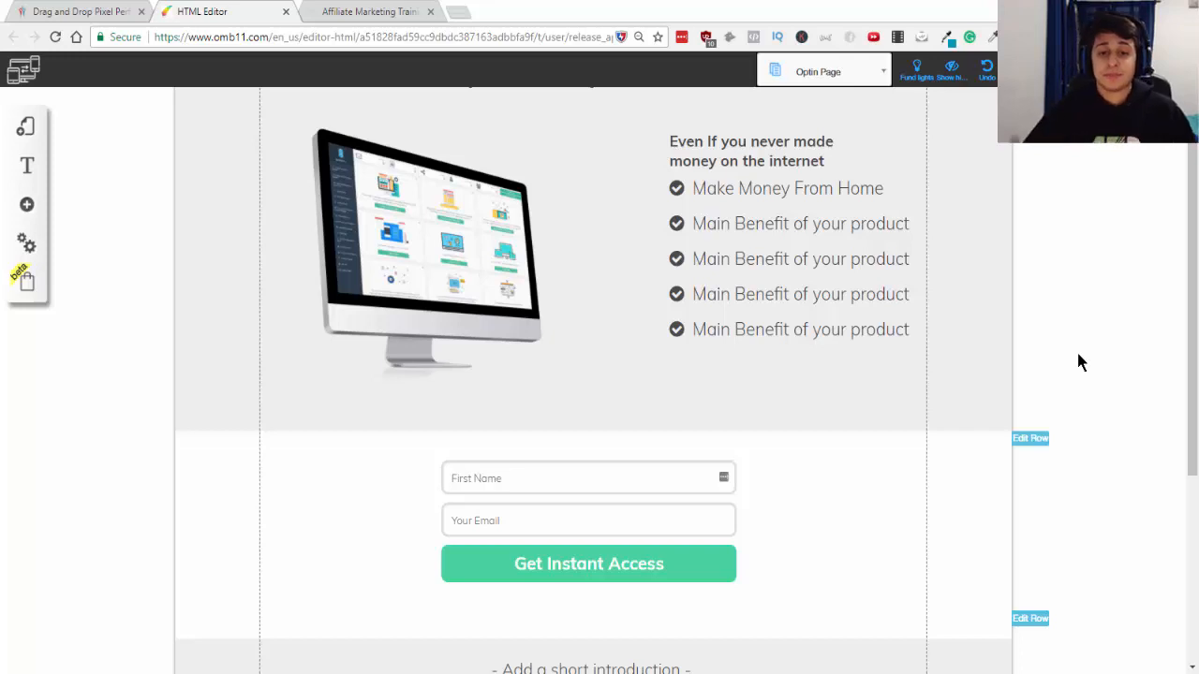
scroll("down", 3)
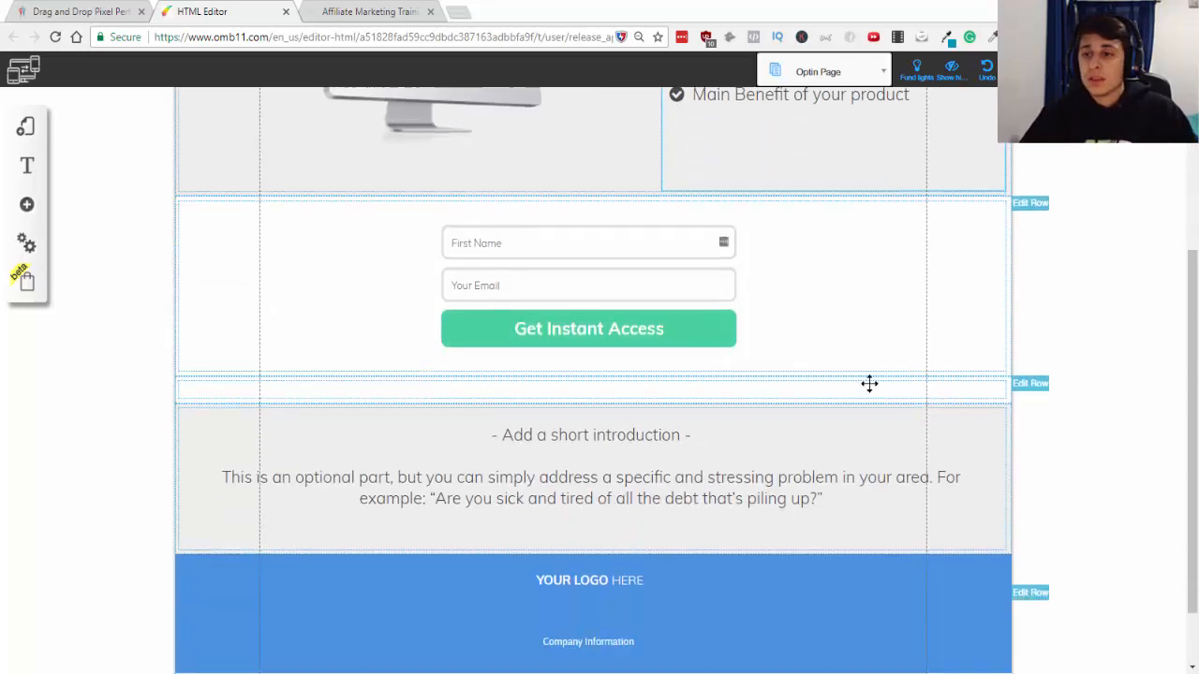
scroll("up", 3)
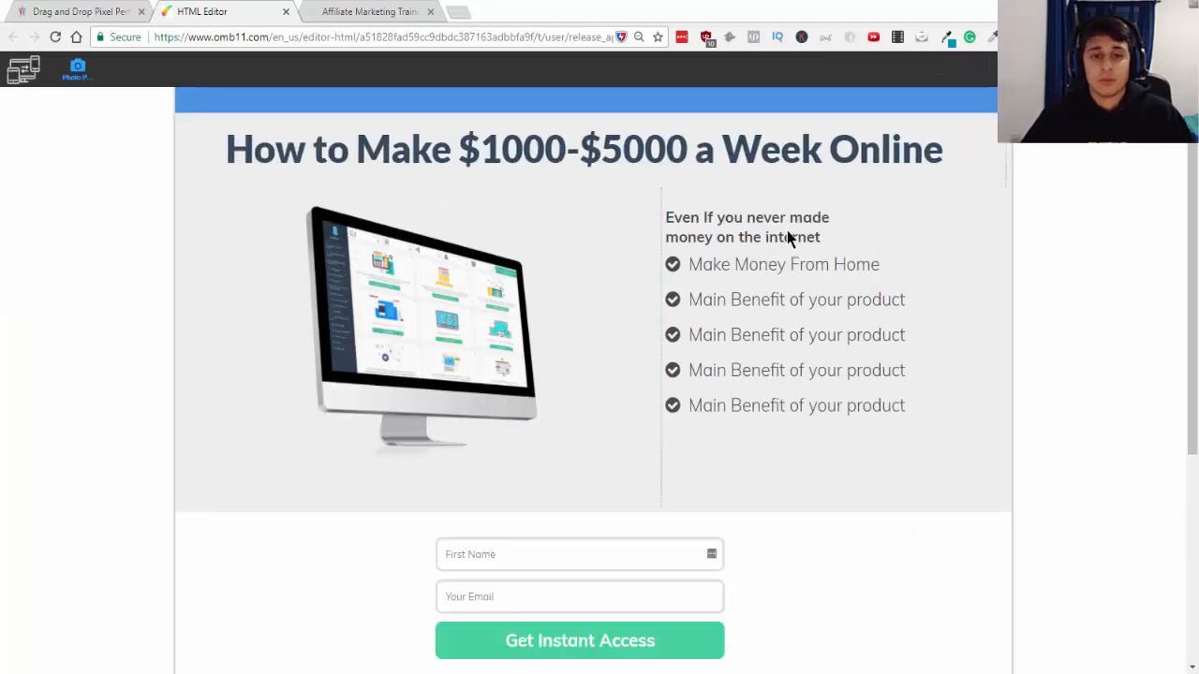
mouse_move(431, 214)
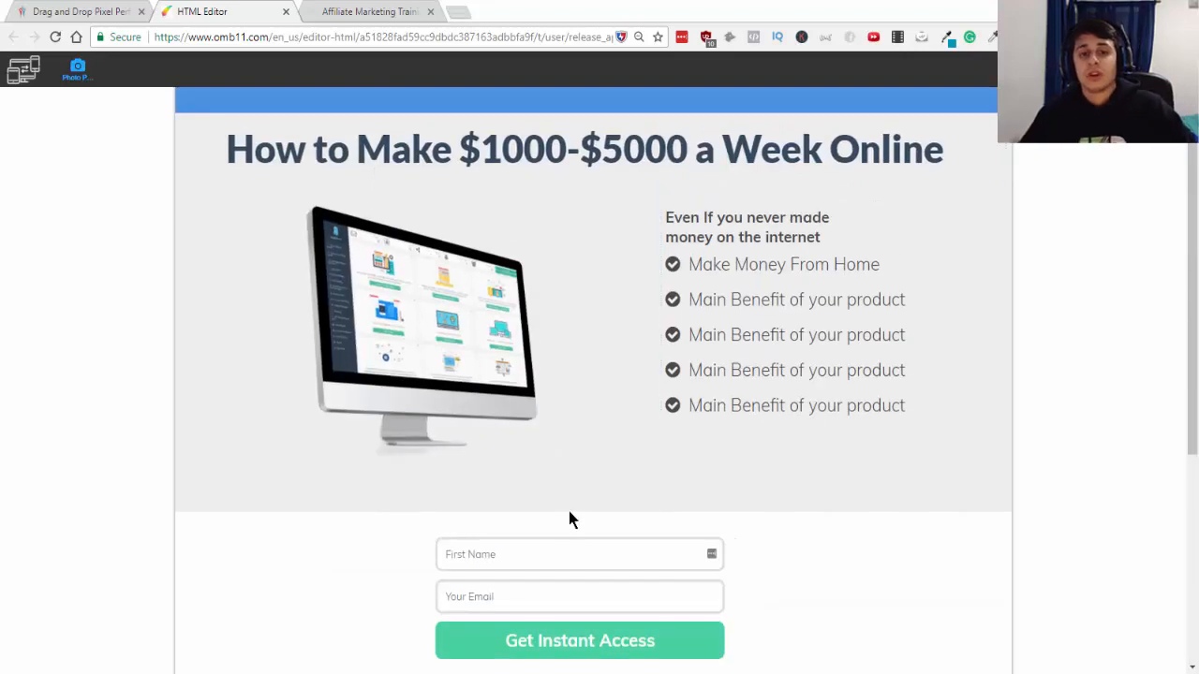
- Preview the optin page, scroll through it, and switch to the training lesson tab
left_click(580, 640)
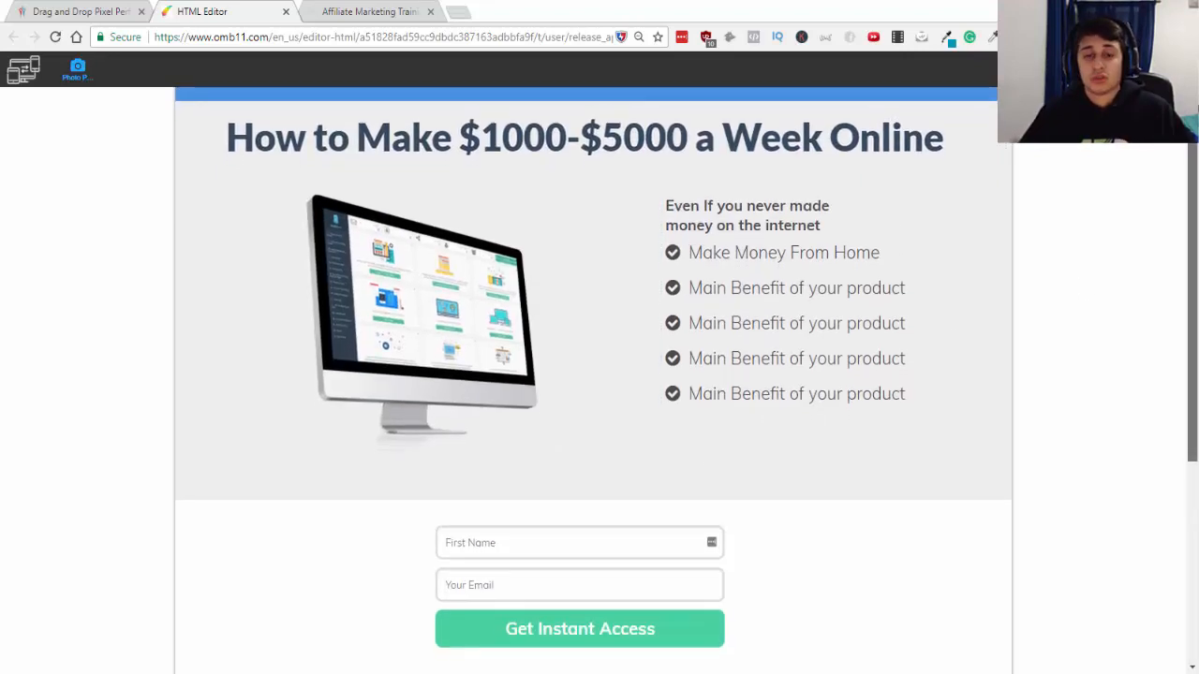
scroll("down", 3)
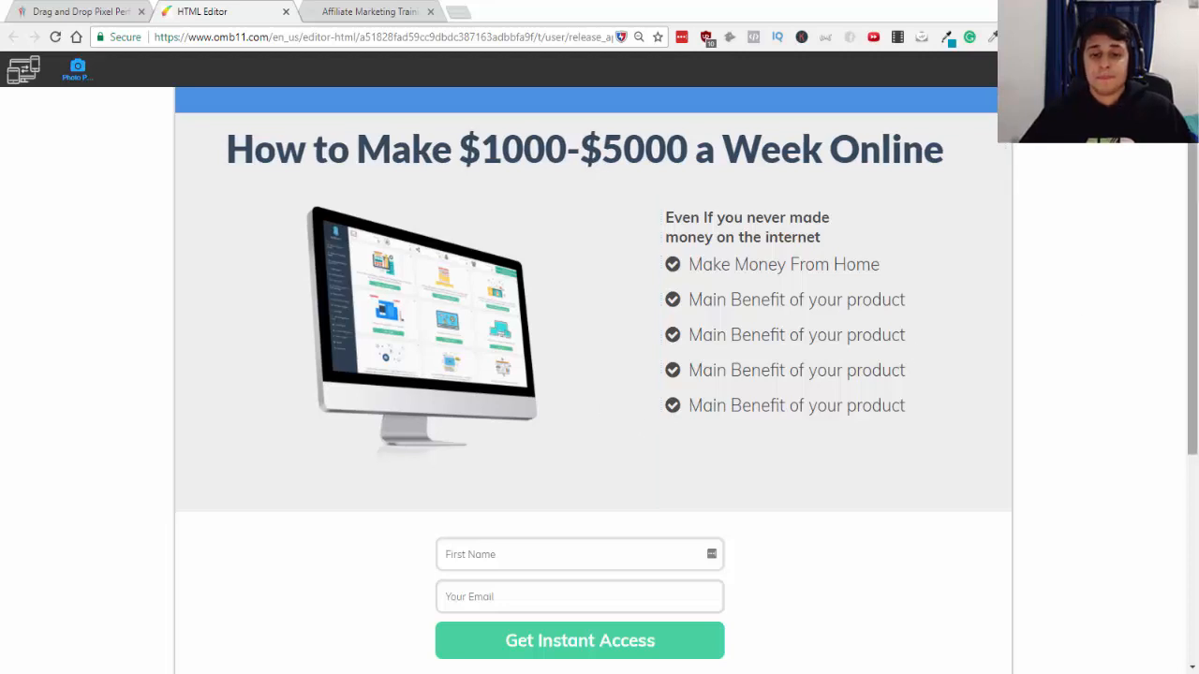
scroll("down", 3)
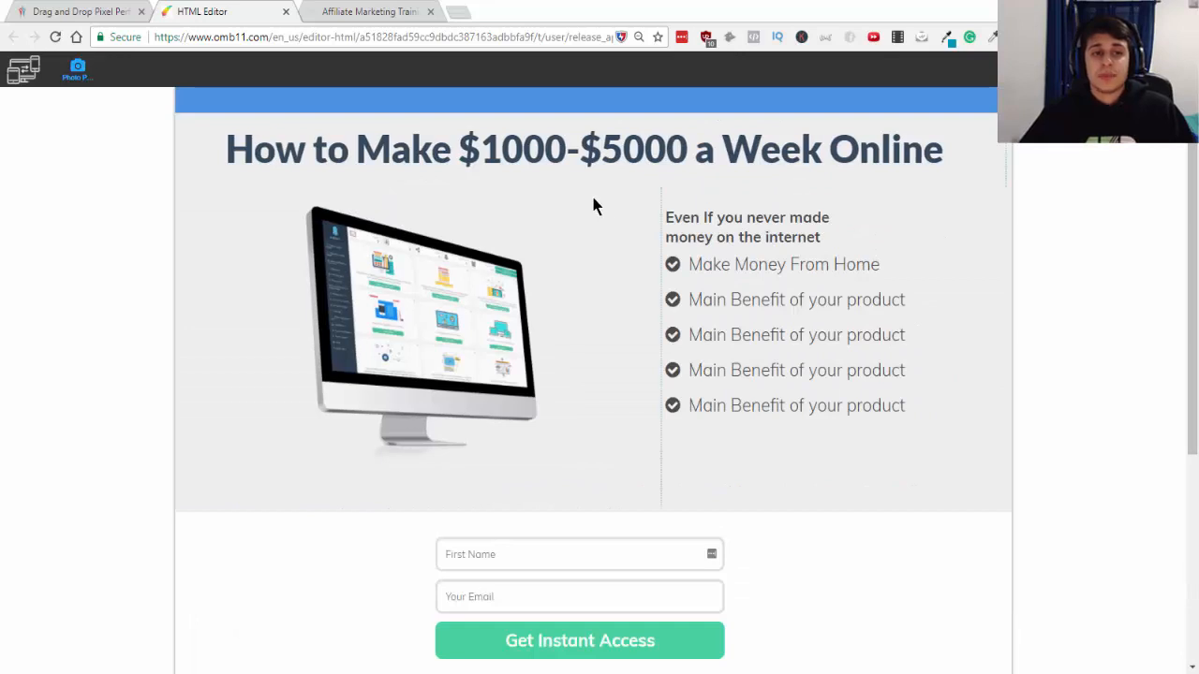
mouse_move(393, 81)
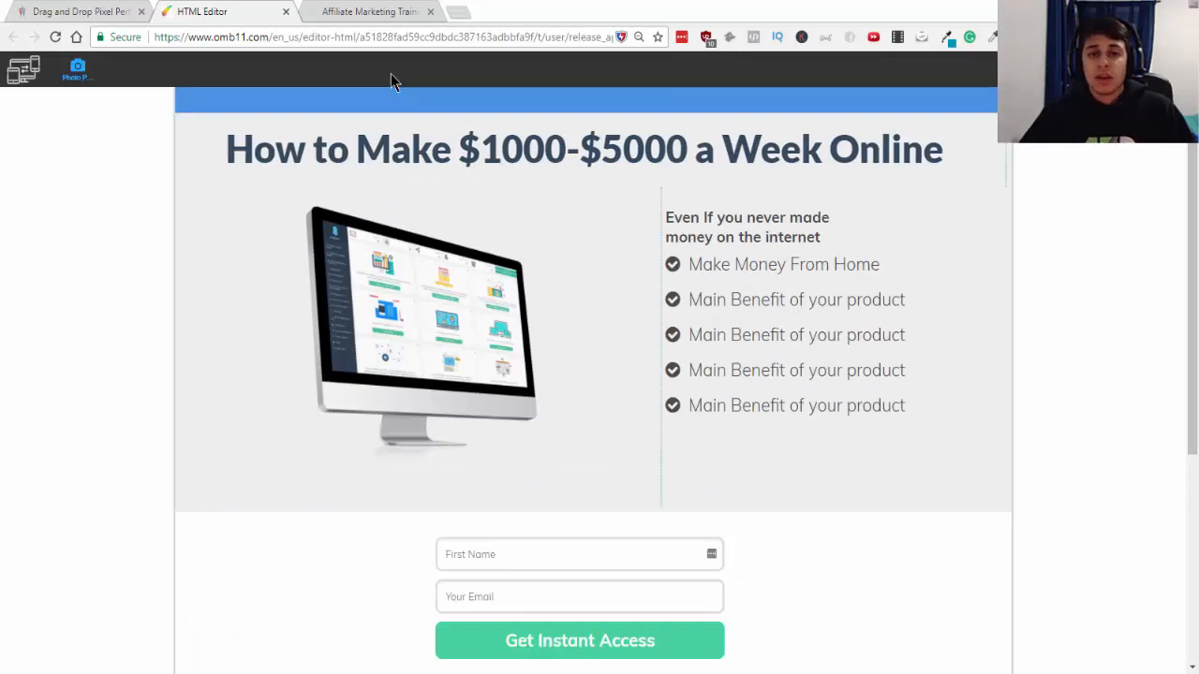
left_click(366, 11)
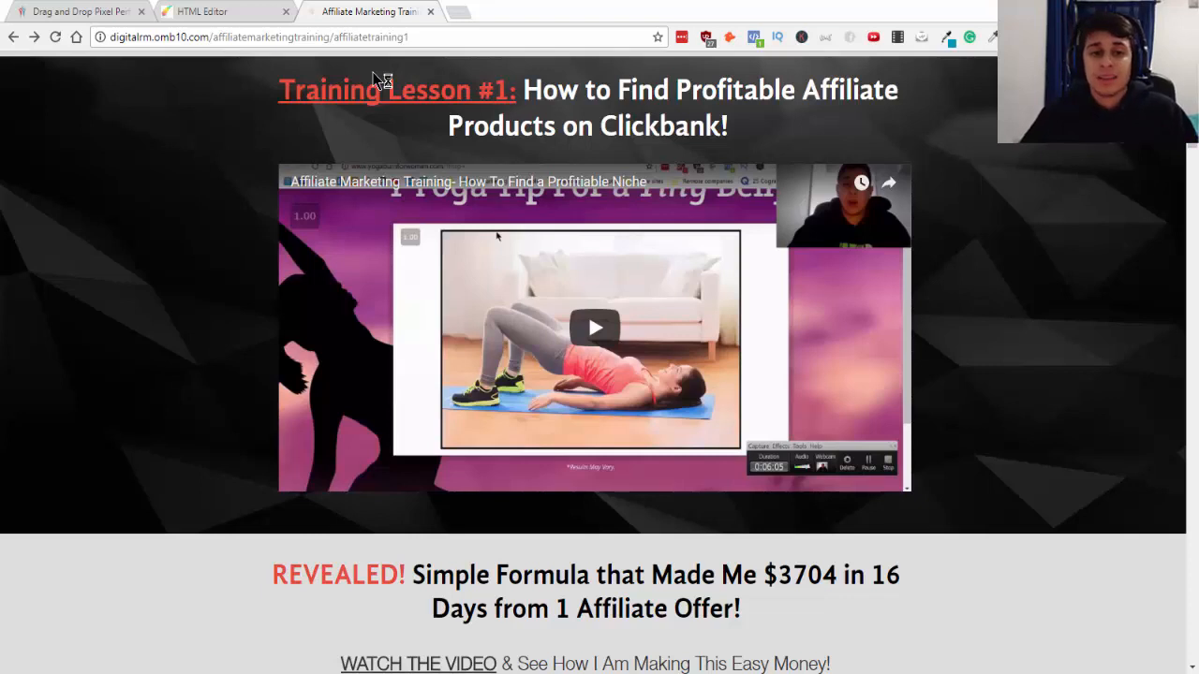
mouse_move(668, 267)
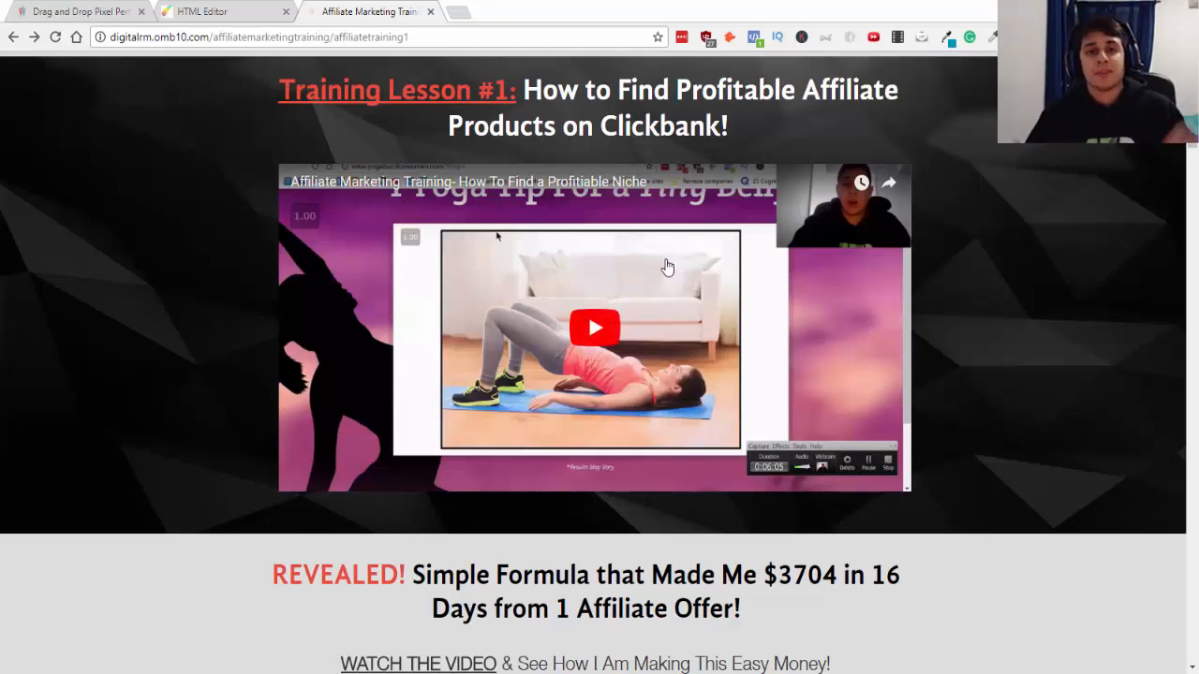
mouse_move(693, 274)
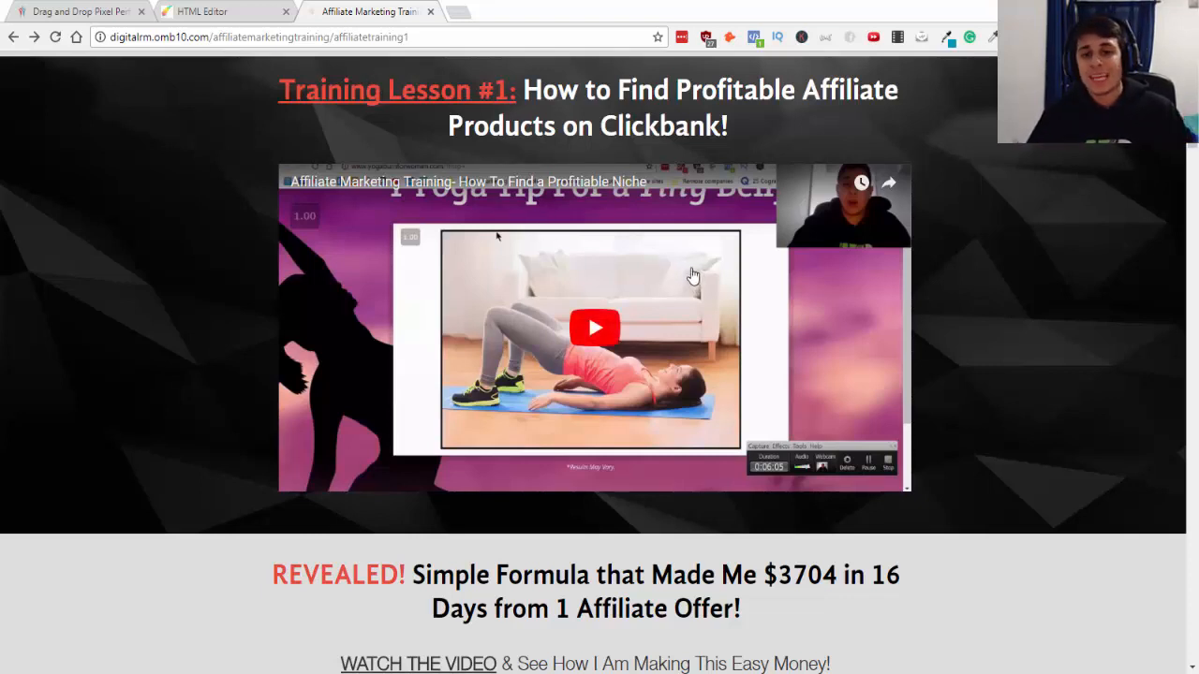